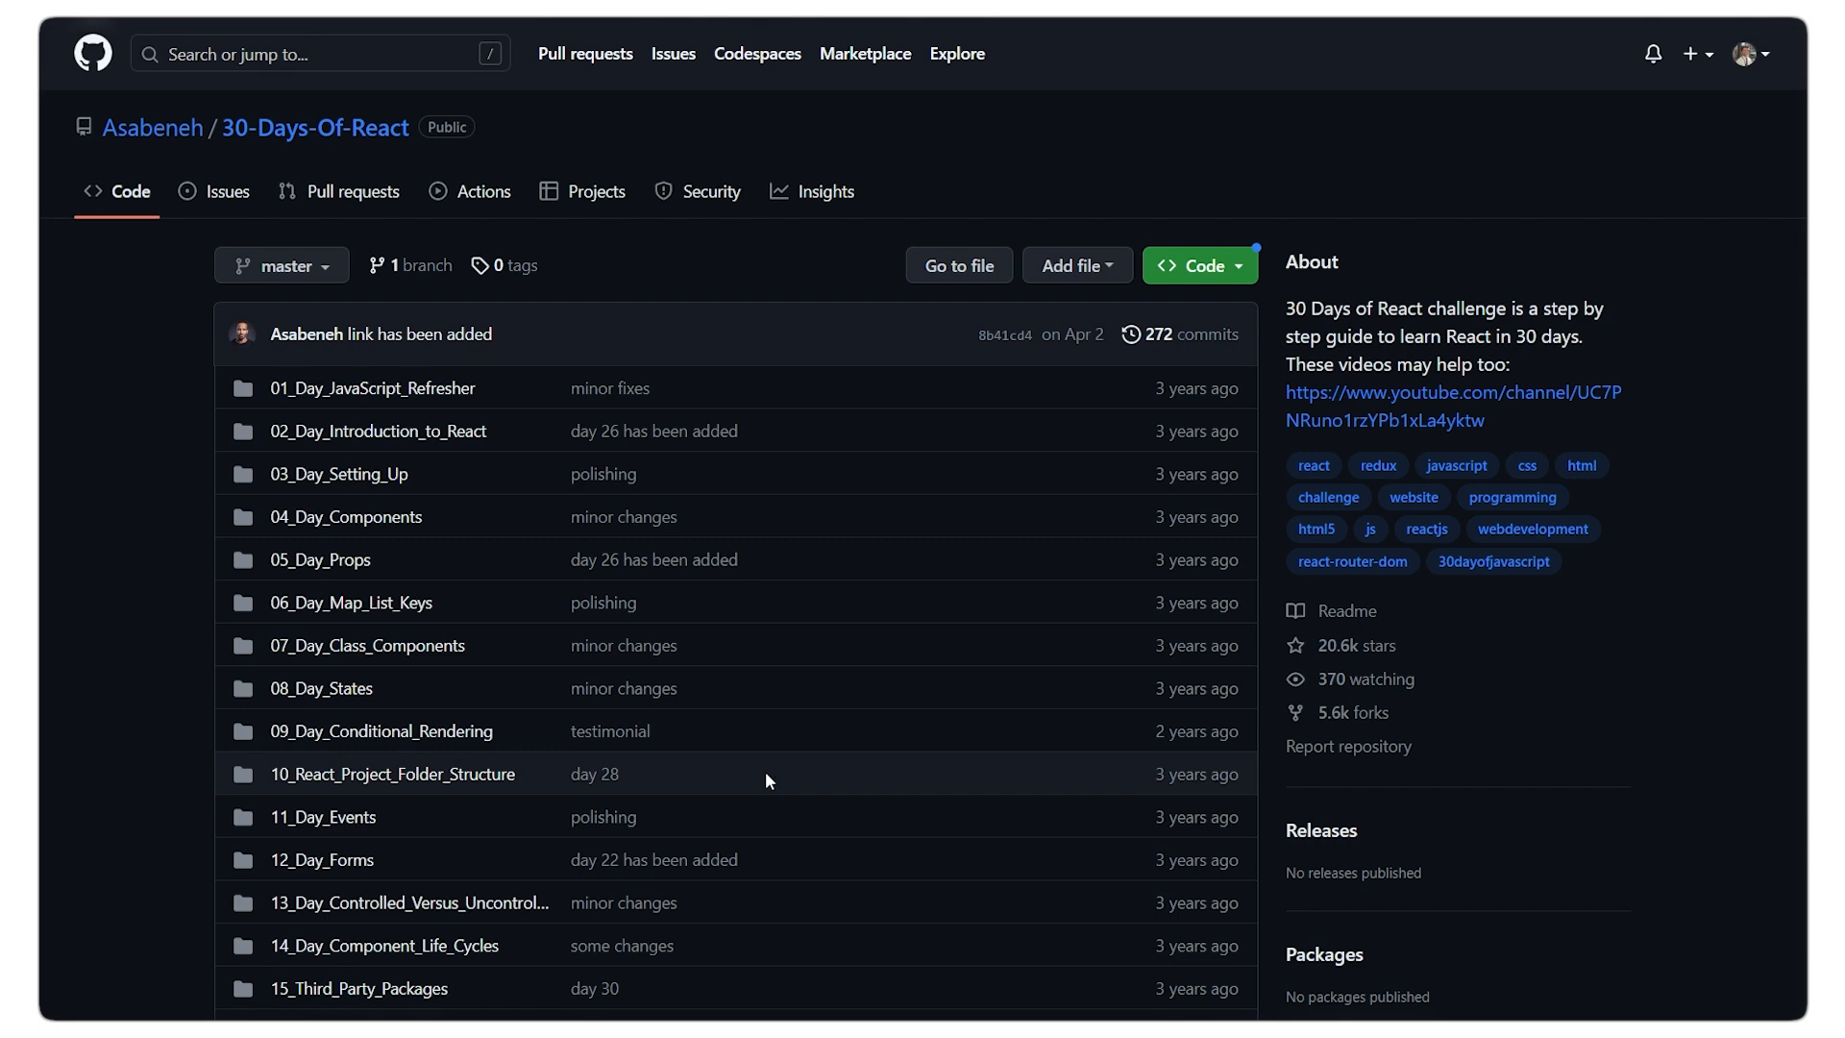
Step: Scroll past the file list to the README banner and topics table for days 00–08
{"action": "scroll", "scroll_direction": "down", "scroll_amount": 3}
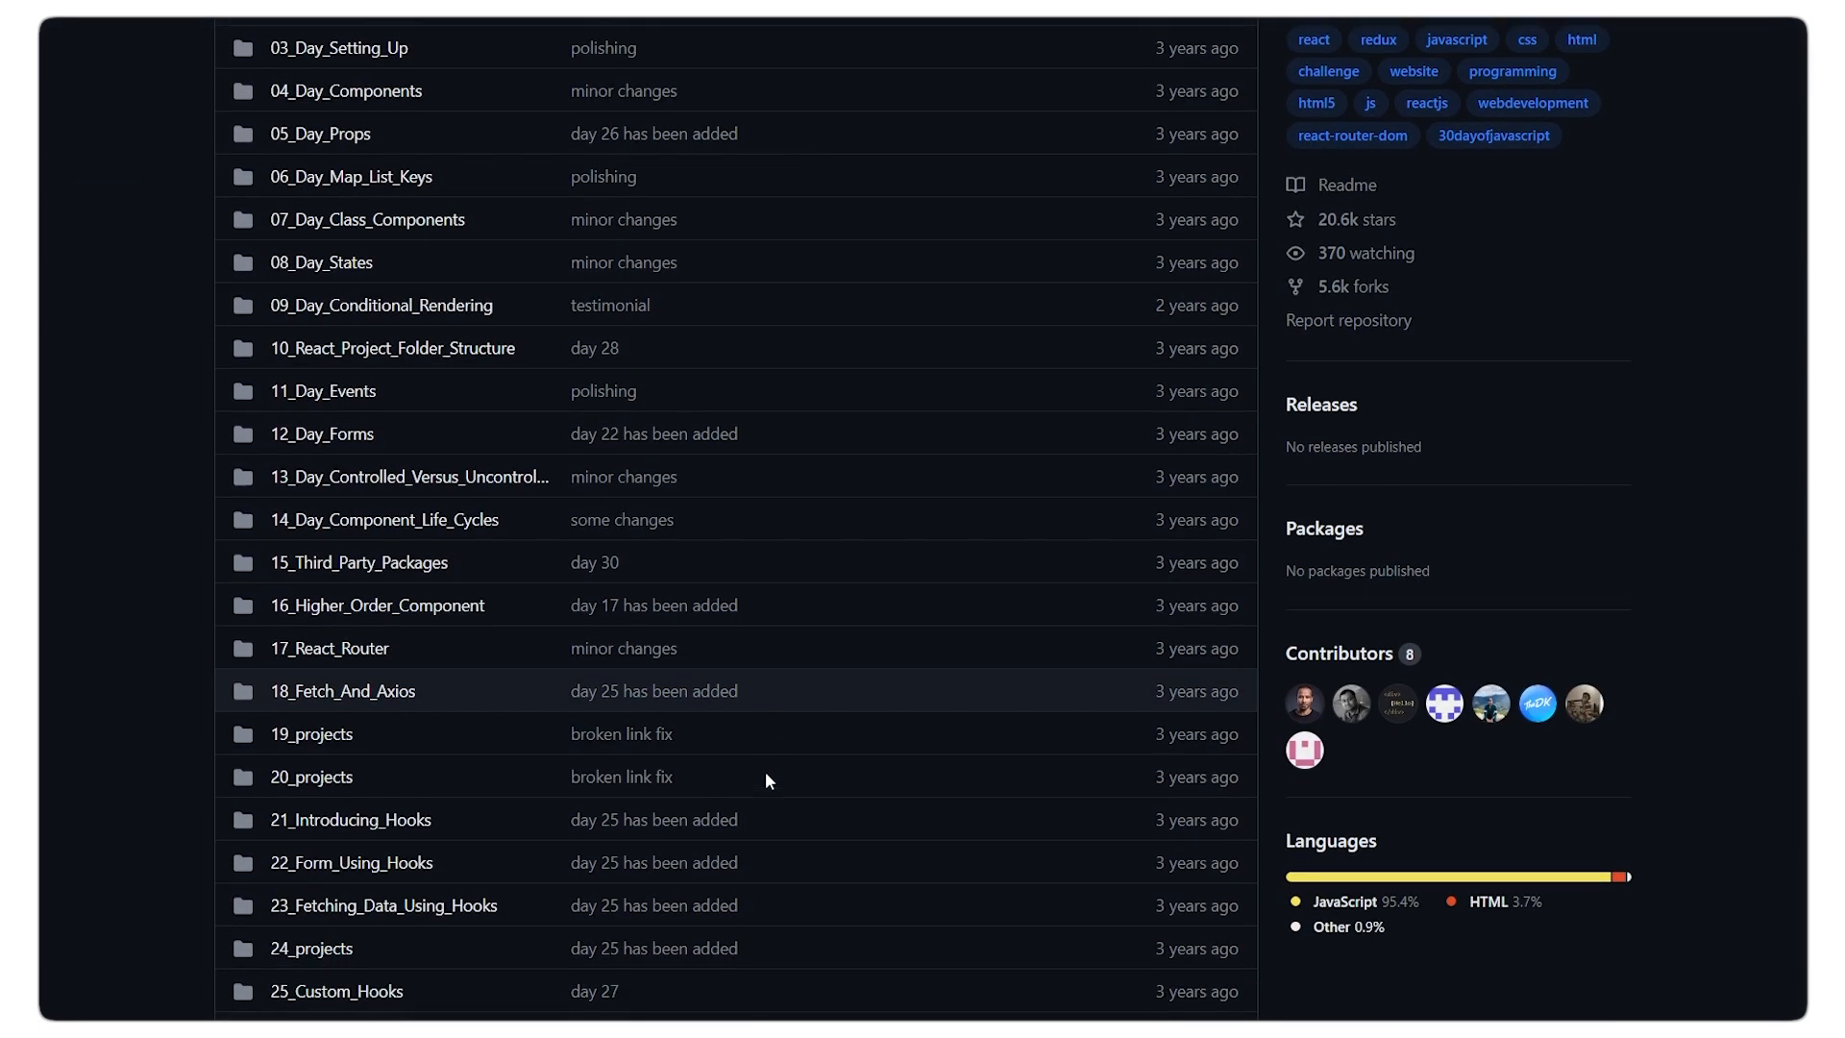
{"action": "scroll", "scroll_direction": "down", "scroll_amount": 3}
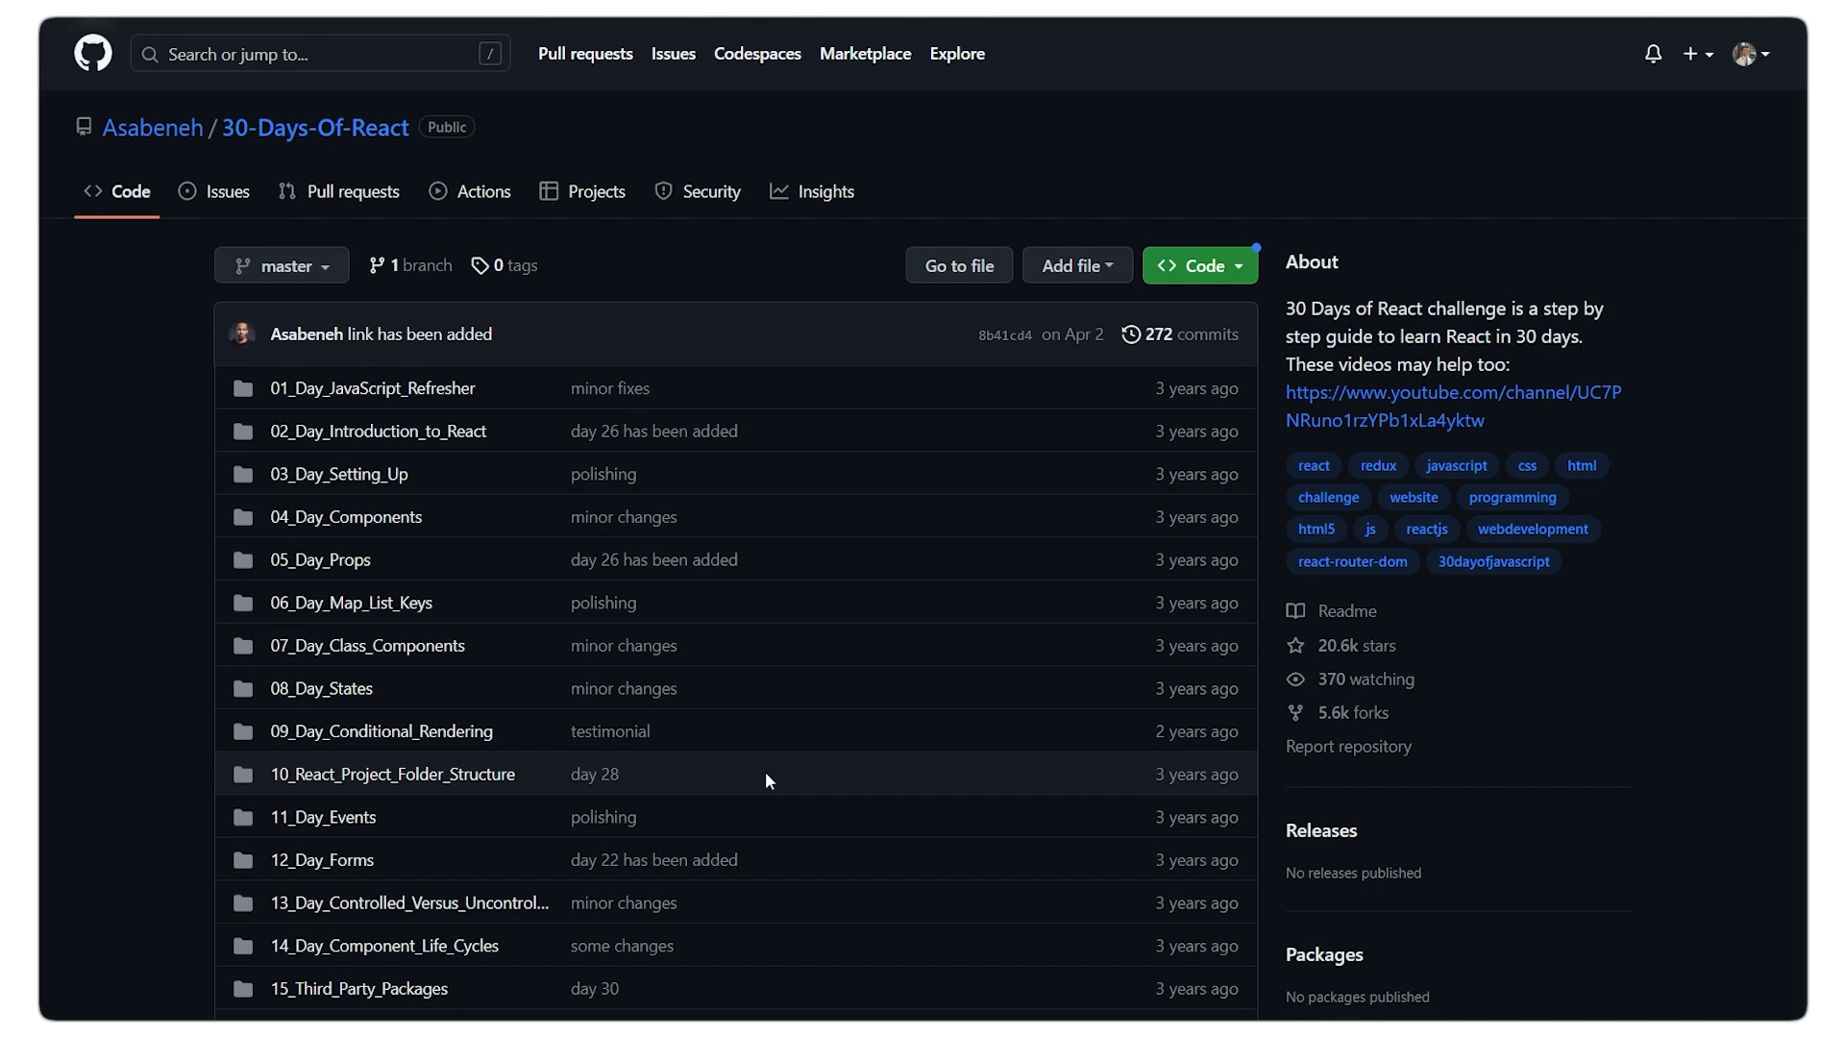
{"action": "scroll", "scroll_direction": "down", "scroll_amount": 3}
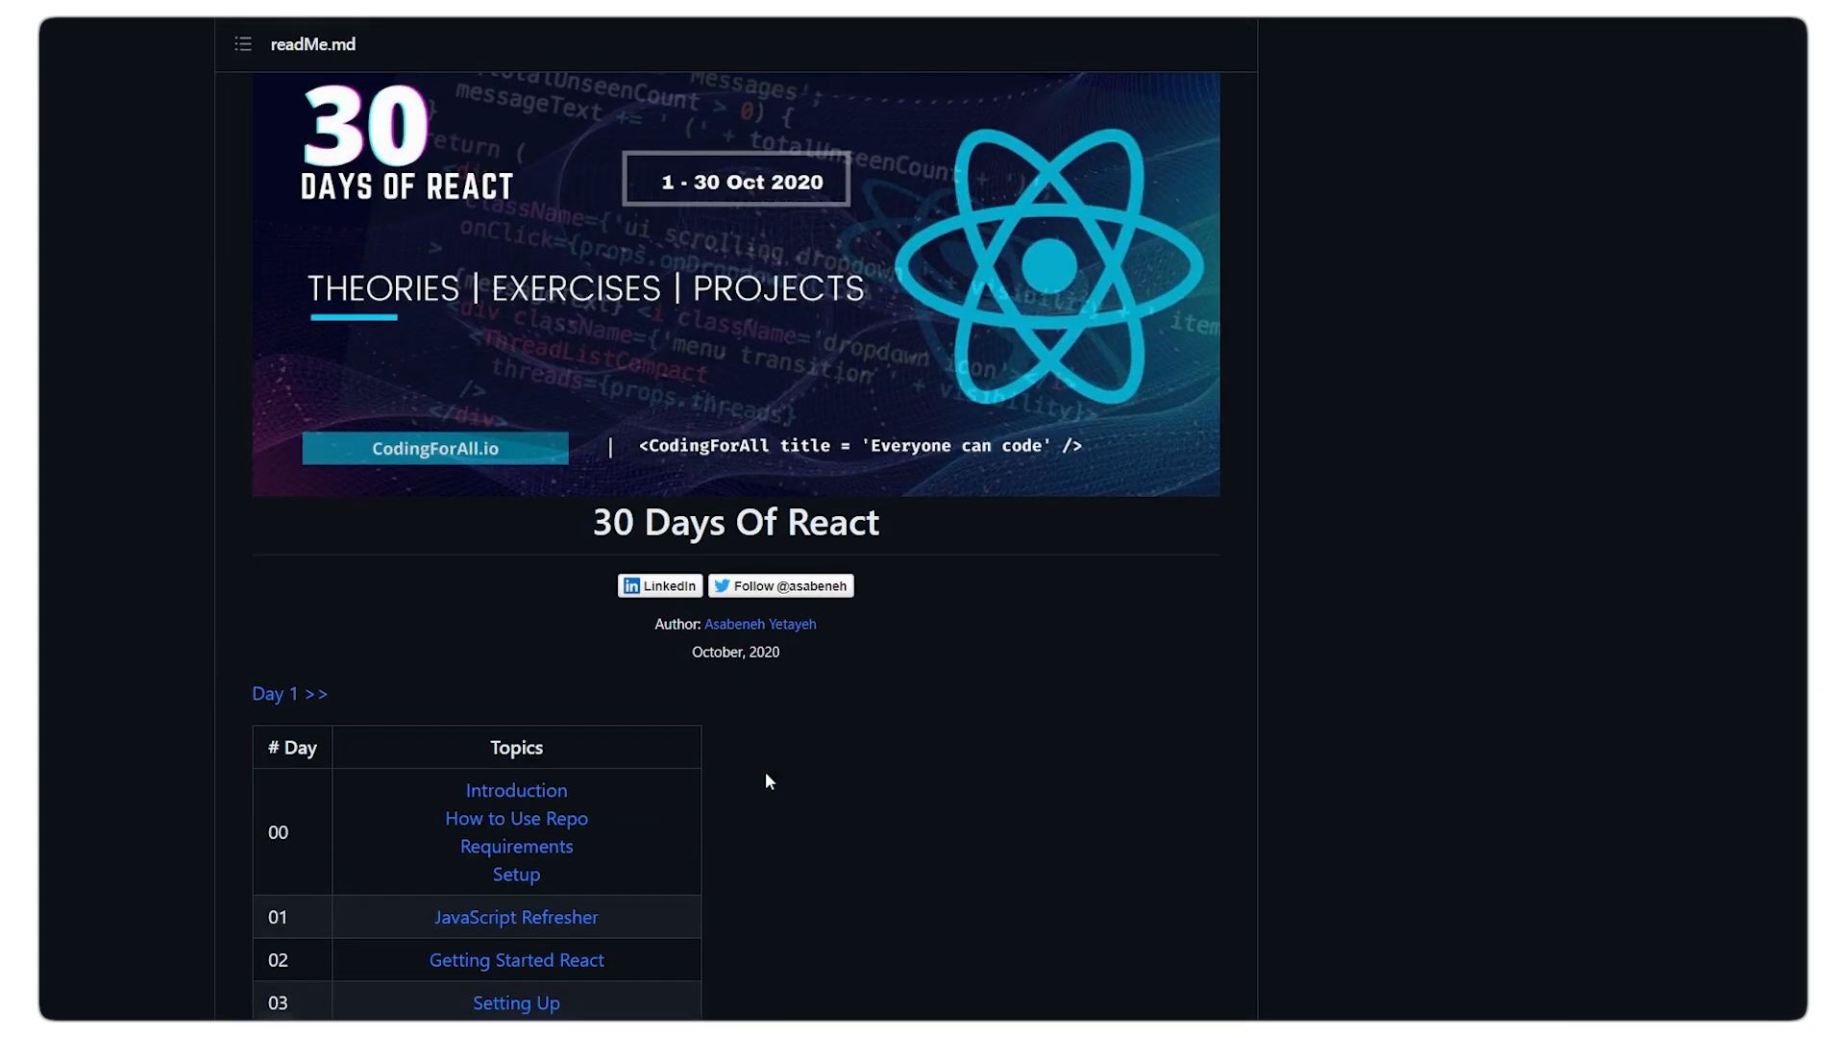
{"action": "scroll", "scroll_direction": "down", "scroll_amount": 3}
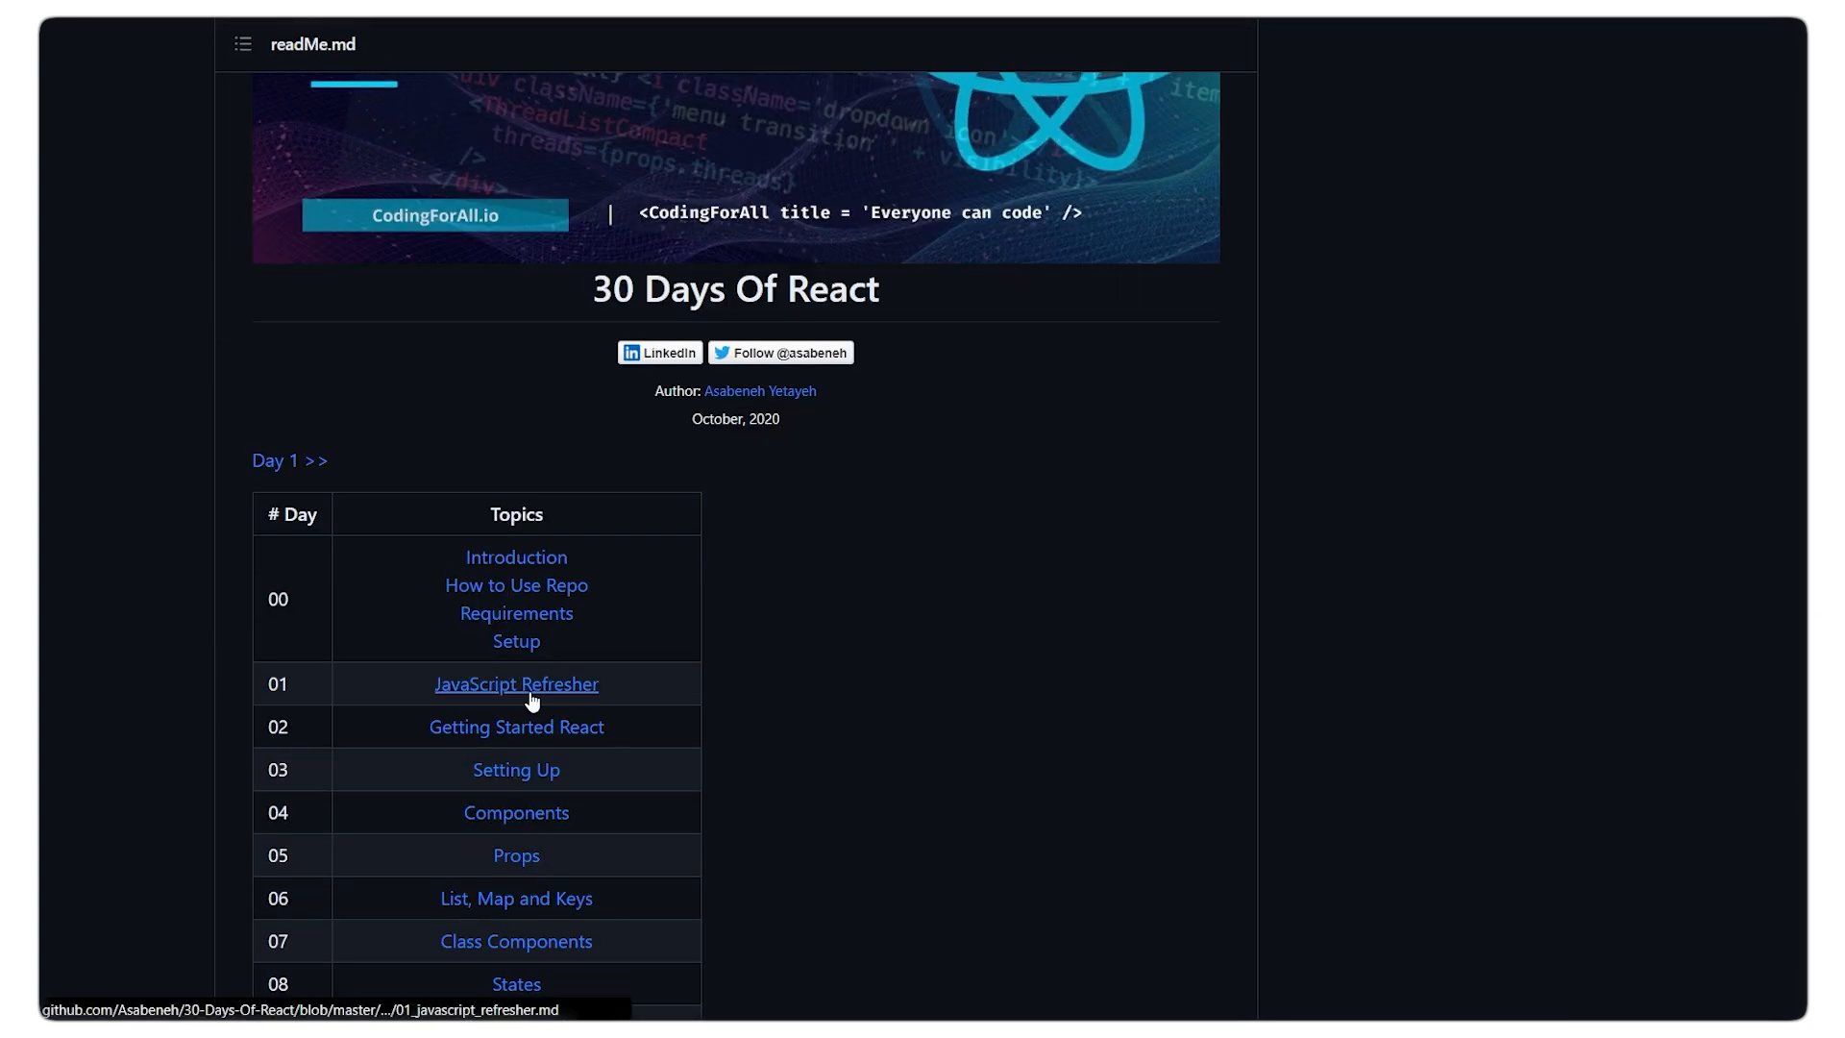
{"action": "mouse_move", "coordinate": [938, 682]}
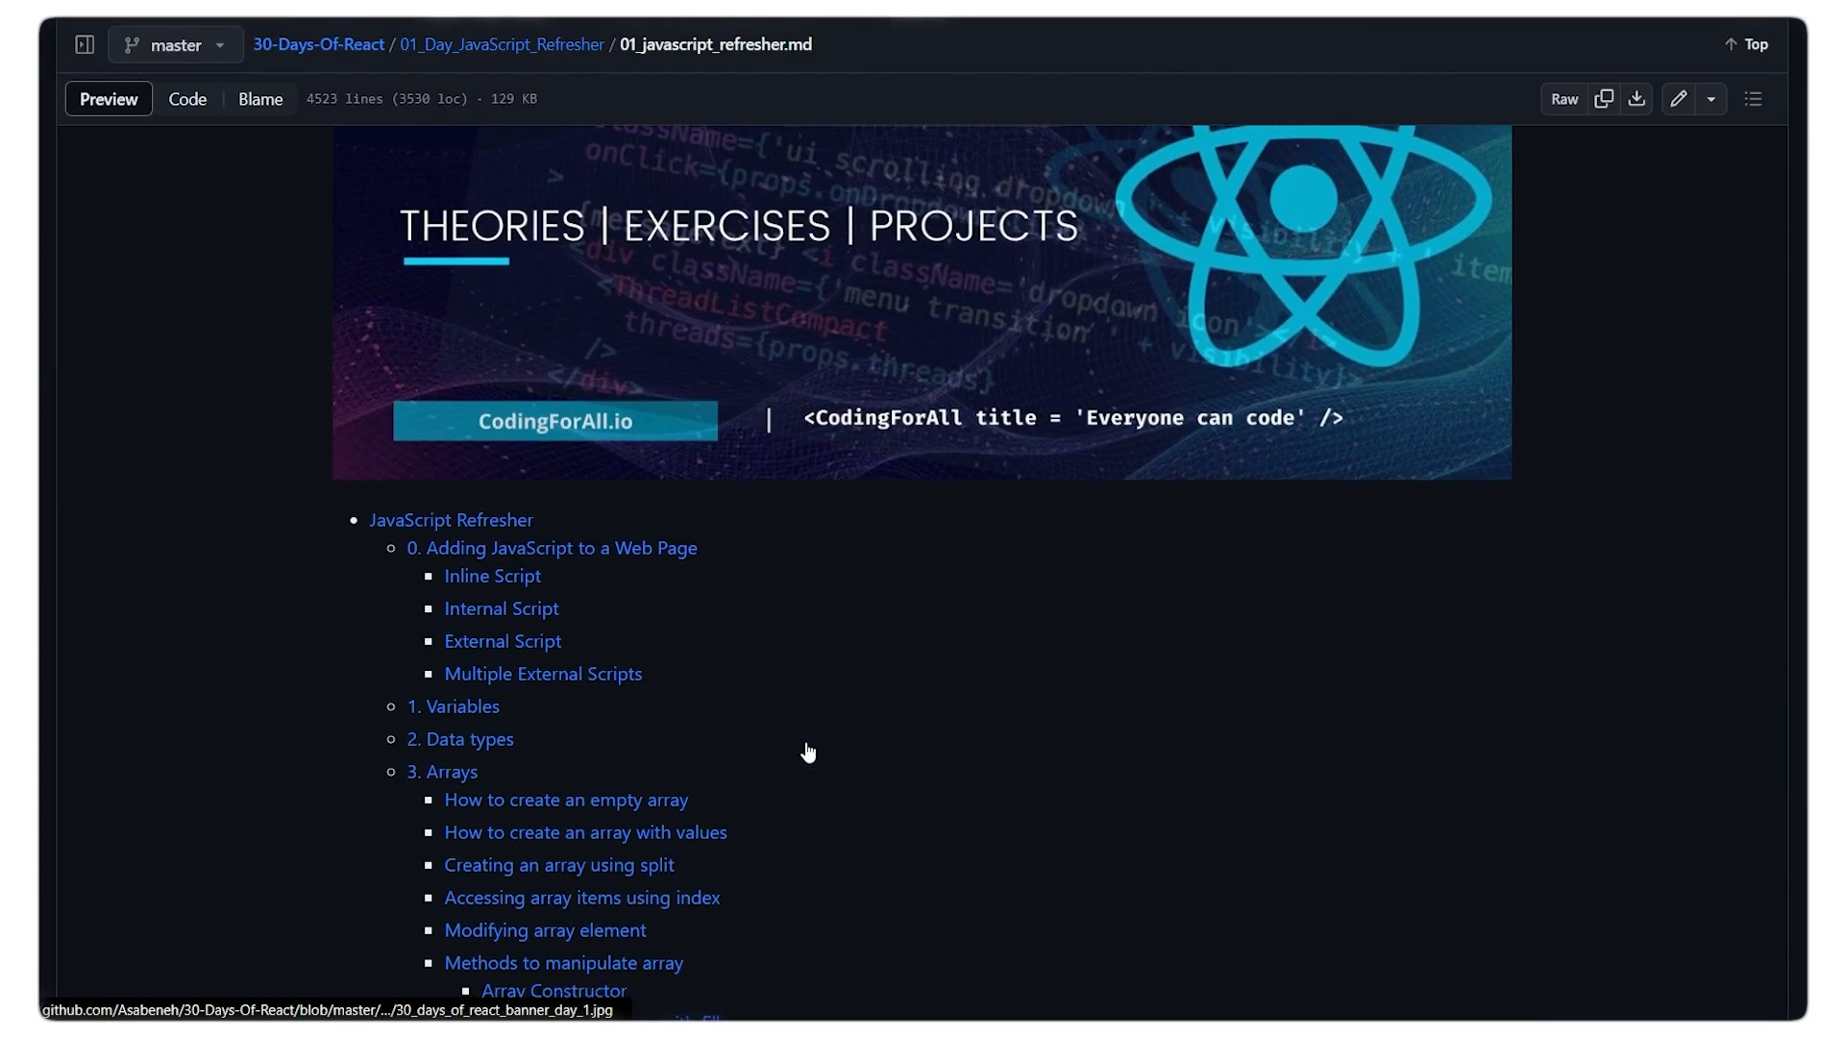
Step: Browse the Day 1 JavaScript Refresher contents list, from Variables through Classes
{"action": "scroll", "scroll_direction": "down", "scroll_amount": 3}
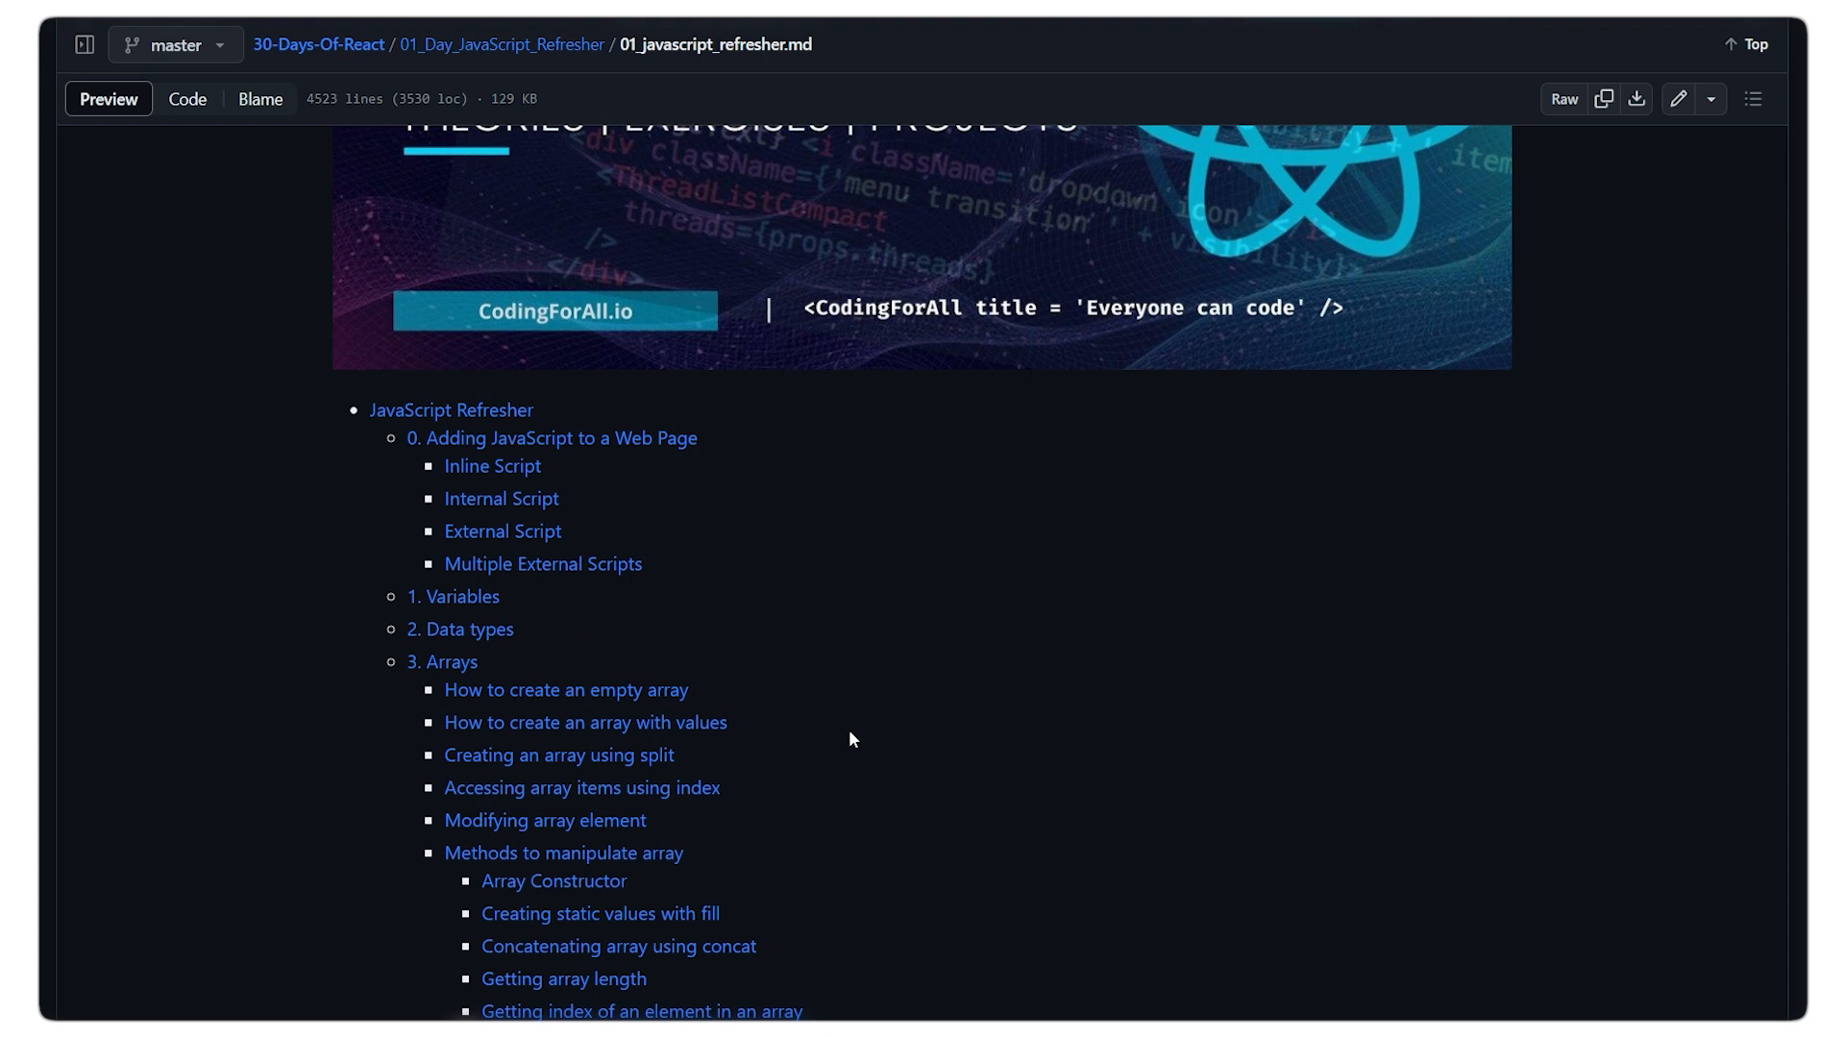
{"action": "mouse_move", "coordinate": [248, 493]}
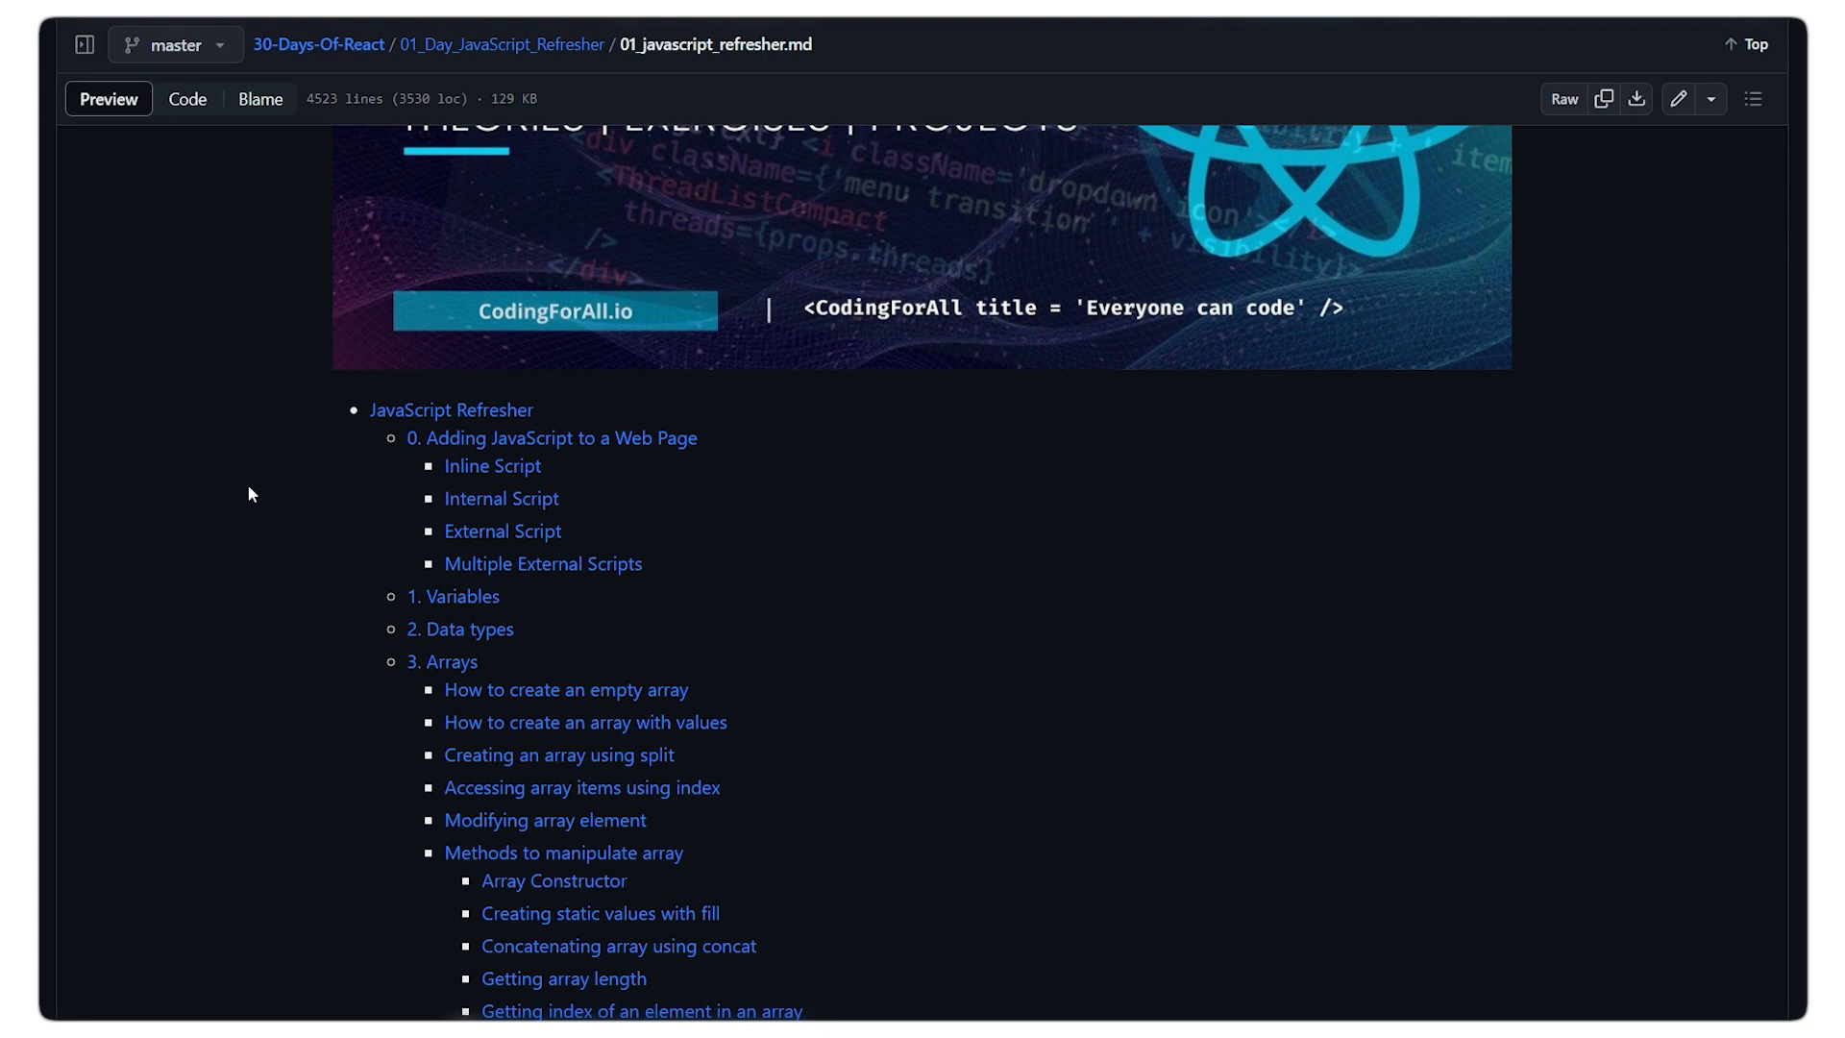
{"action": "scroll", "scroll_direction": "down", "scroll_amount": 3}
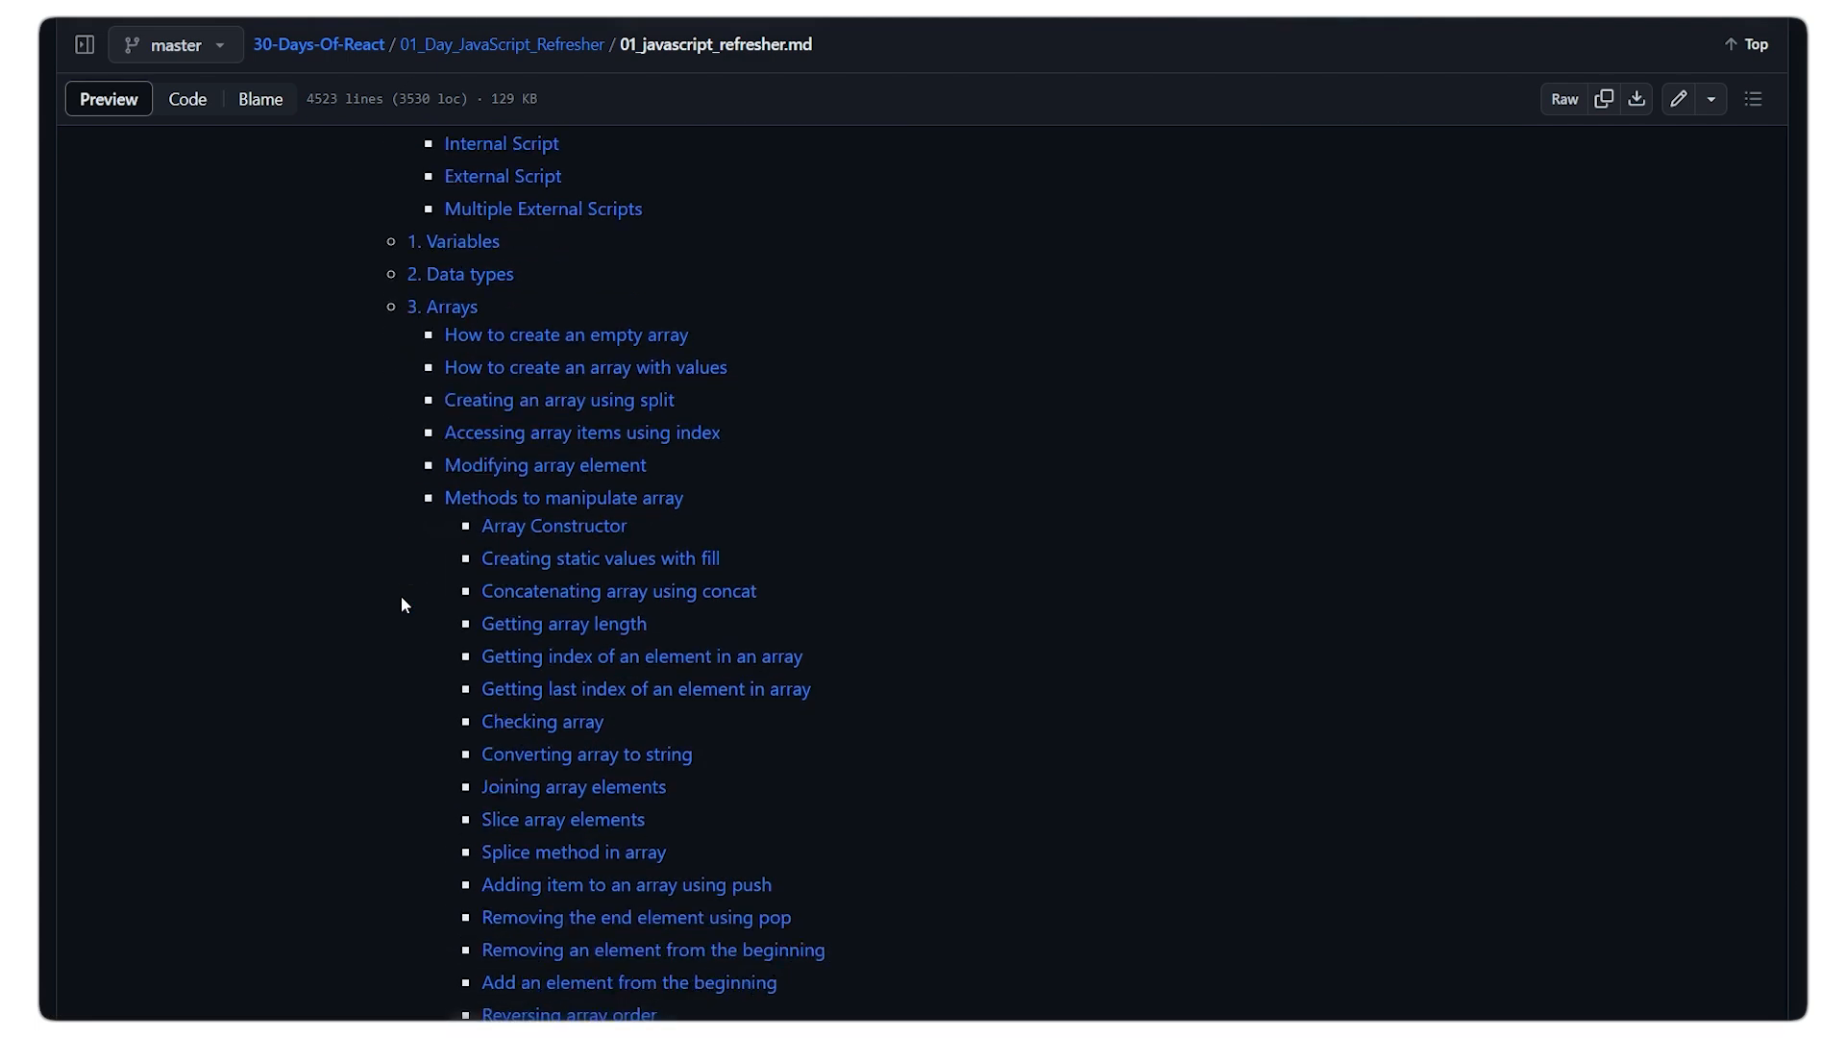
{"action": "scroll", "scroll_direction": "down", "scroll_amount": 3}
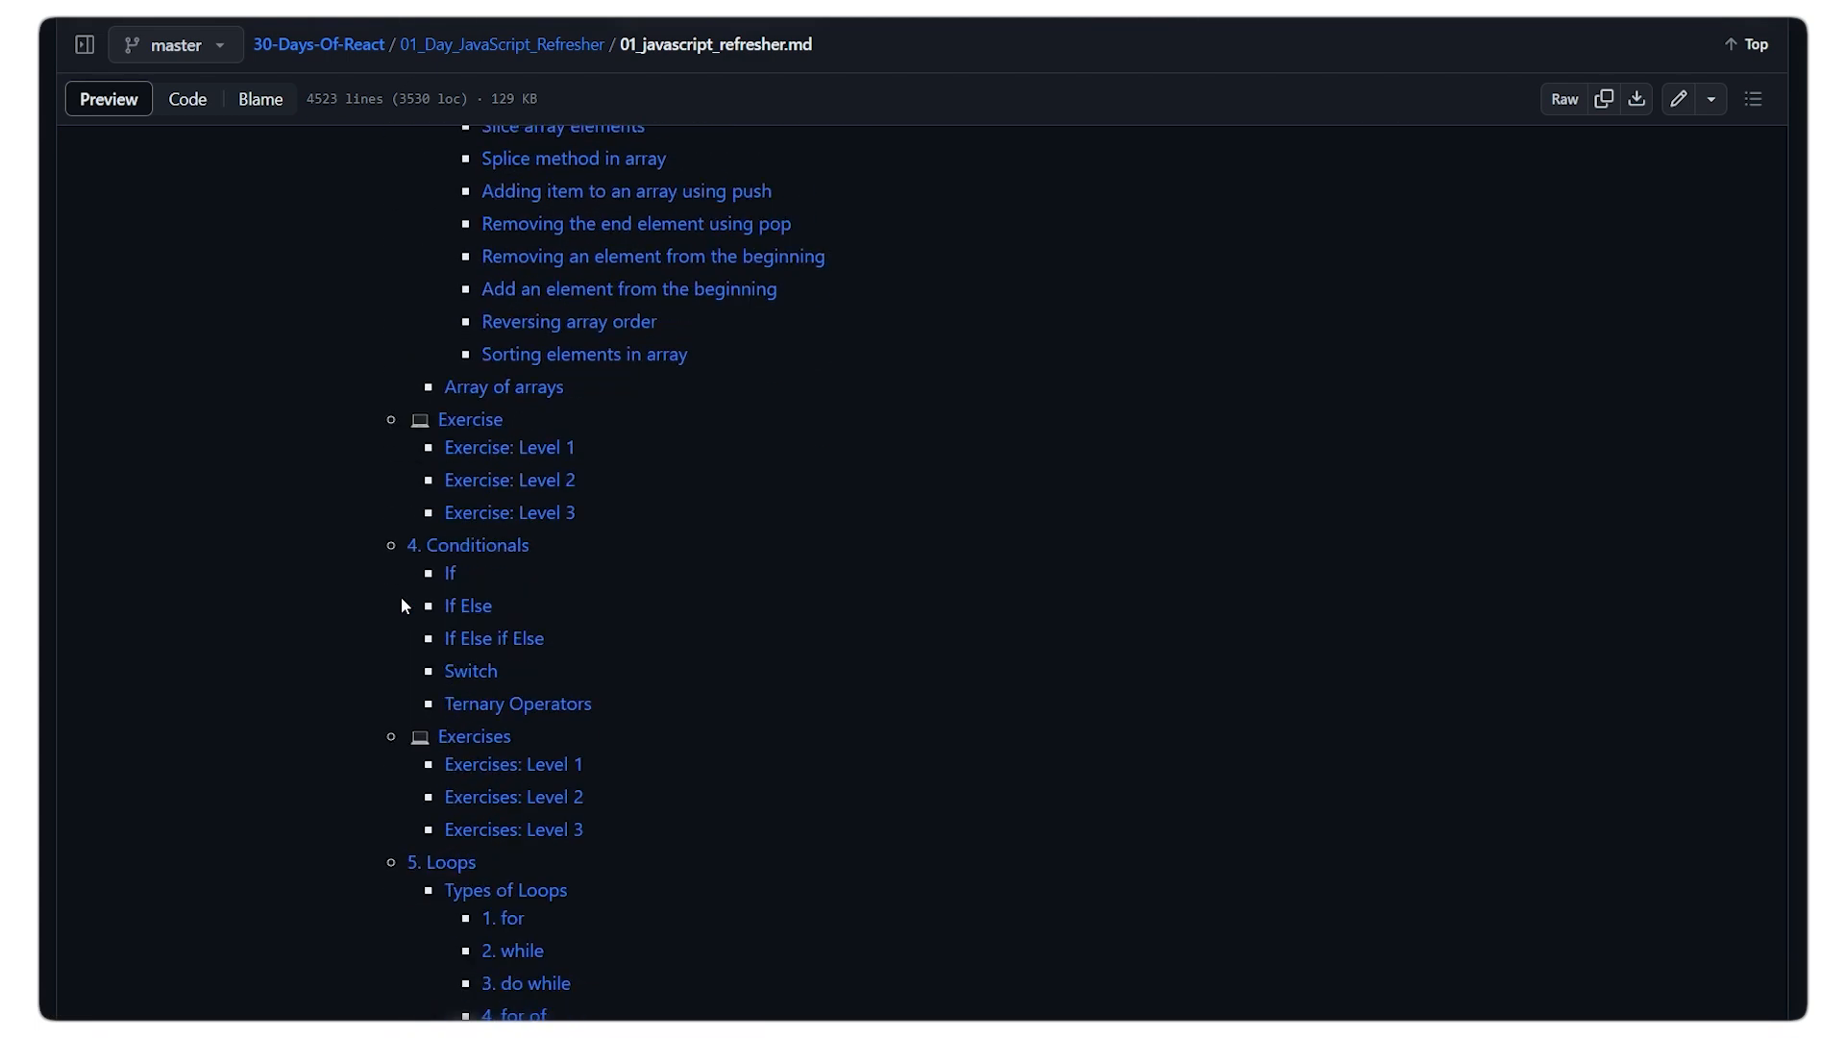
{"action": "scroll", "scroll_direction": "down", "scroll_amount": 3}
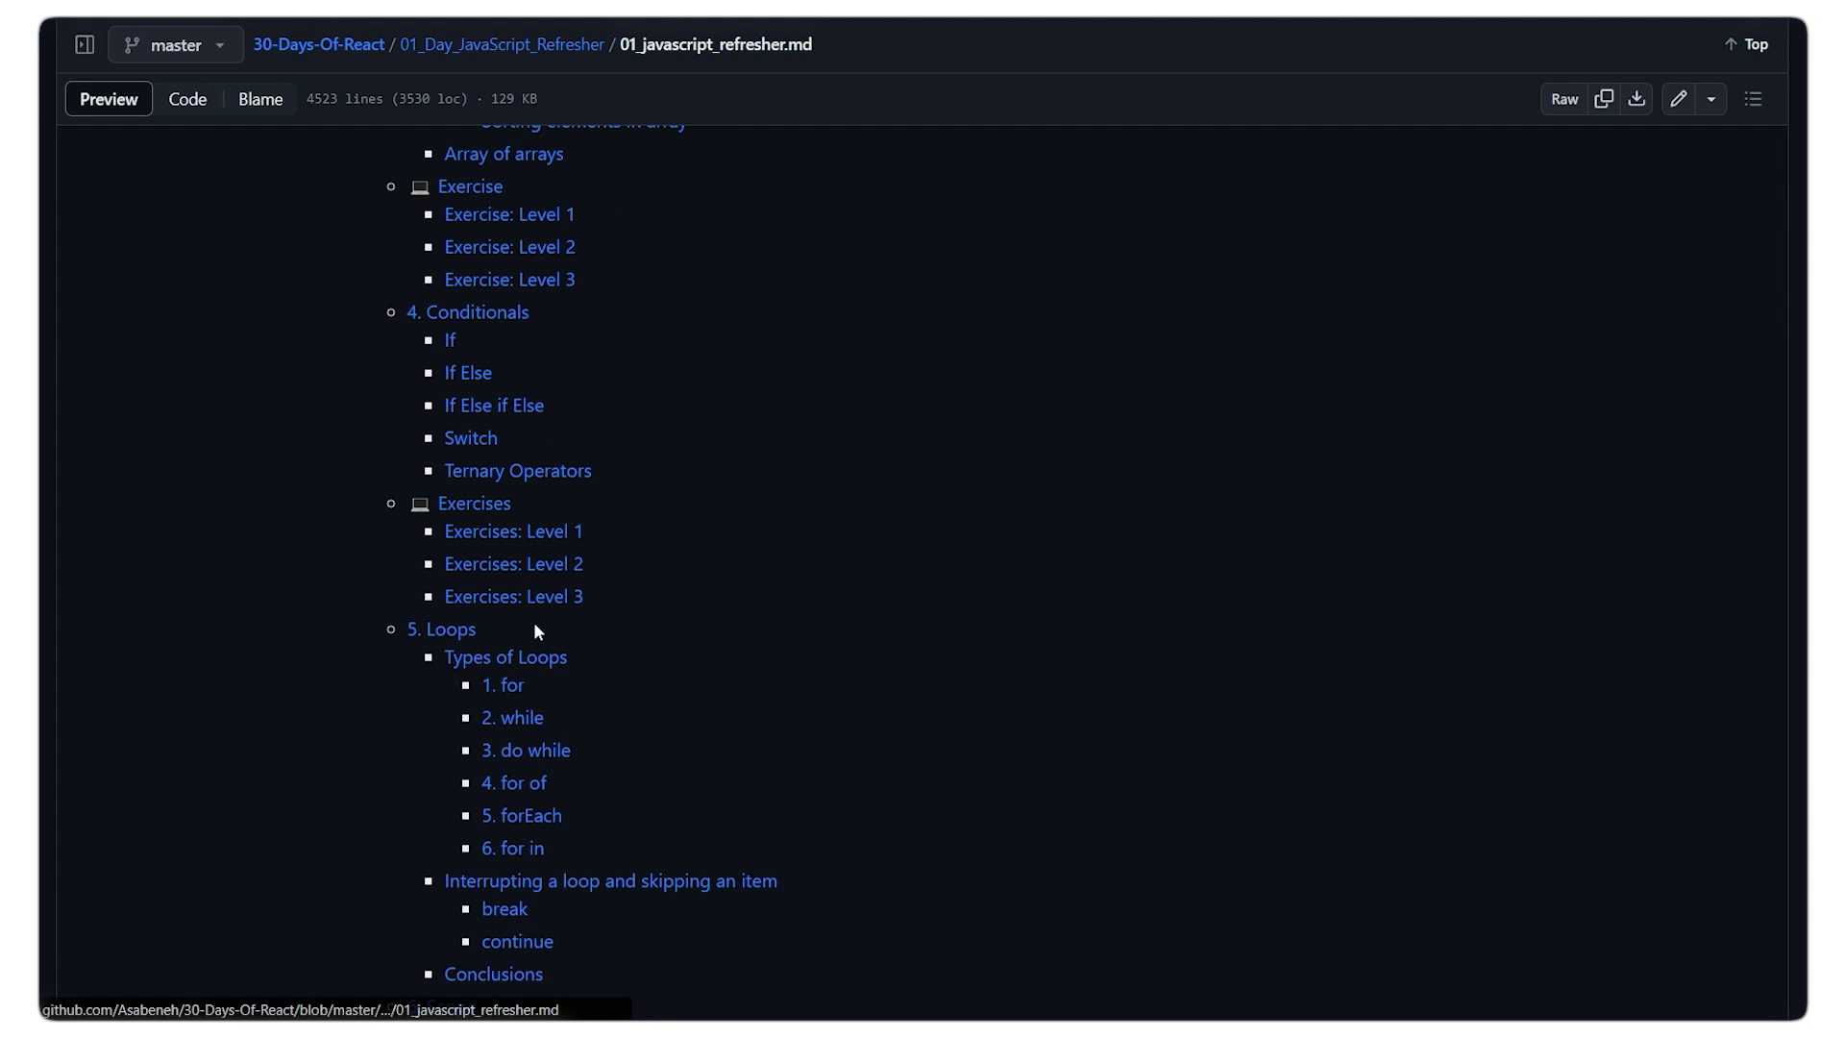
{"action": "scroll", "scroll_direction": "down", "scroll_amount": 3}
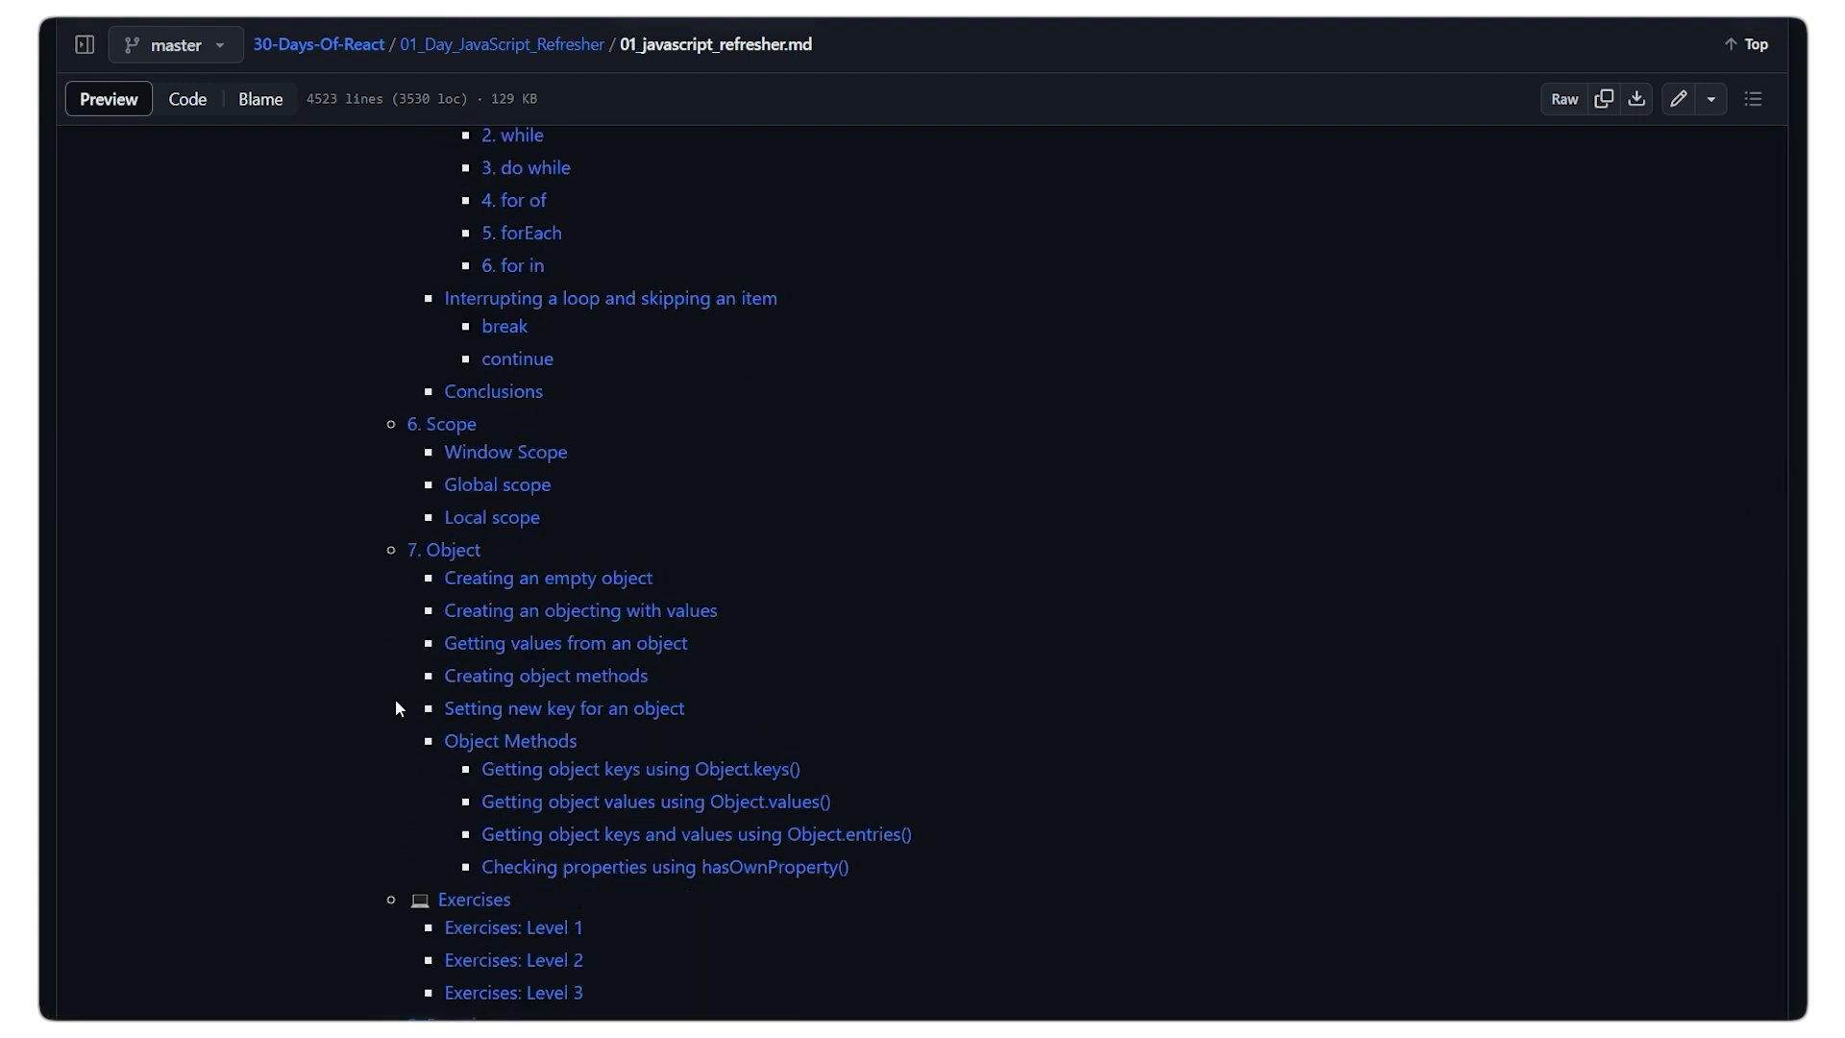
{"action": "scroll", "scroll_direction": "down", "scroll_amount": 3}
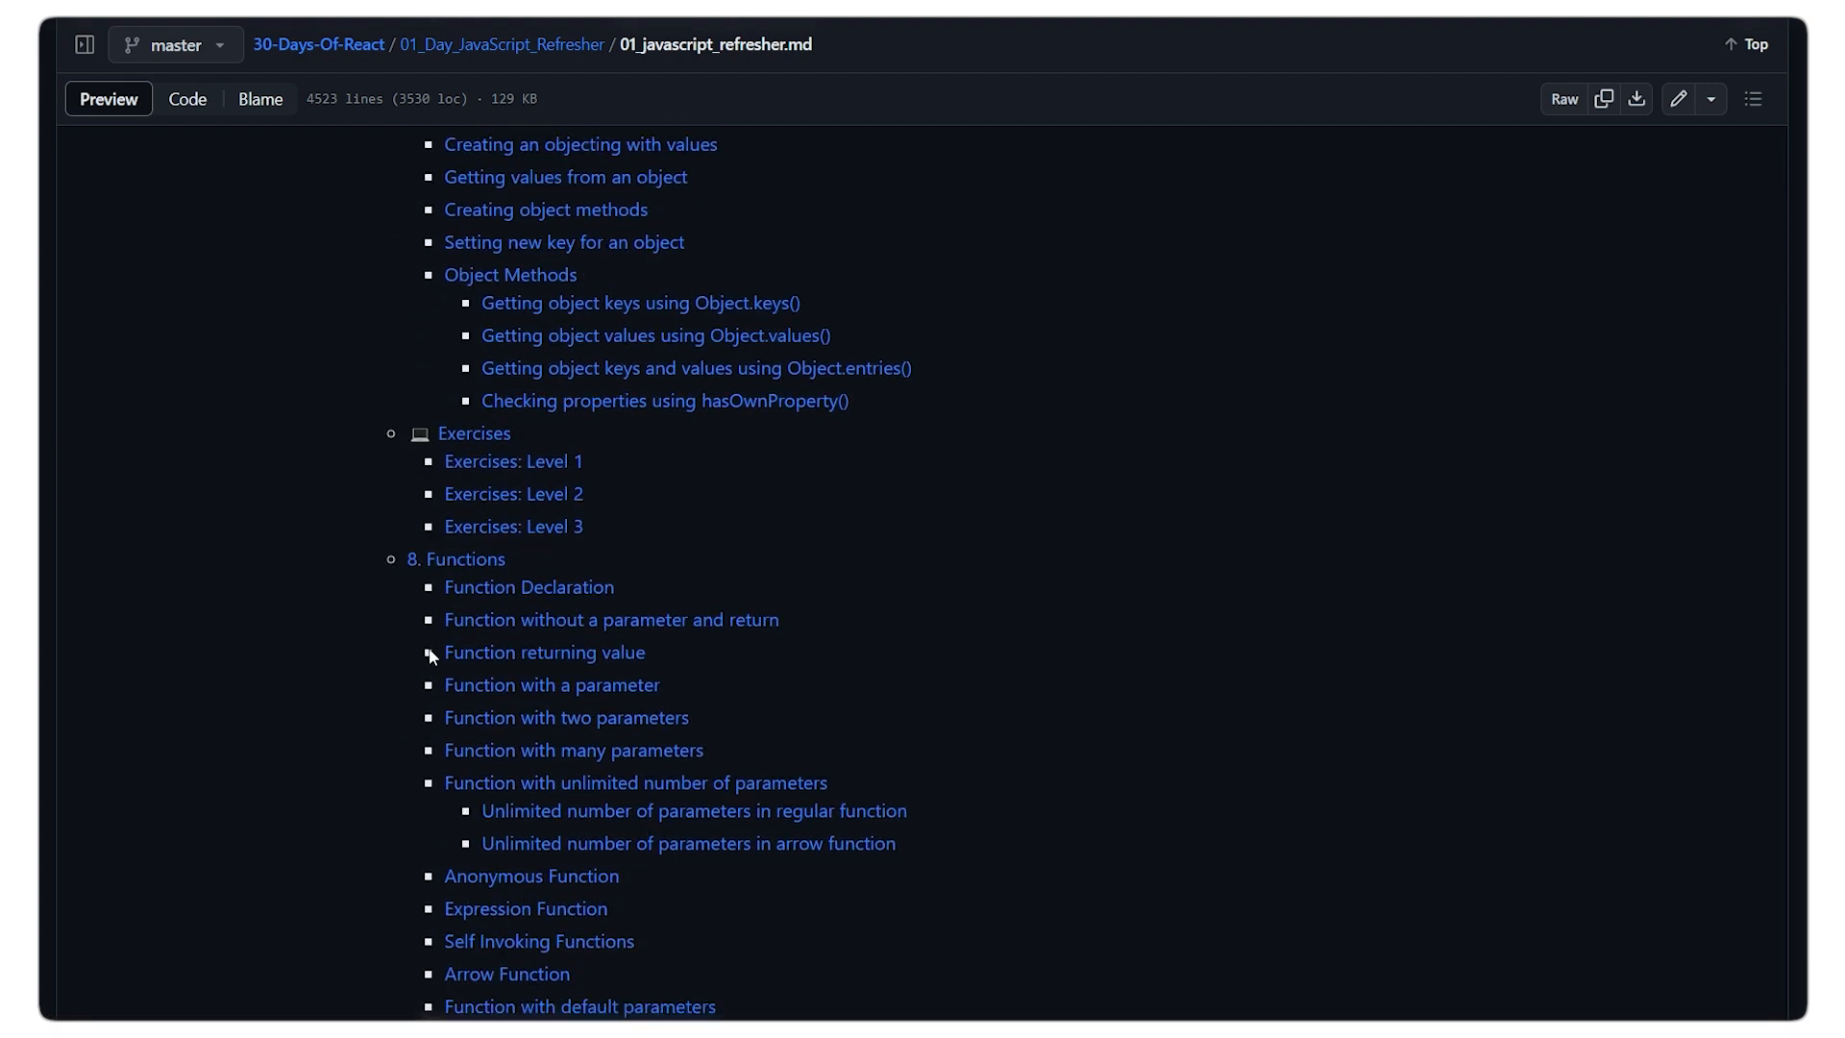
{"action": "scroll", "scroll_direction": "down", "scroll_amount": 3}
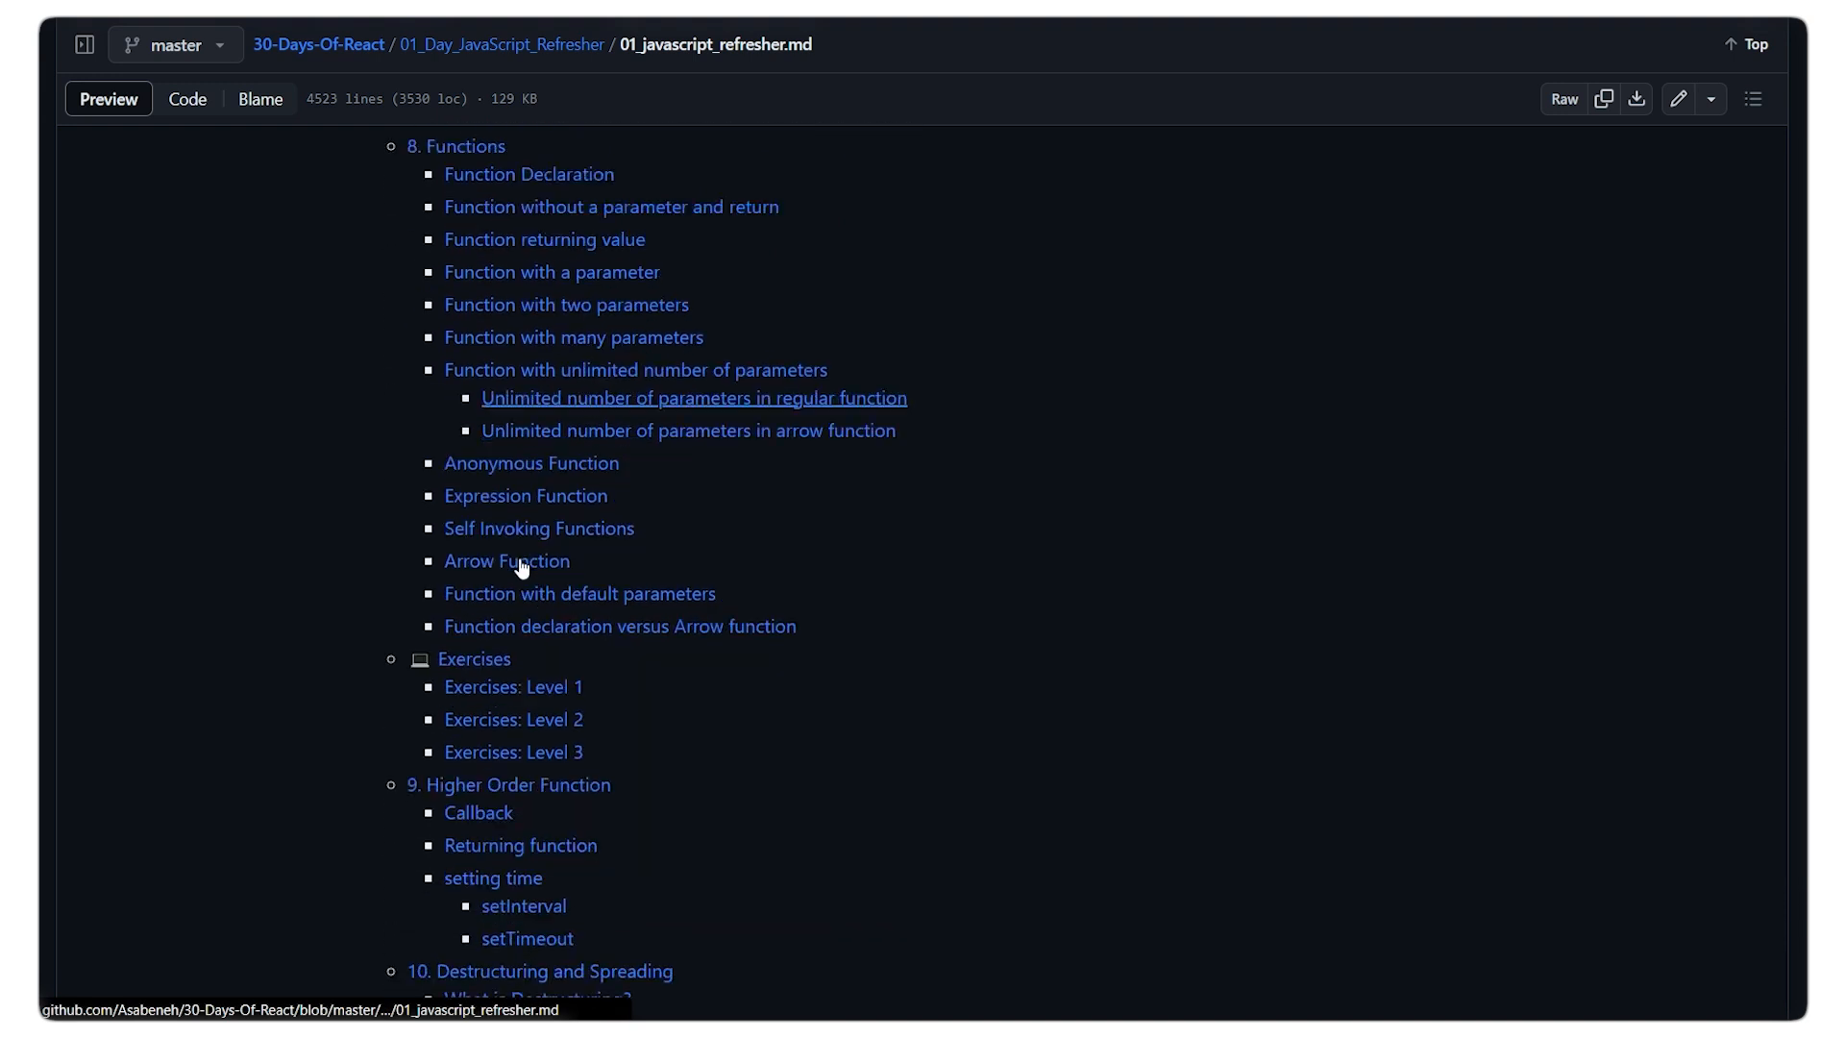
{"action": "scroll", "scroll_direction": "down", "scroll_amount": 3}
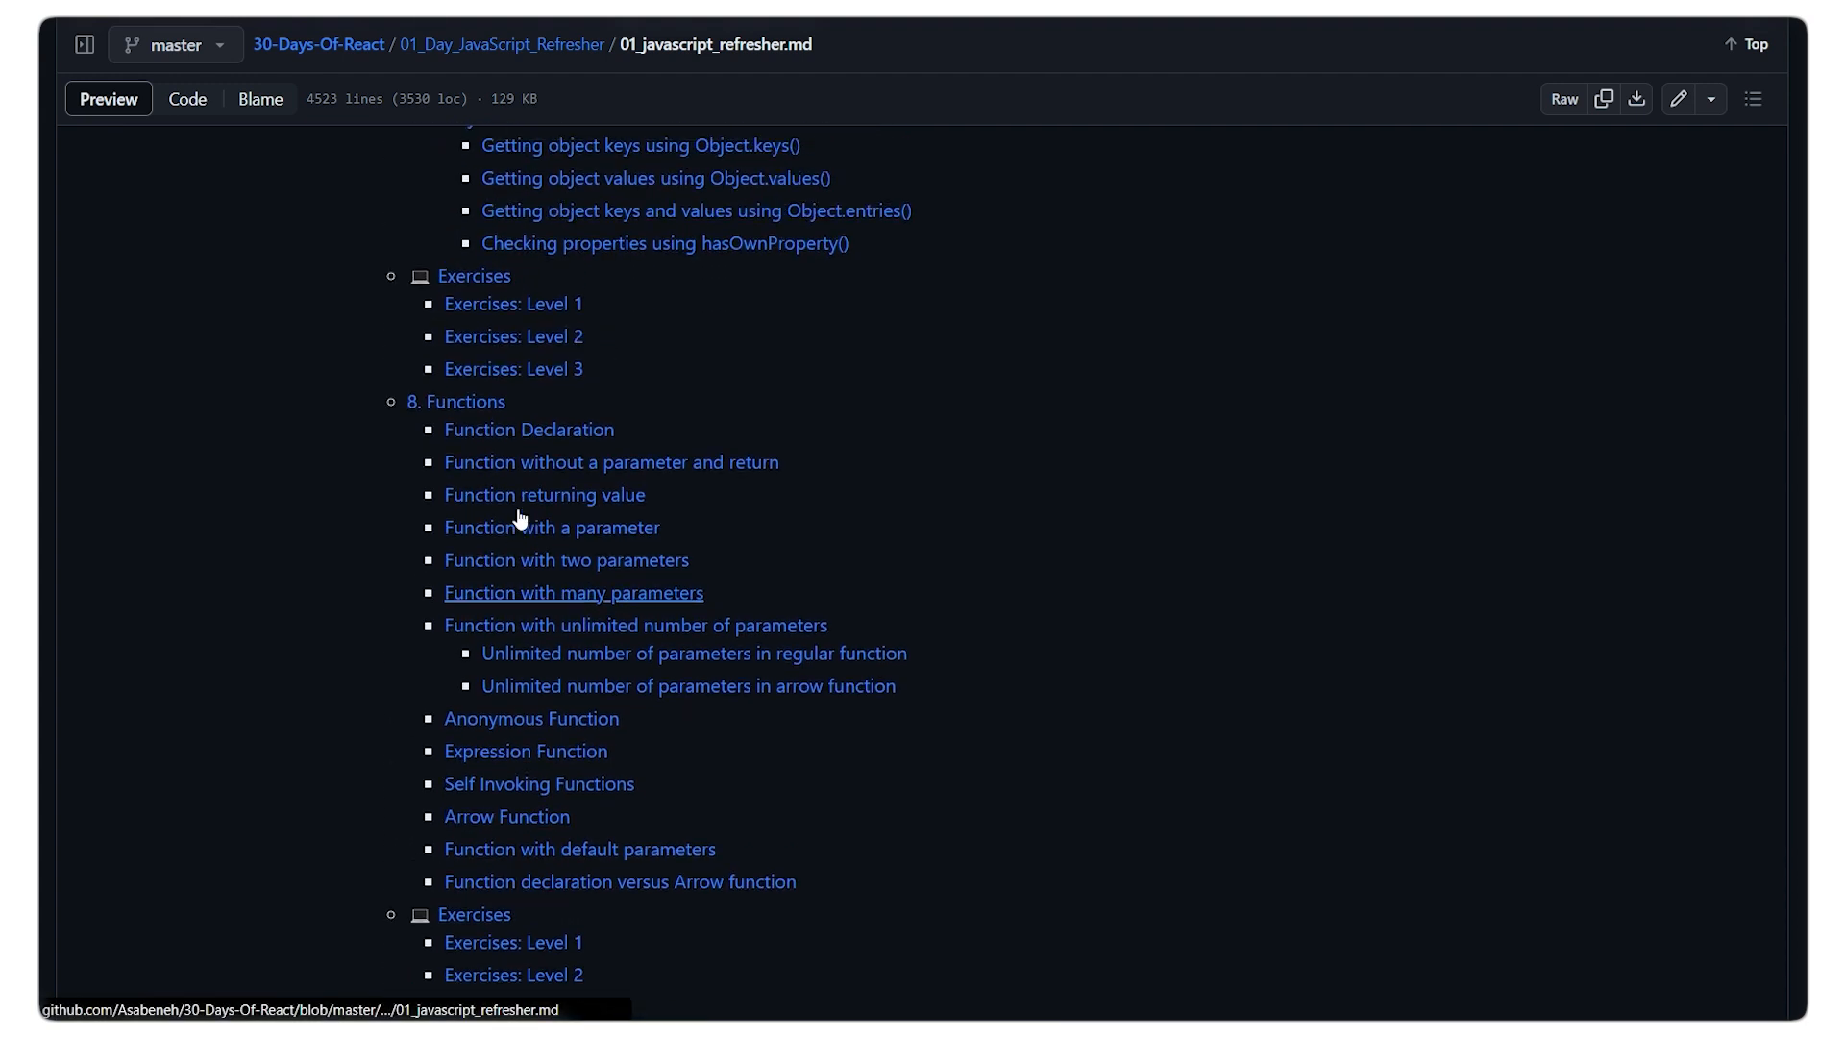
{"action": "scroll", "scroll_direction": "down", "scroll_amount": 3}
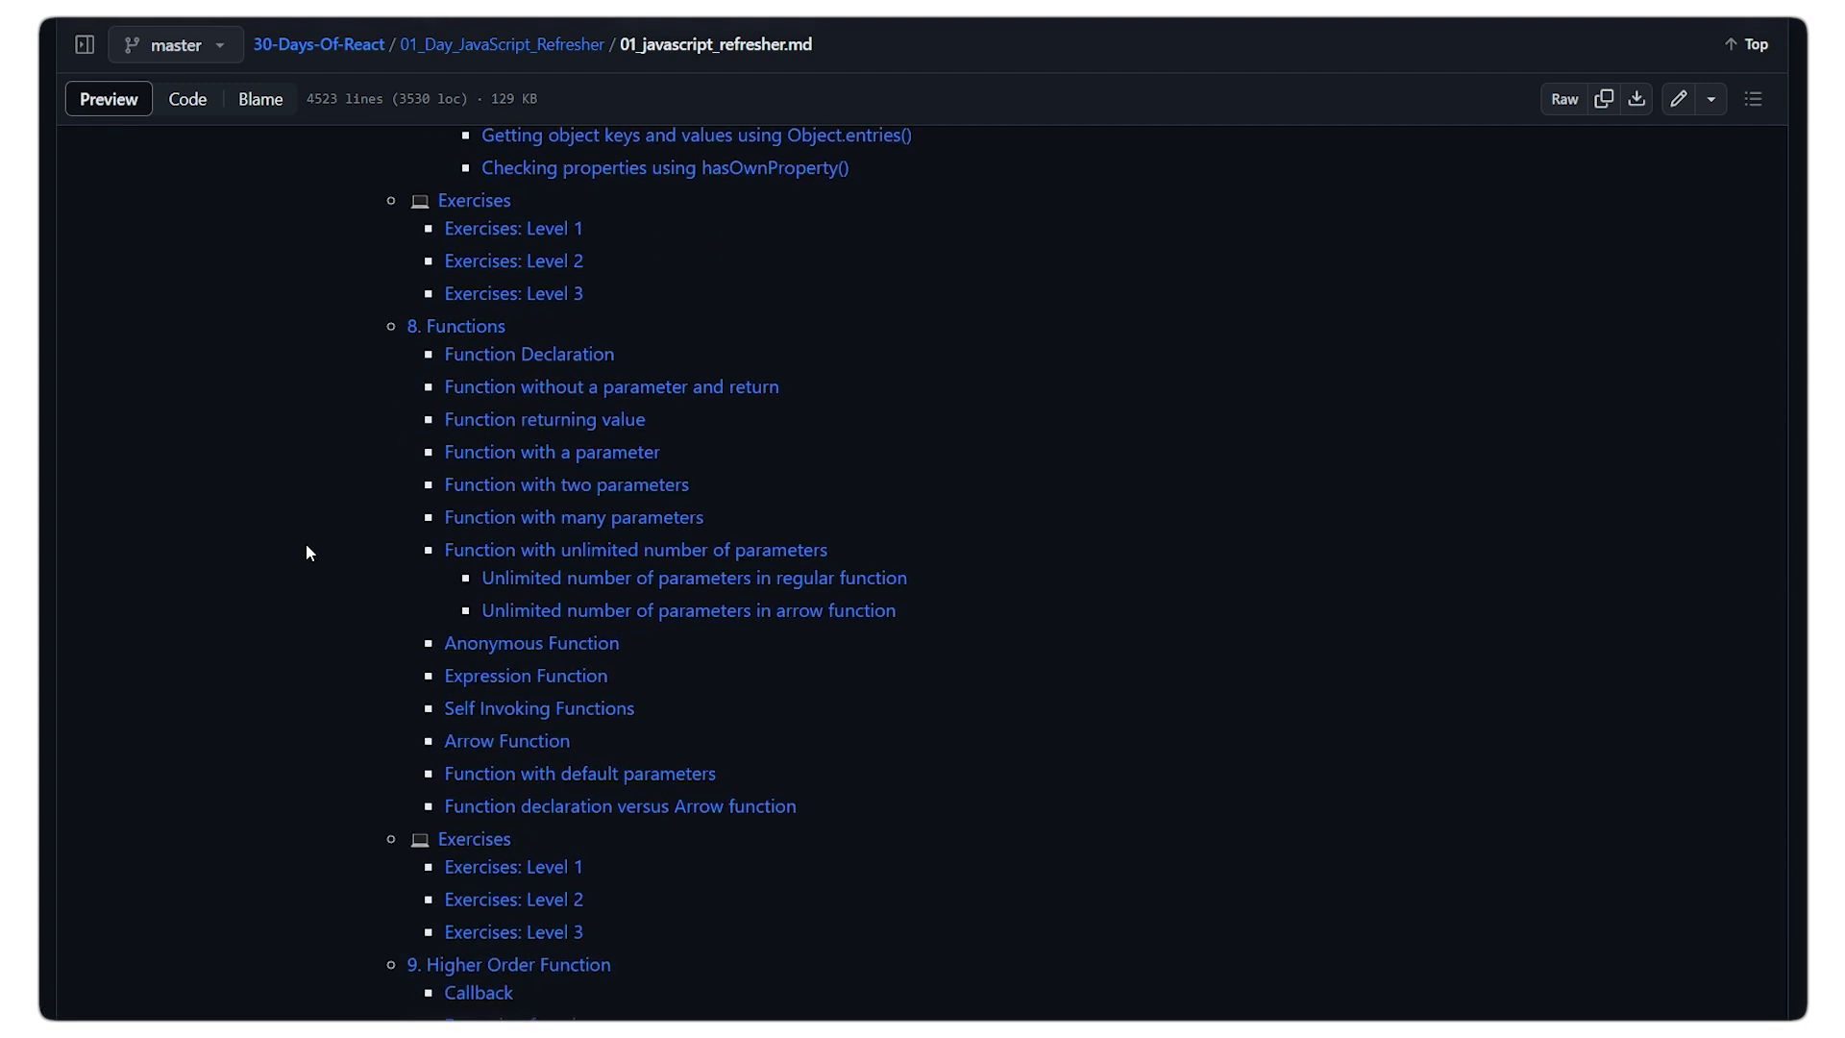
{"action": "scroll", "scroll_direction": "down", "scroll_amount": 3}
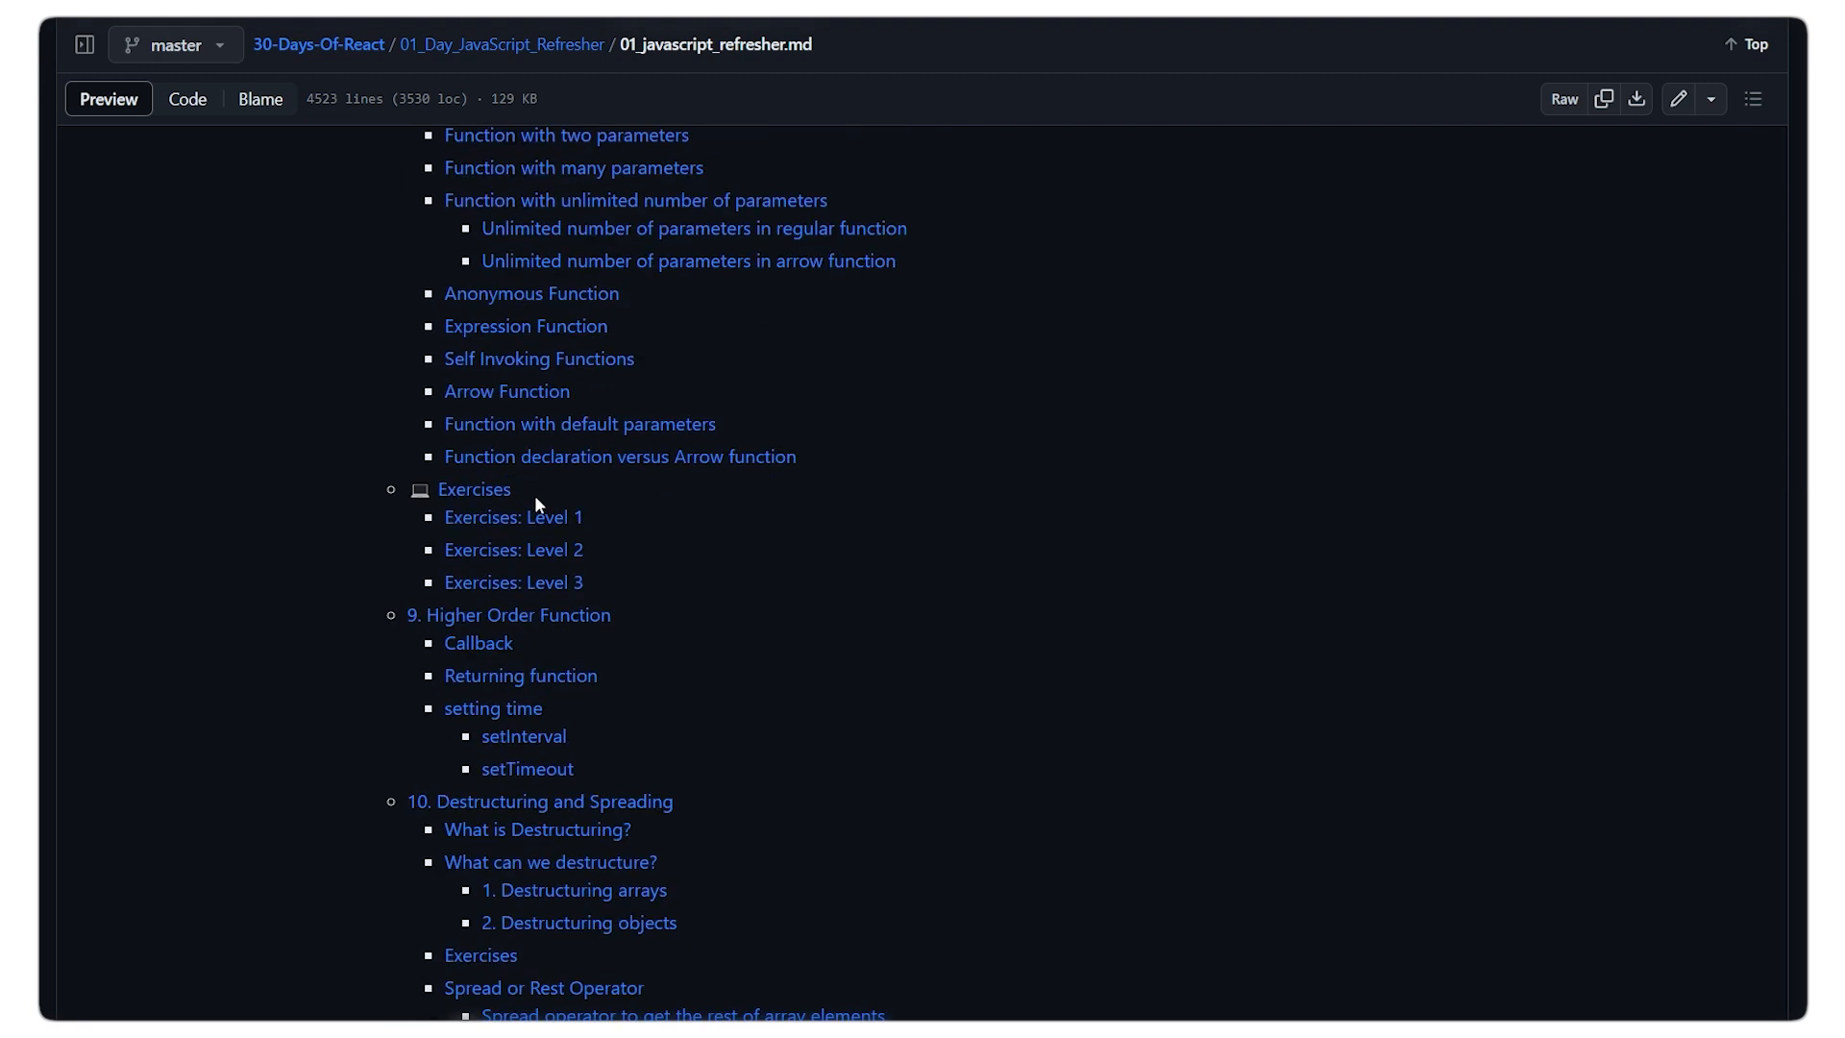
{"action": "scroll", "scroll_direction": "down", "scroll_amount": 3}
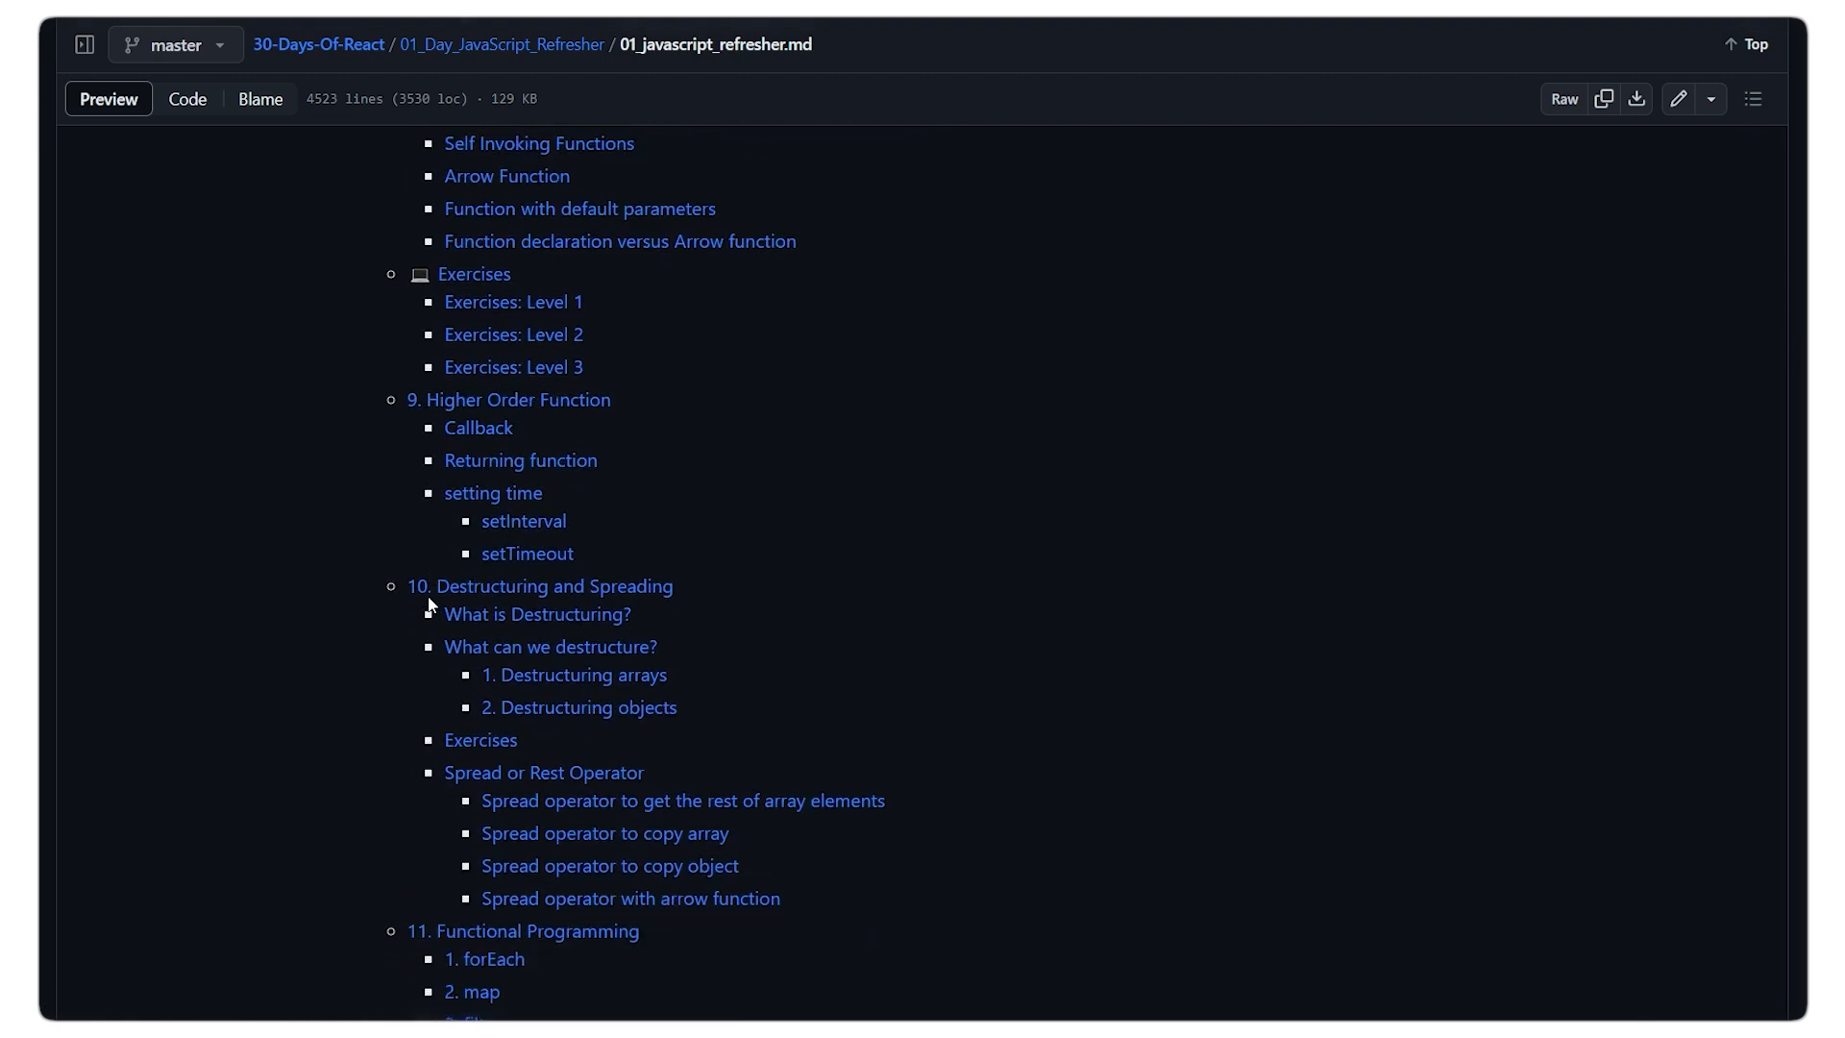
{"action": "scroll", "scroll_direction": "down", "scroll_amount": 3}
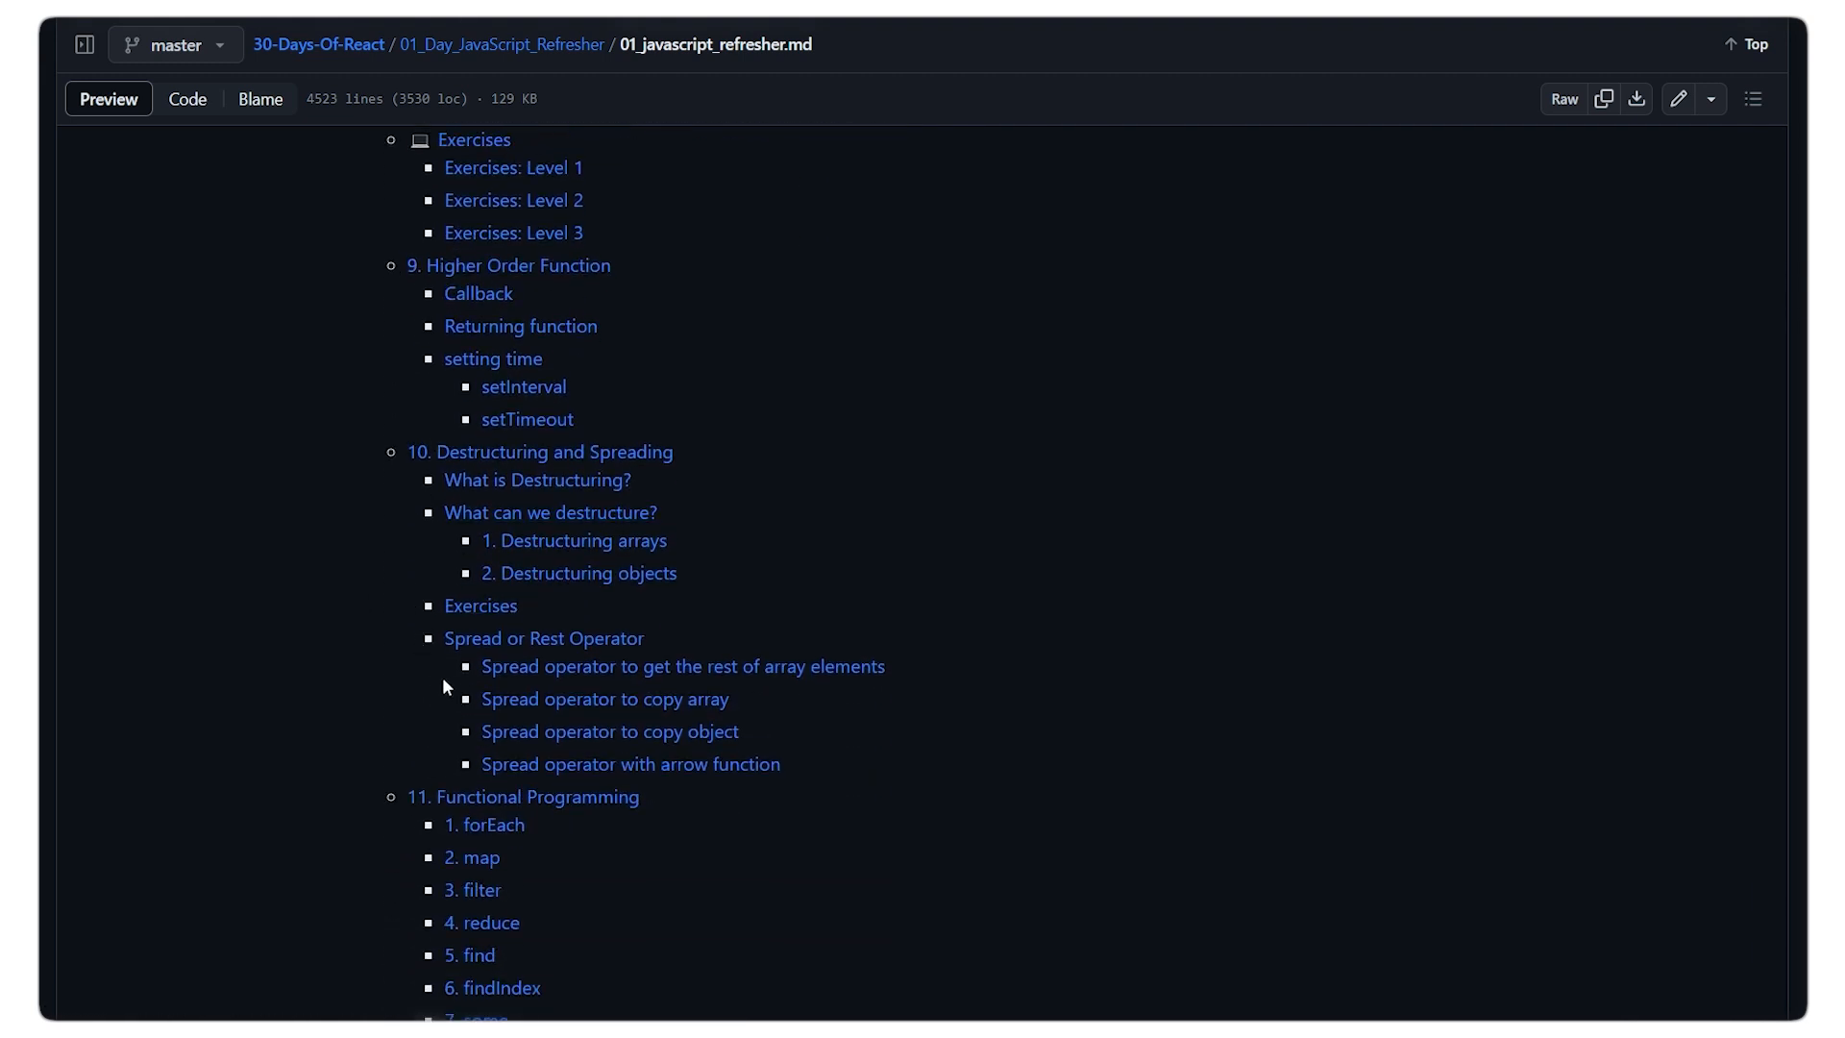
{"action": "scroll", "scroll_direction": "down", "scroll_amount": 3}
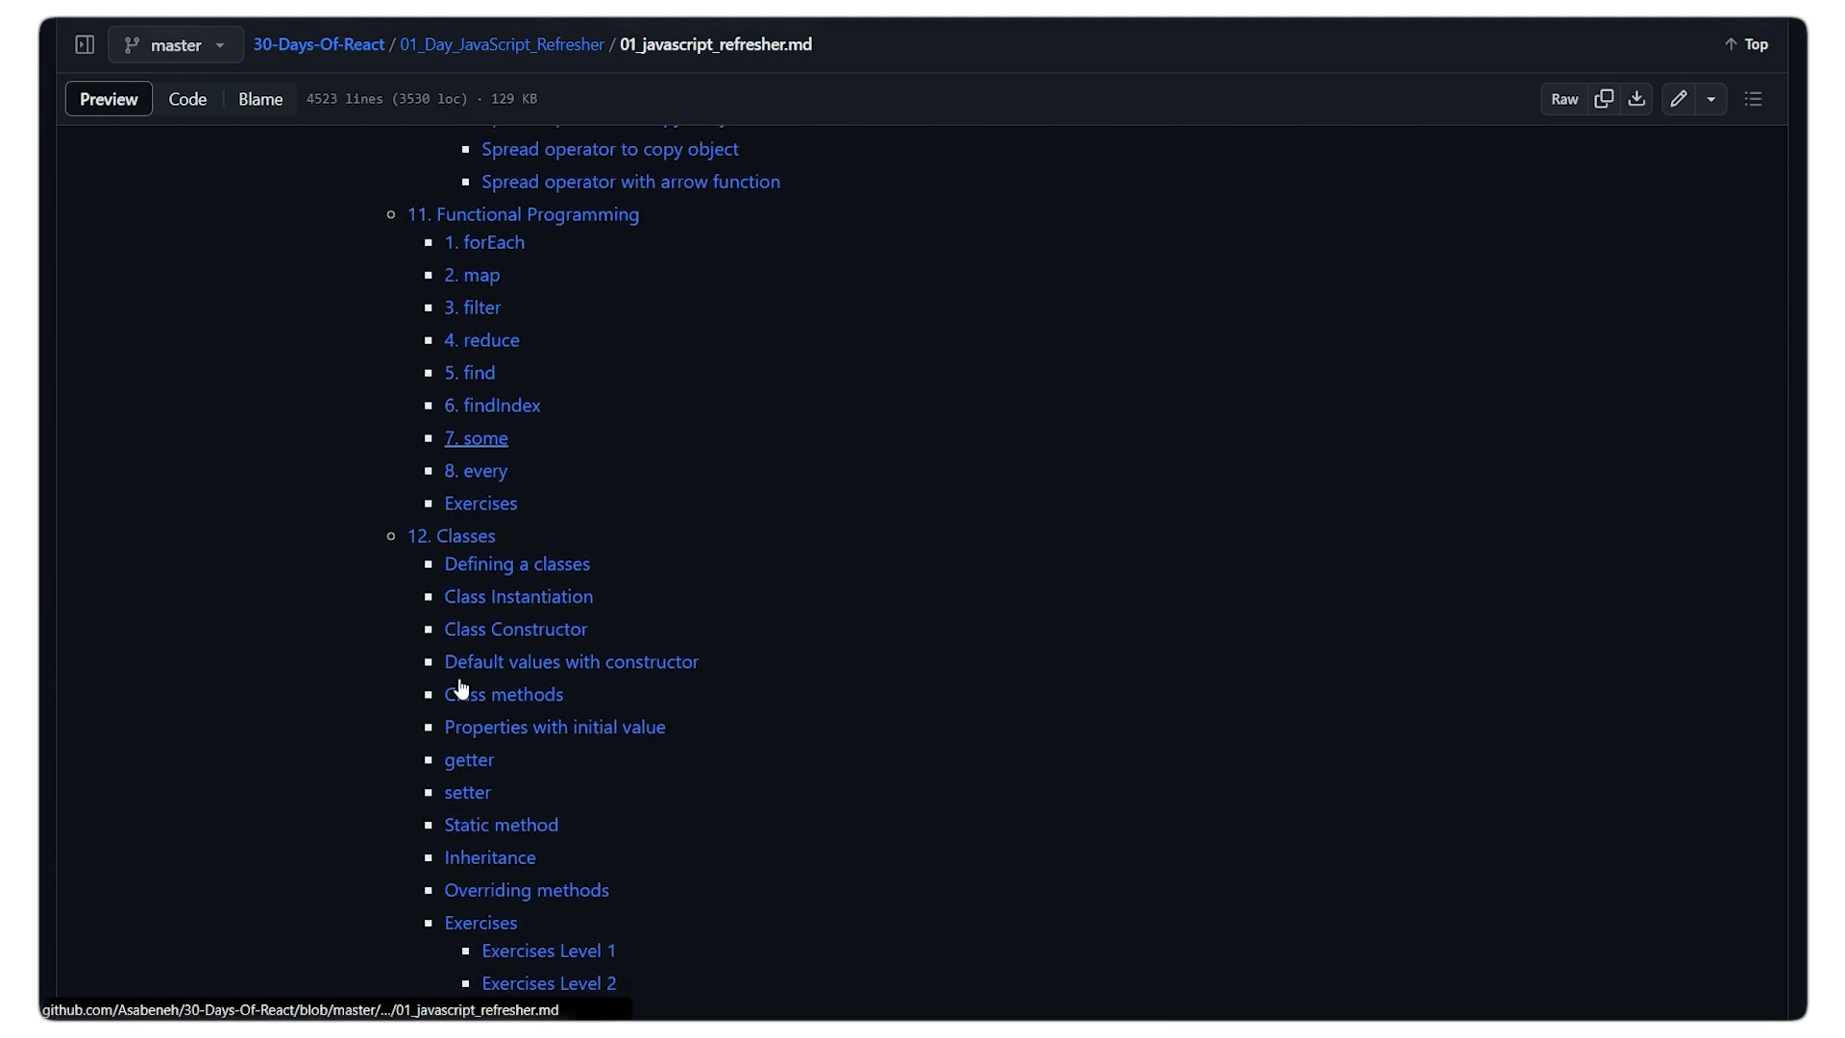
{"action": "scroll", "scroll_direction": "up", "scroll_amount": 3}
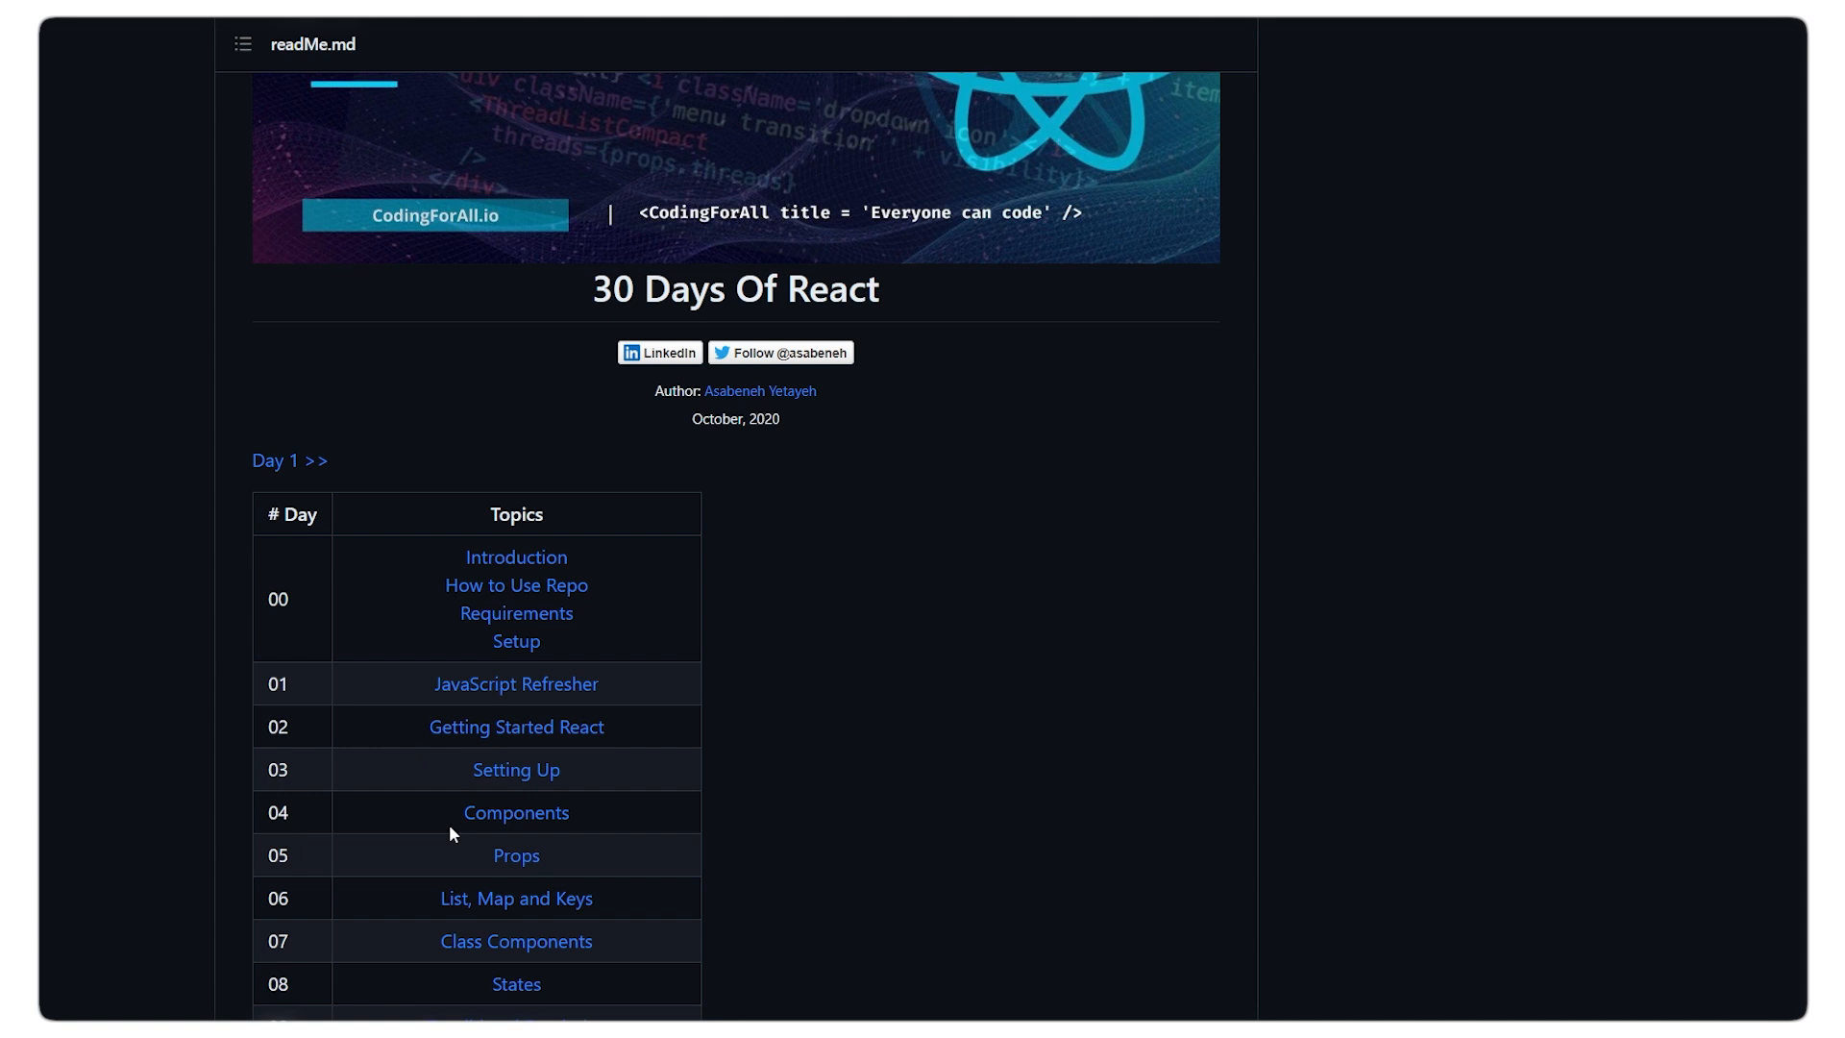
Step: Scroll the README topics table down to day 30 Conclusions, then back up
{"action": "scroll", "scroll_direction": "down", "scroll_amount": 3}
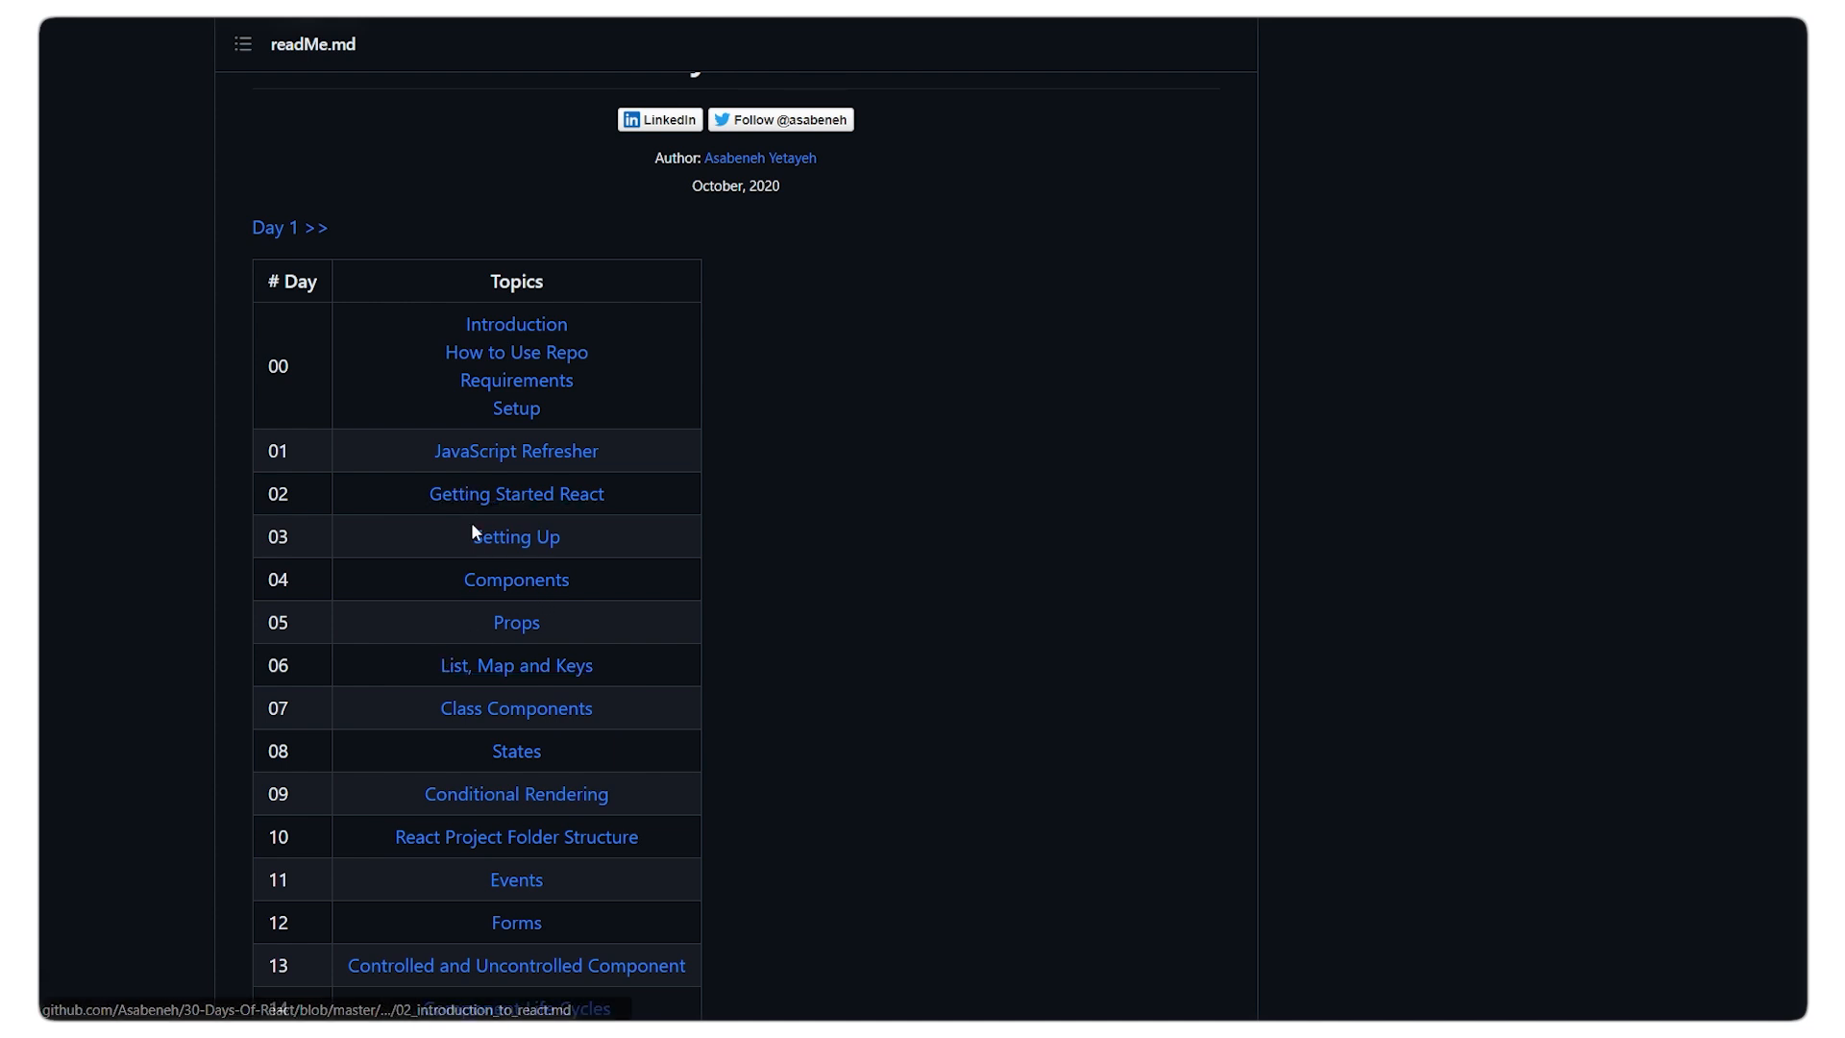
{"action": "mouse_move", "coordinate": [403, 612]}
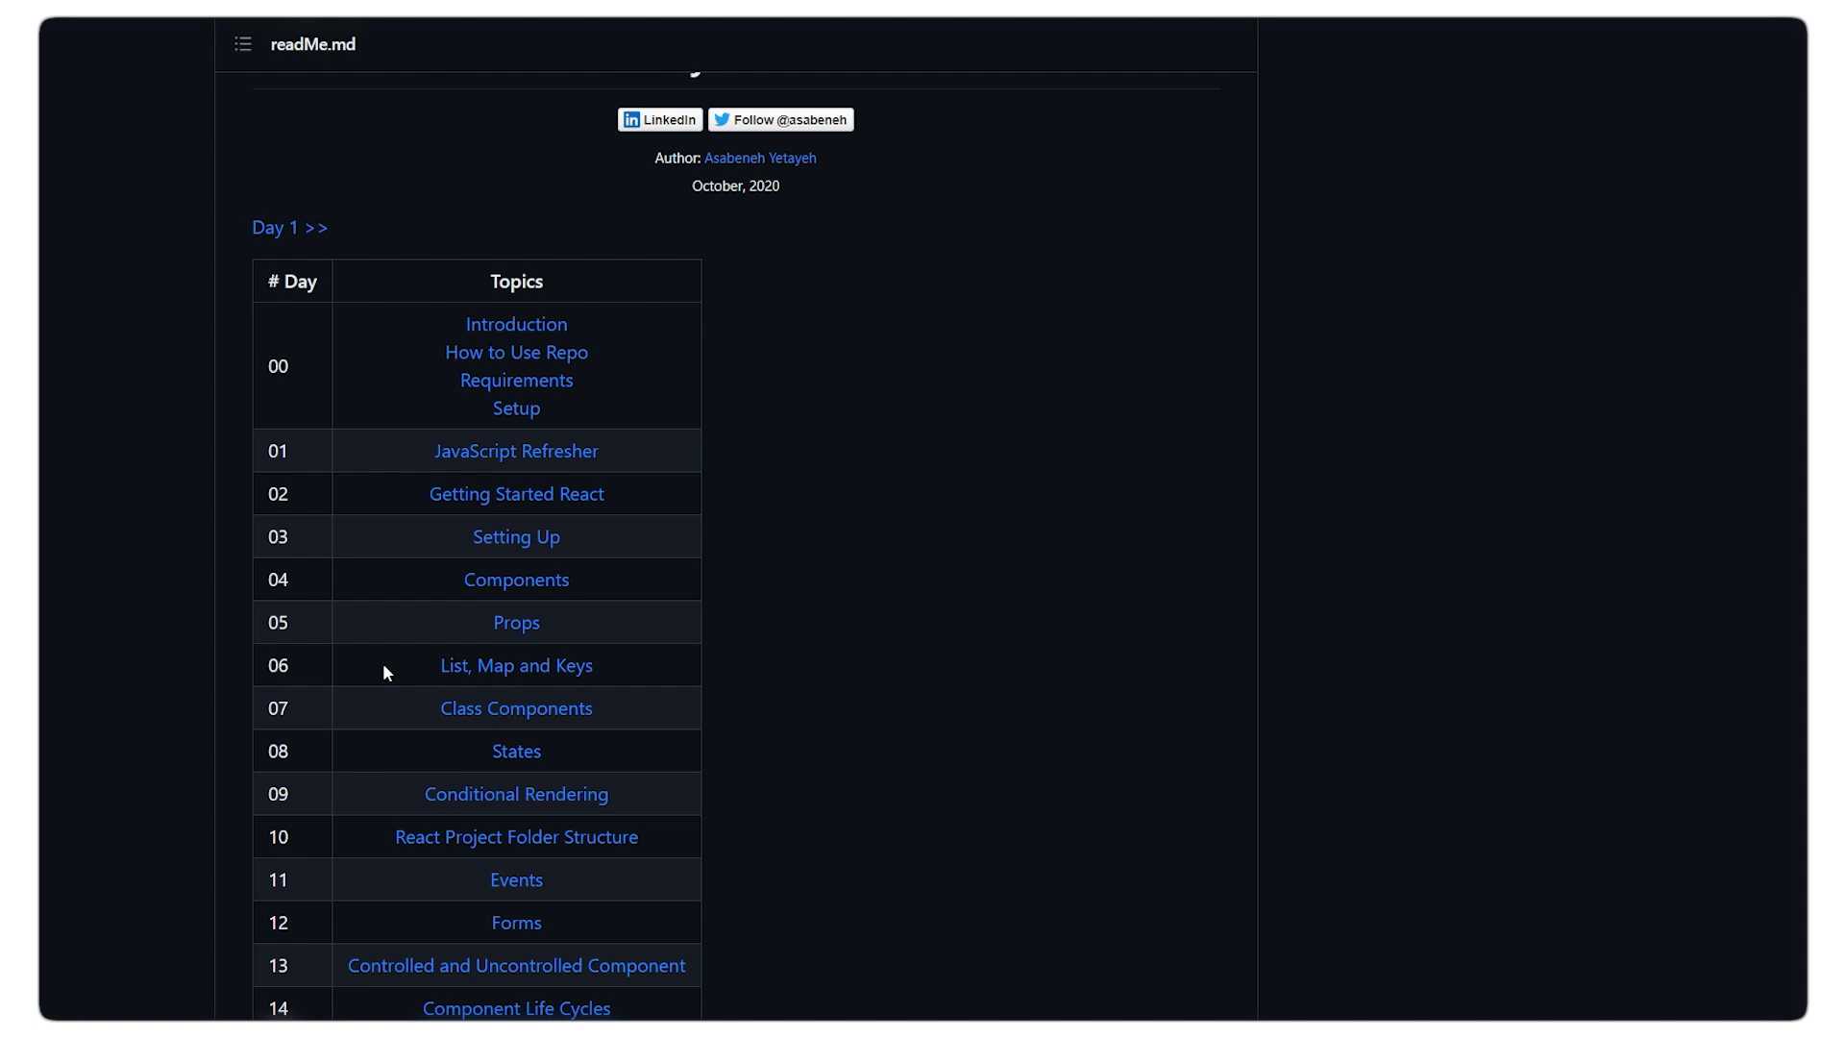
{"action": "scroll", "scroll_direction": "down", "scroll_amount": 3}
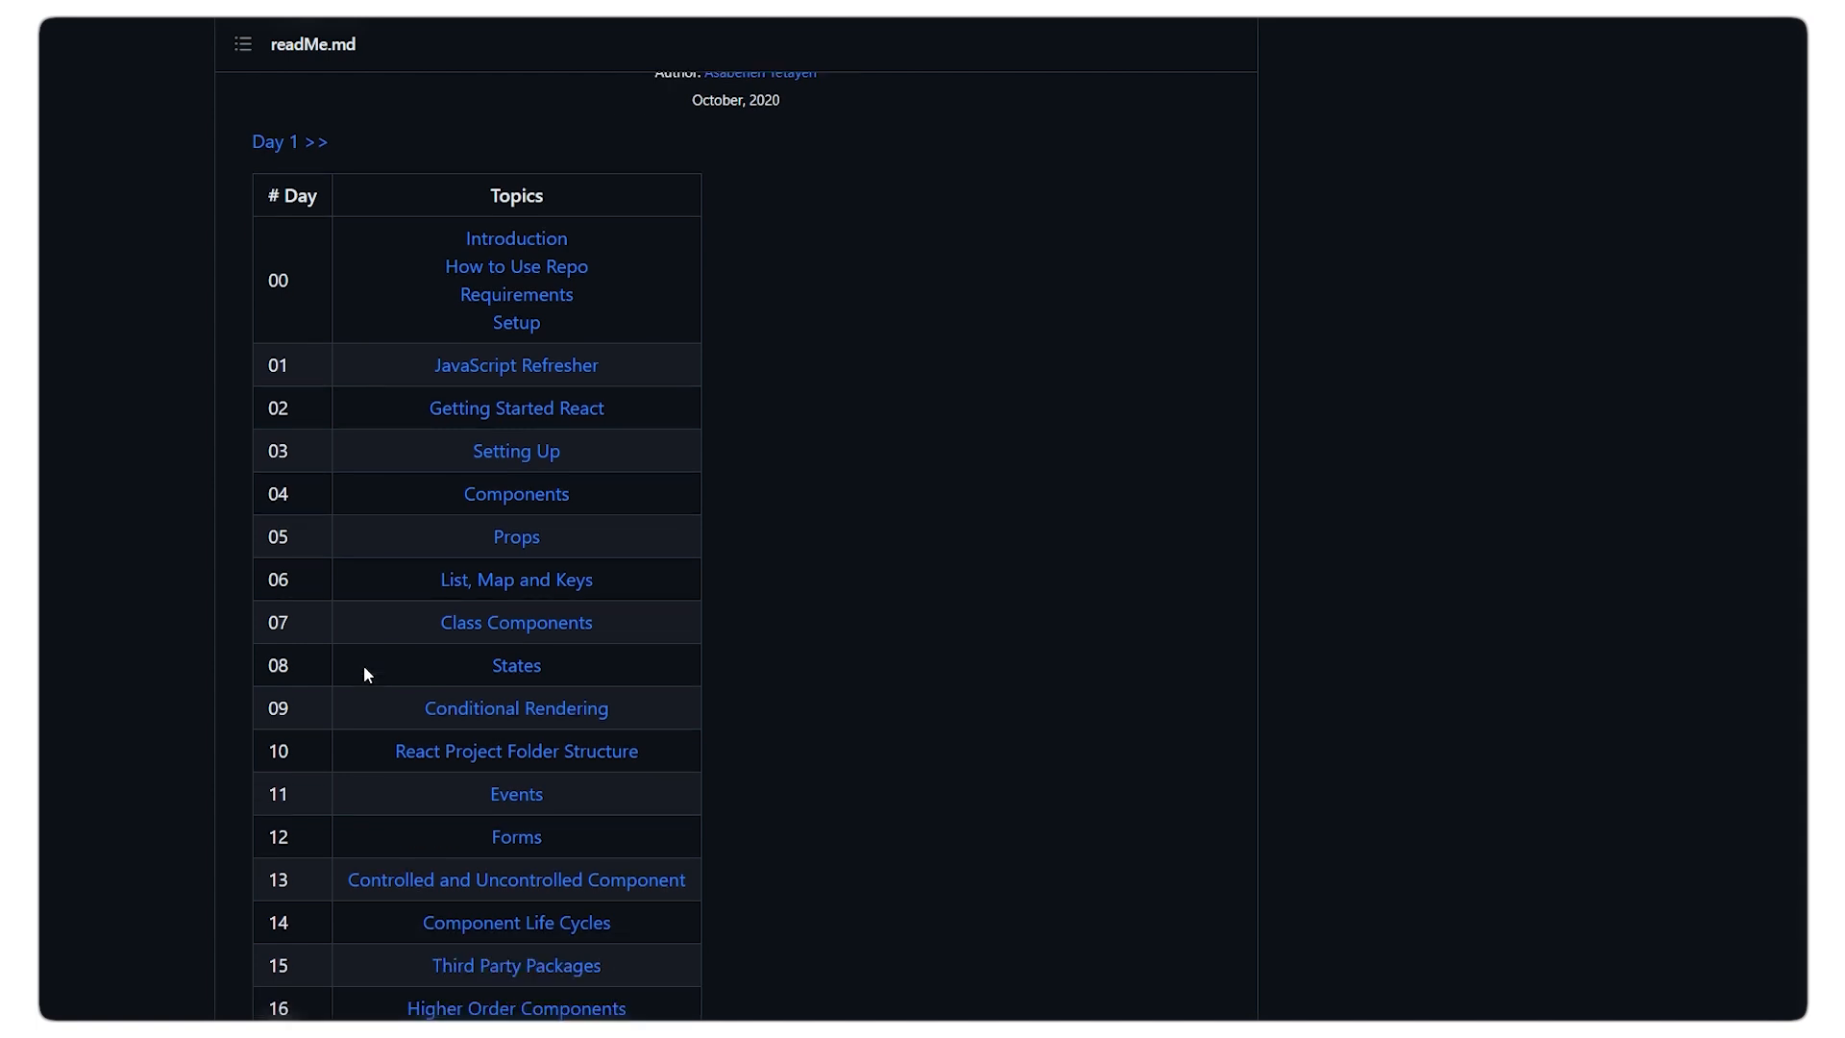
{"action": "scroll", "scroll_direction": "down", "scroll_amount": 3}
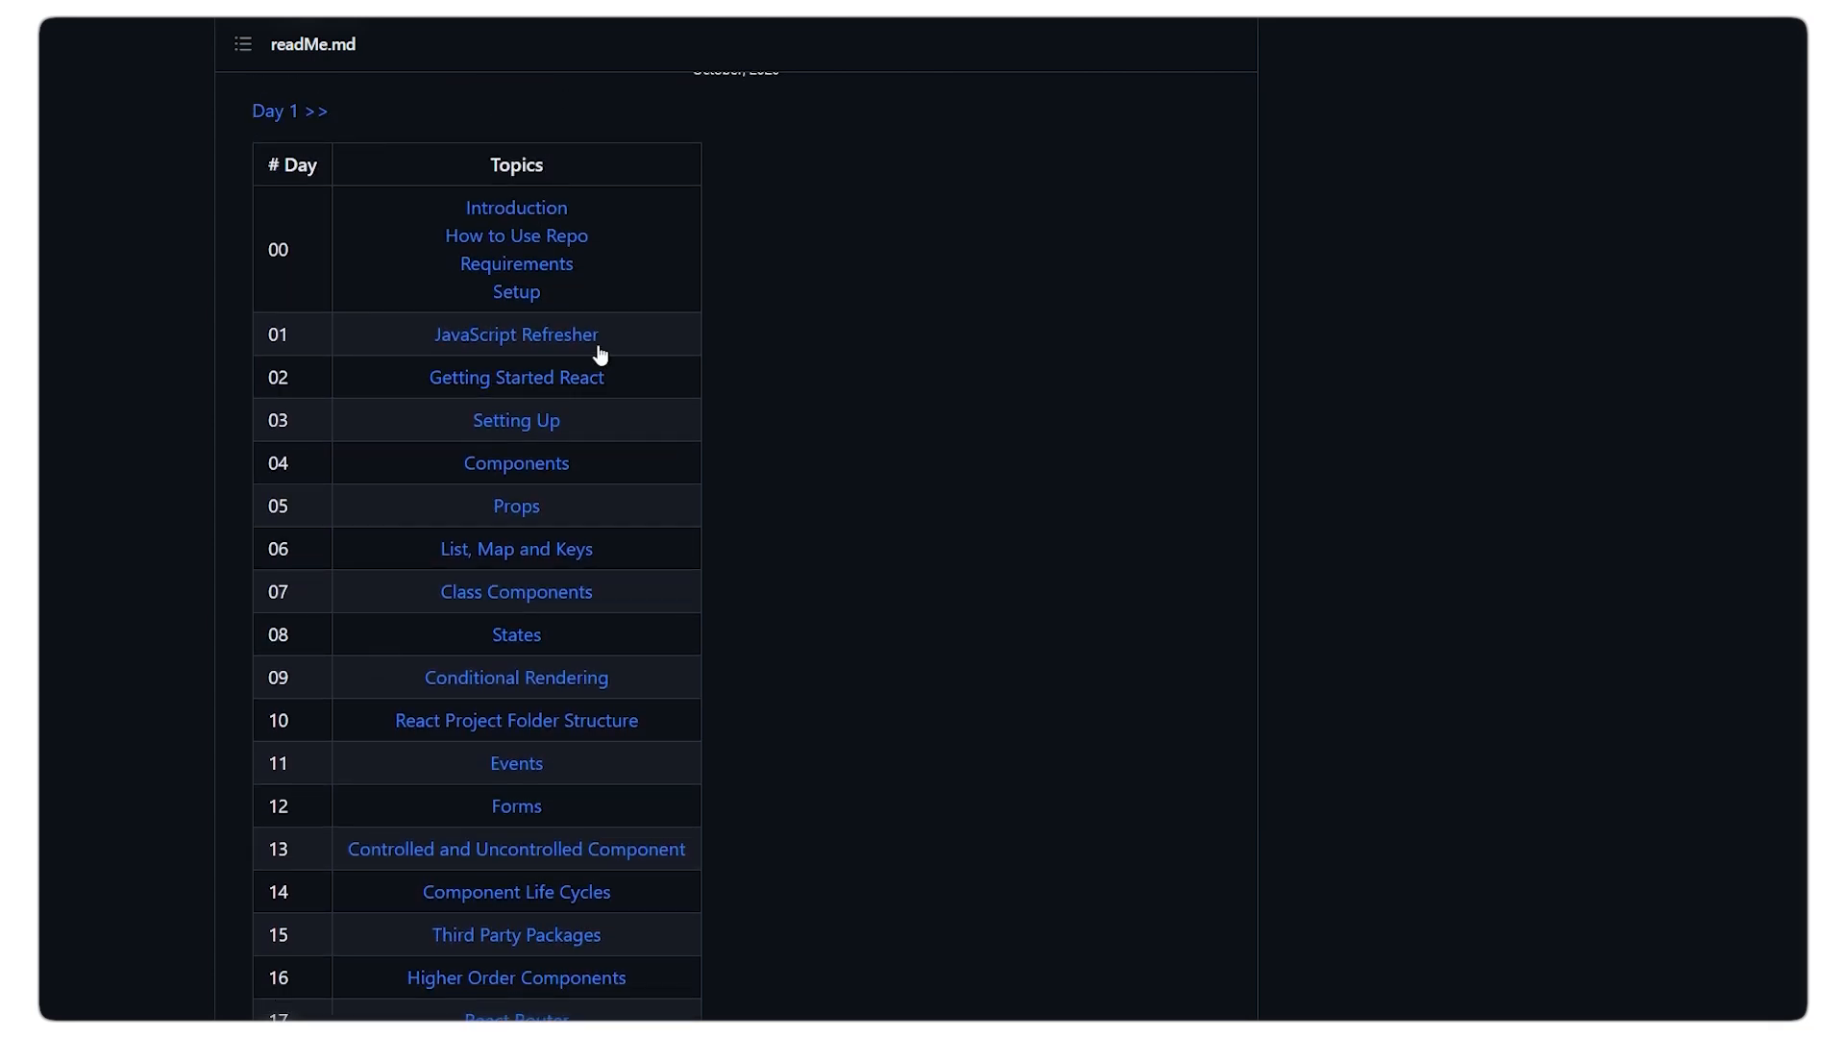
{"action": "mouse_move", "coordinate": [515, 462]}
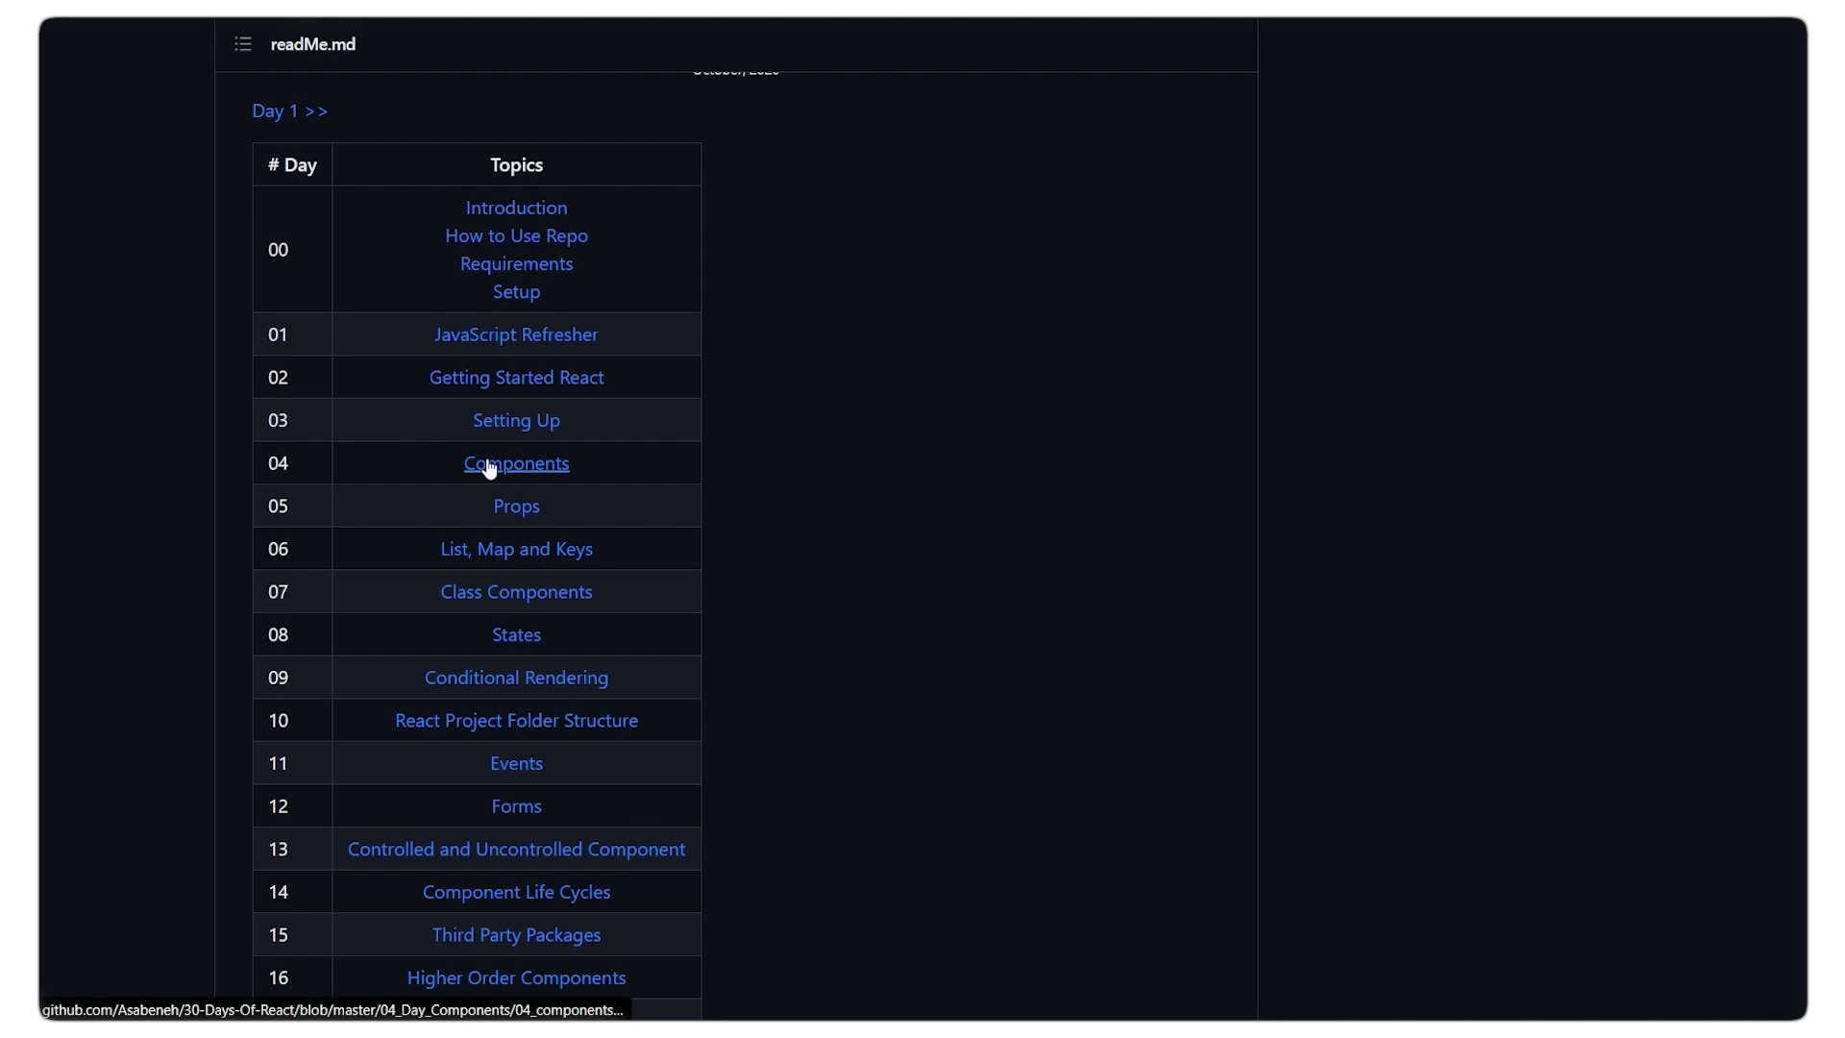
{"action": "mouse_move", "coordinate": [537, 529]}
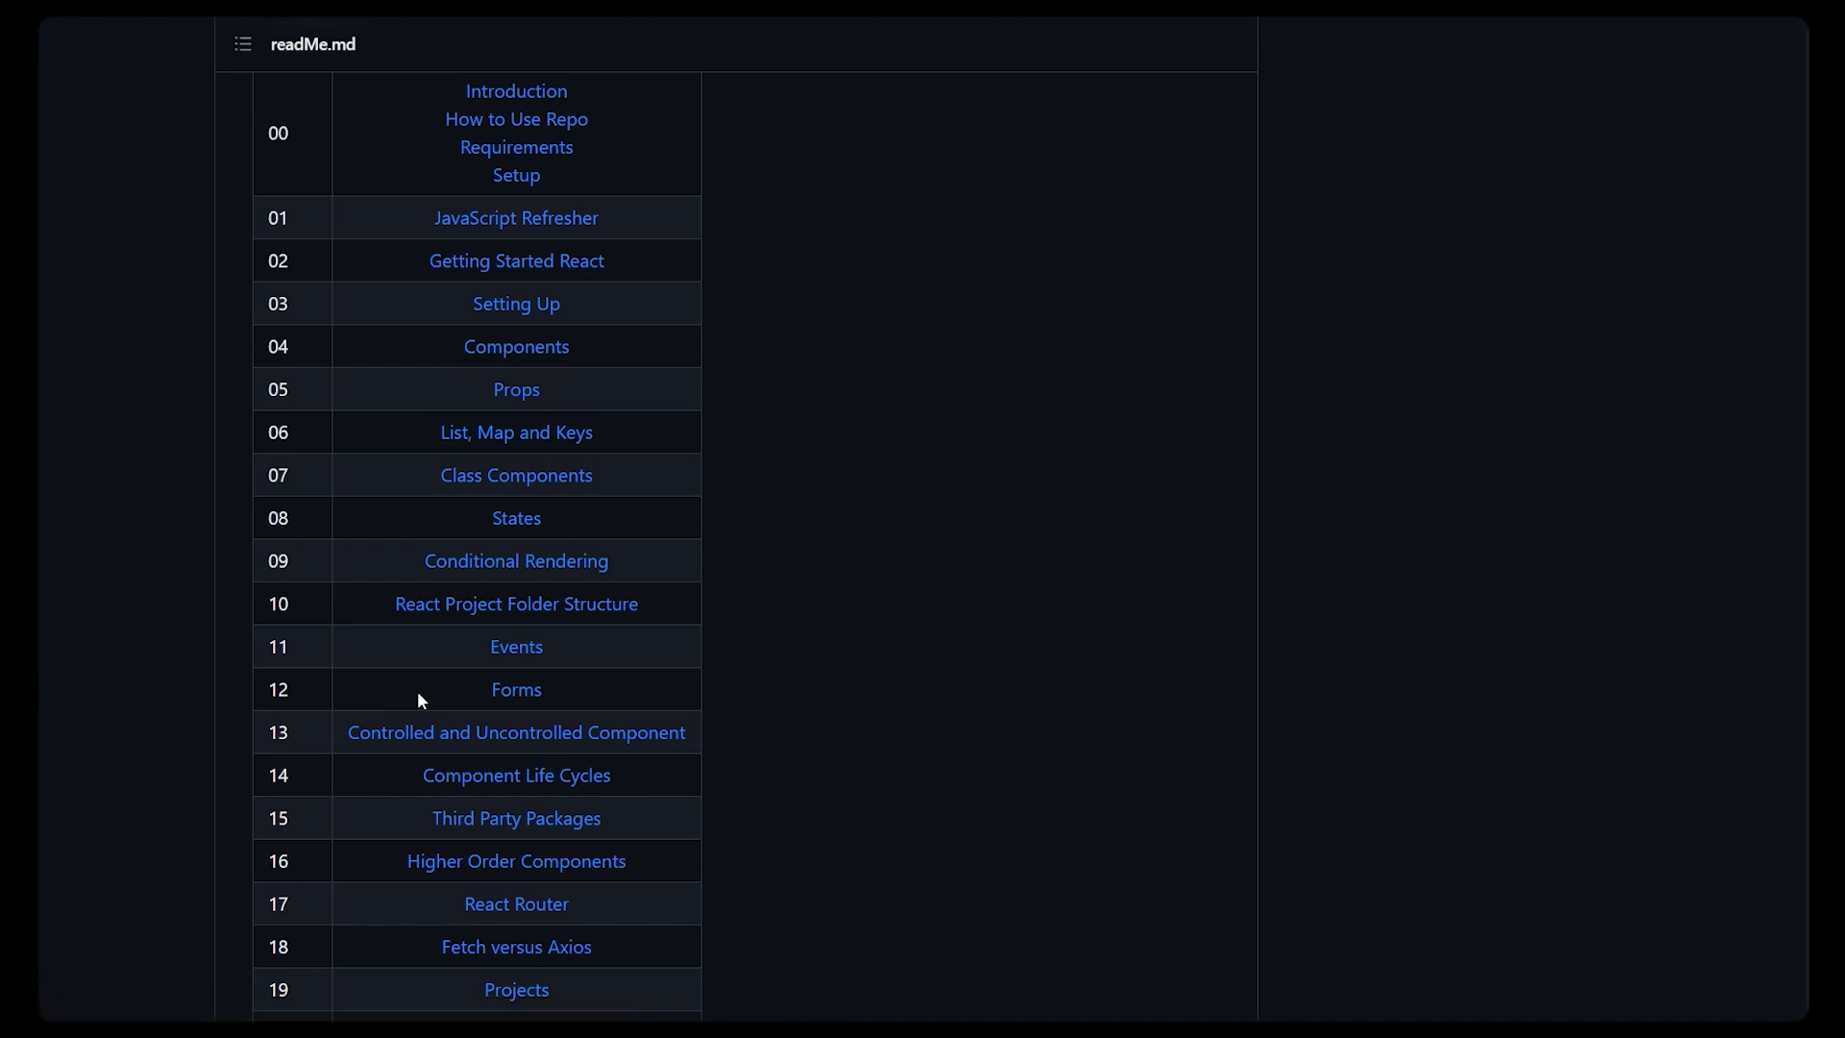
{"action": "mouse_move", "coordinate": [400, 654]}
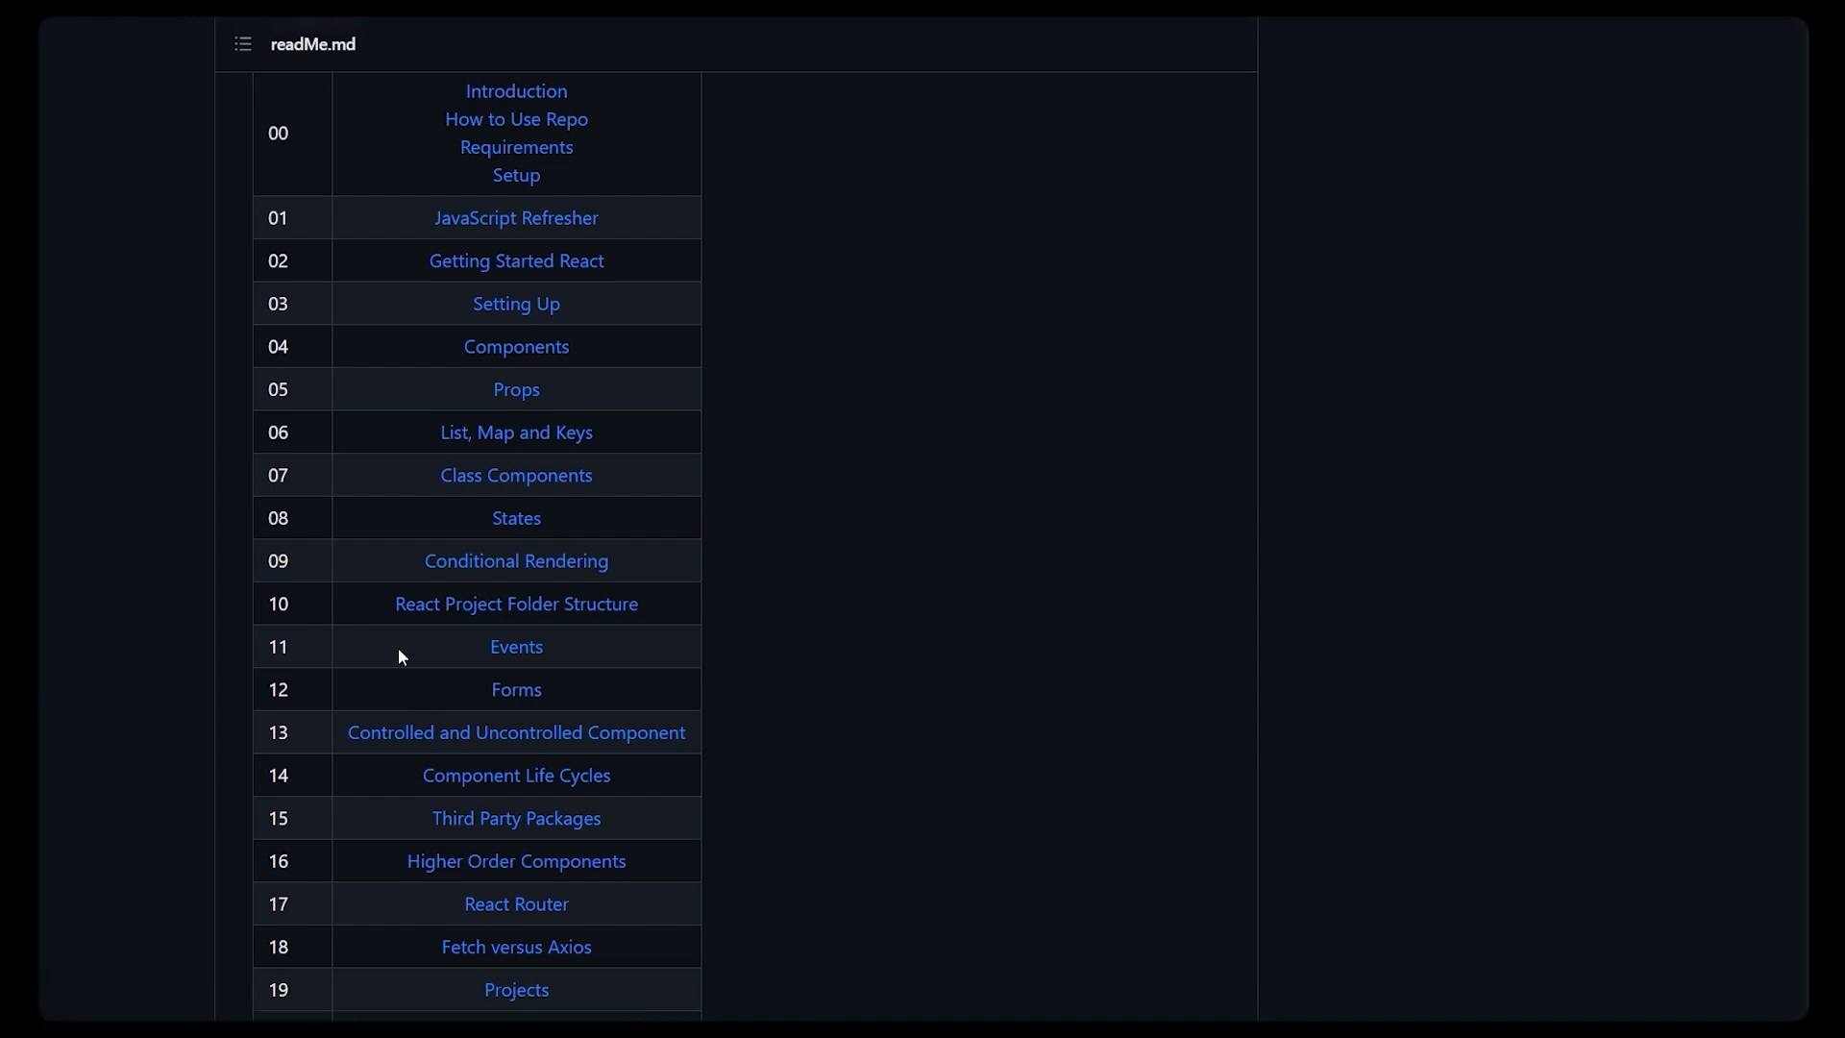
{"action": "scroll", "scroll_direction": "down", "scroll_amount": 3}
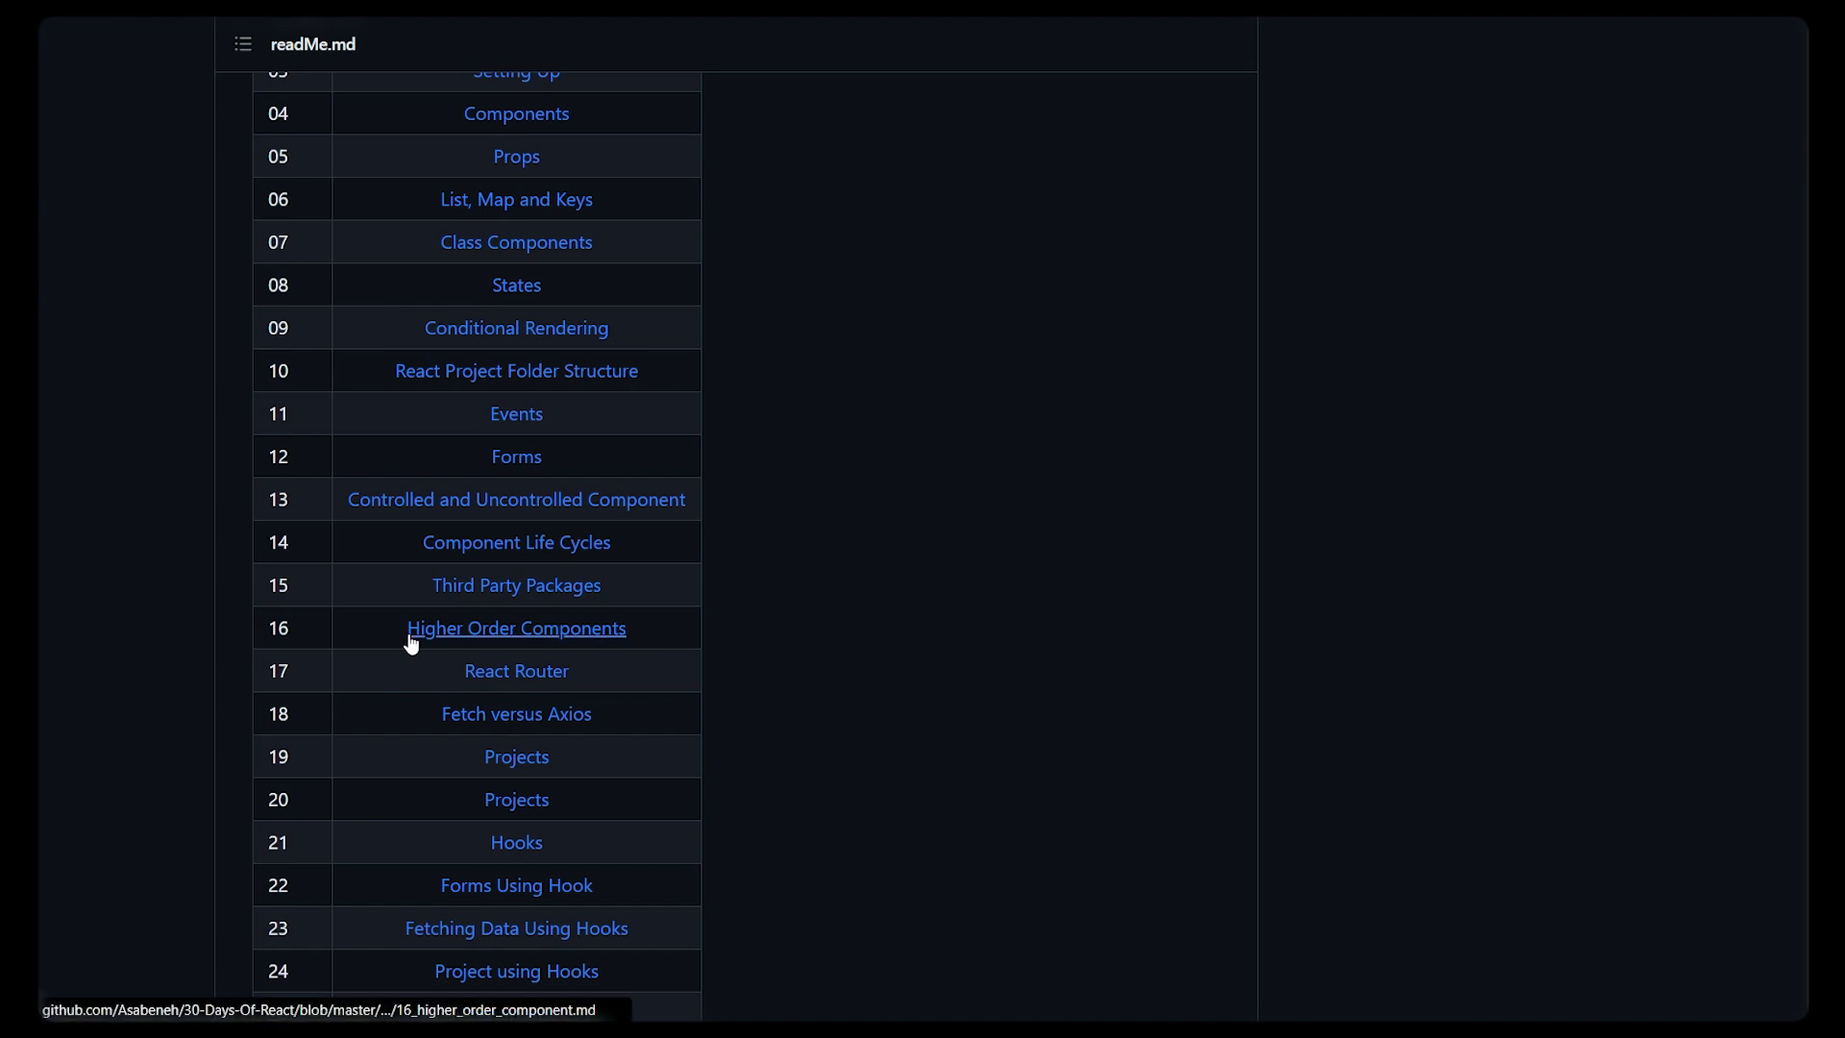
{"action": "scroll", "scroll_direction": "down", "scroll_amount": 3}
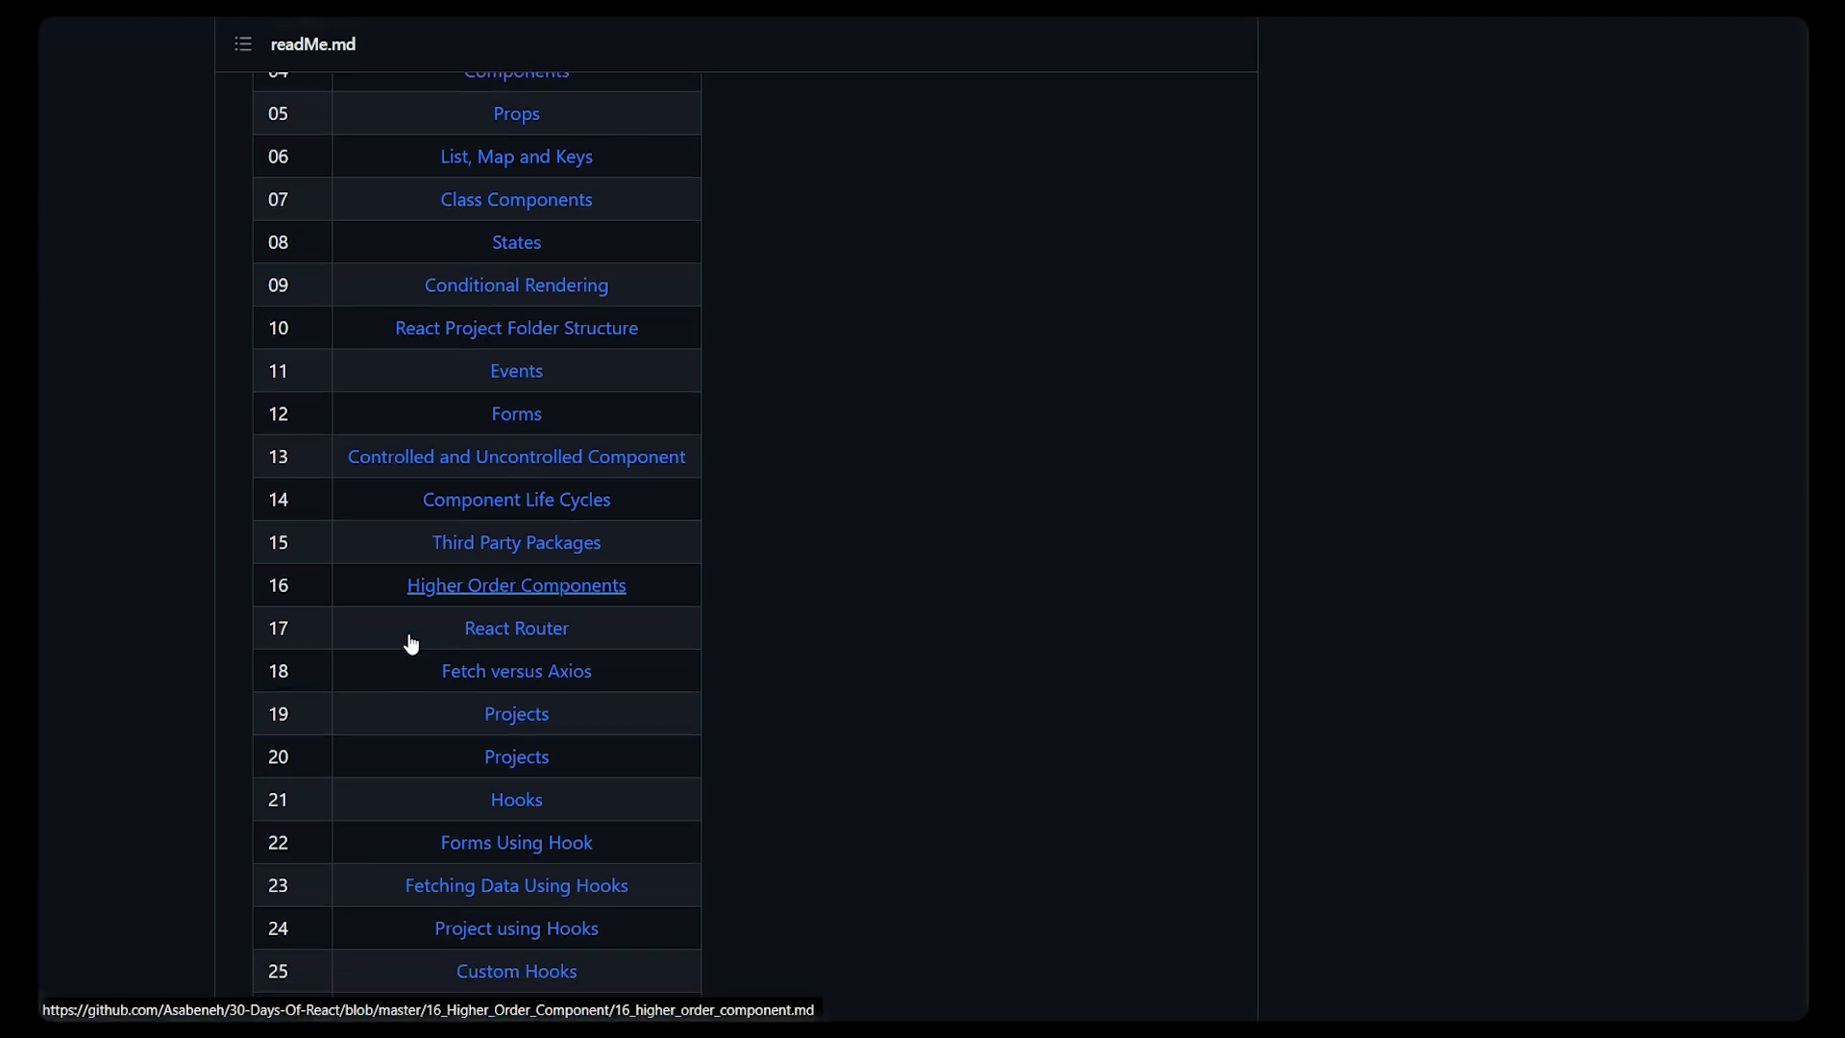
{"action": "scroll", "scroll_direction": "down", "scroll_amount": 3}
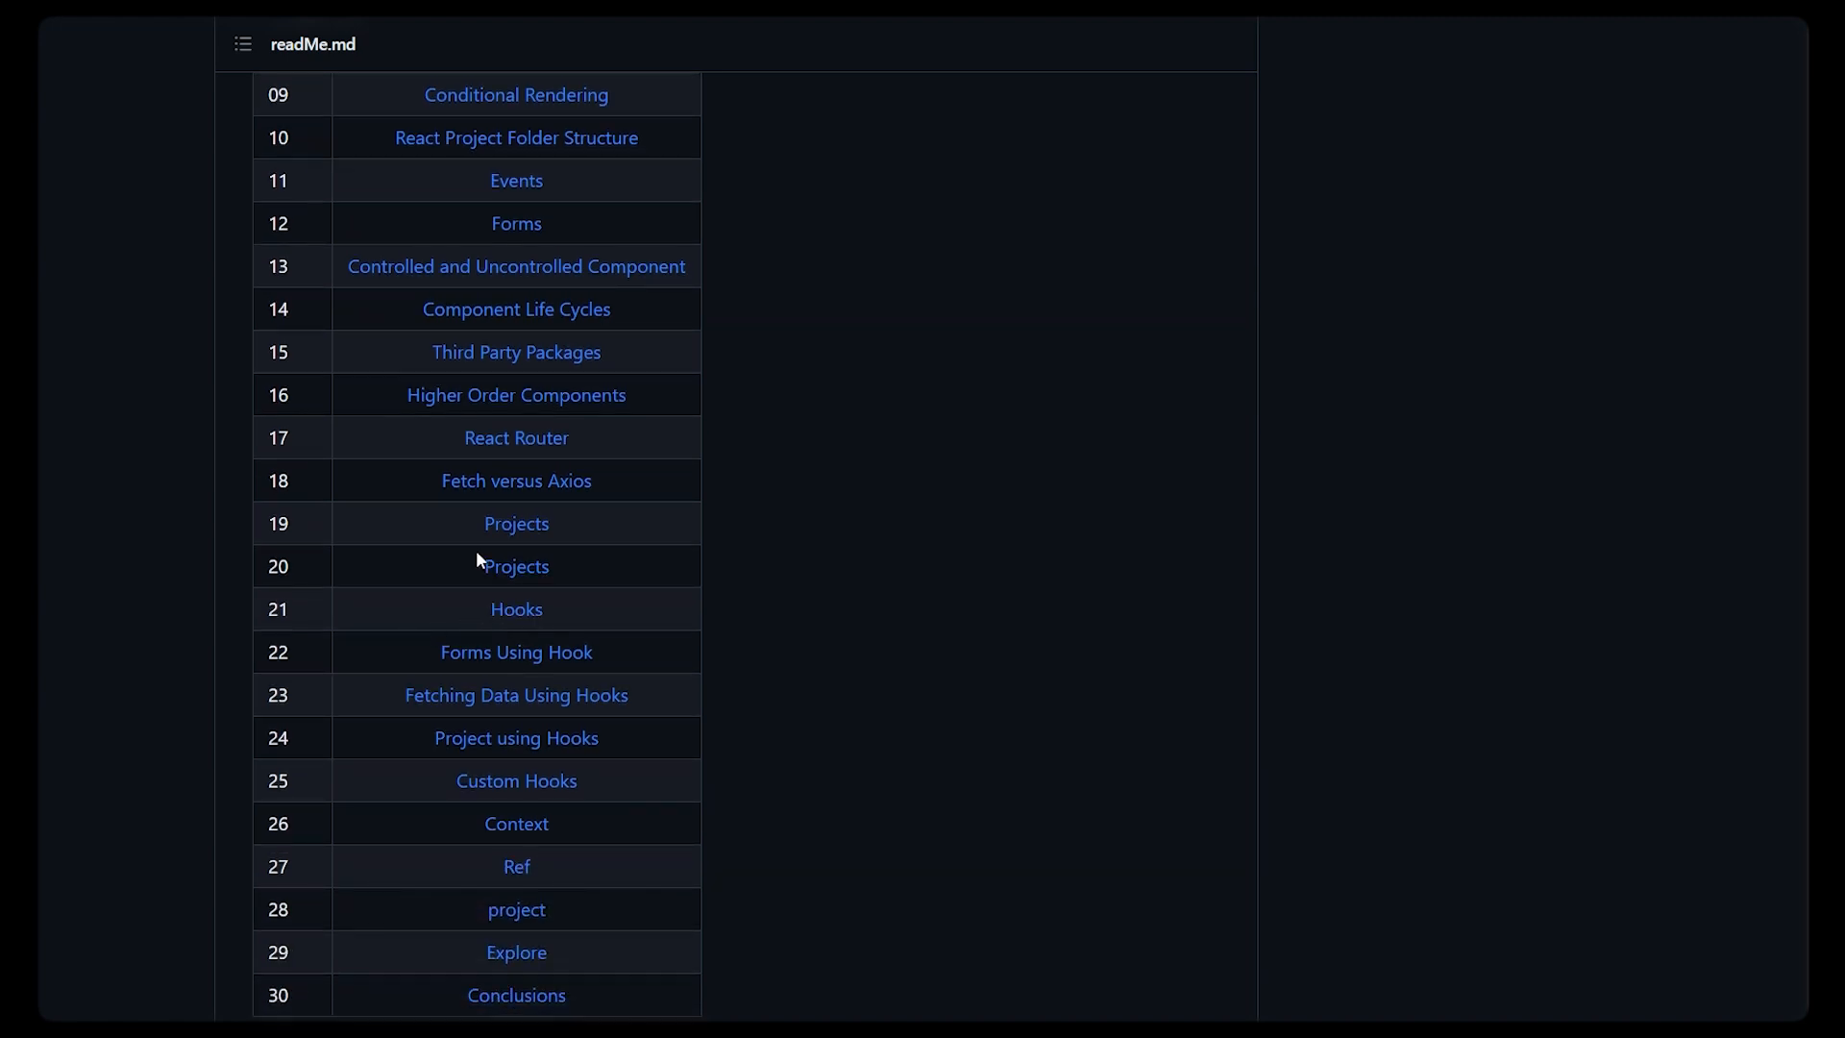
{"action": "scroll", "scroll_direction": "down", "scroll_amount": 3}
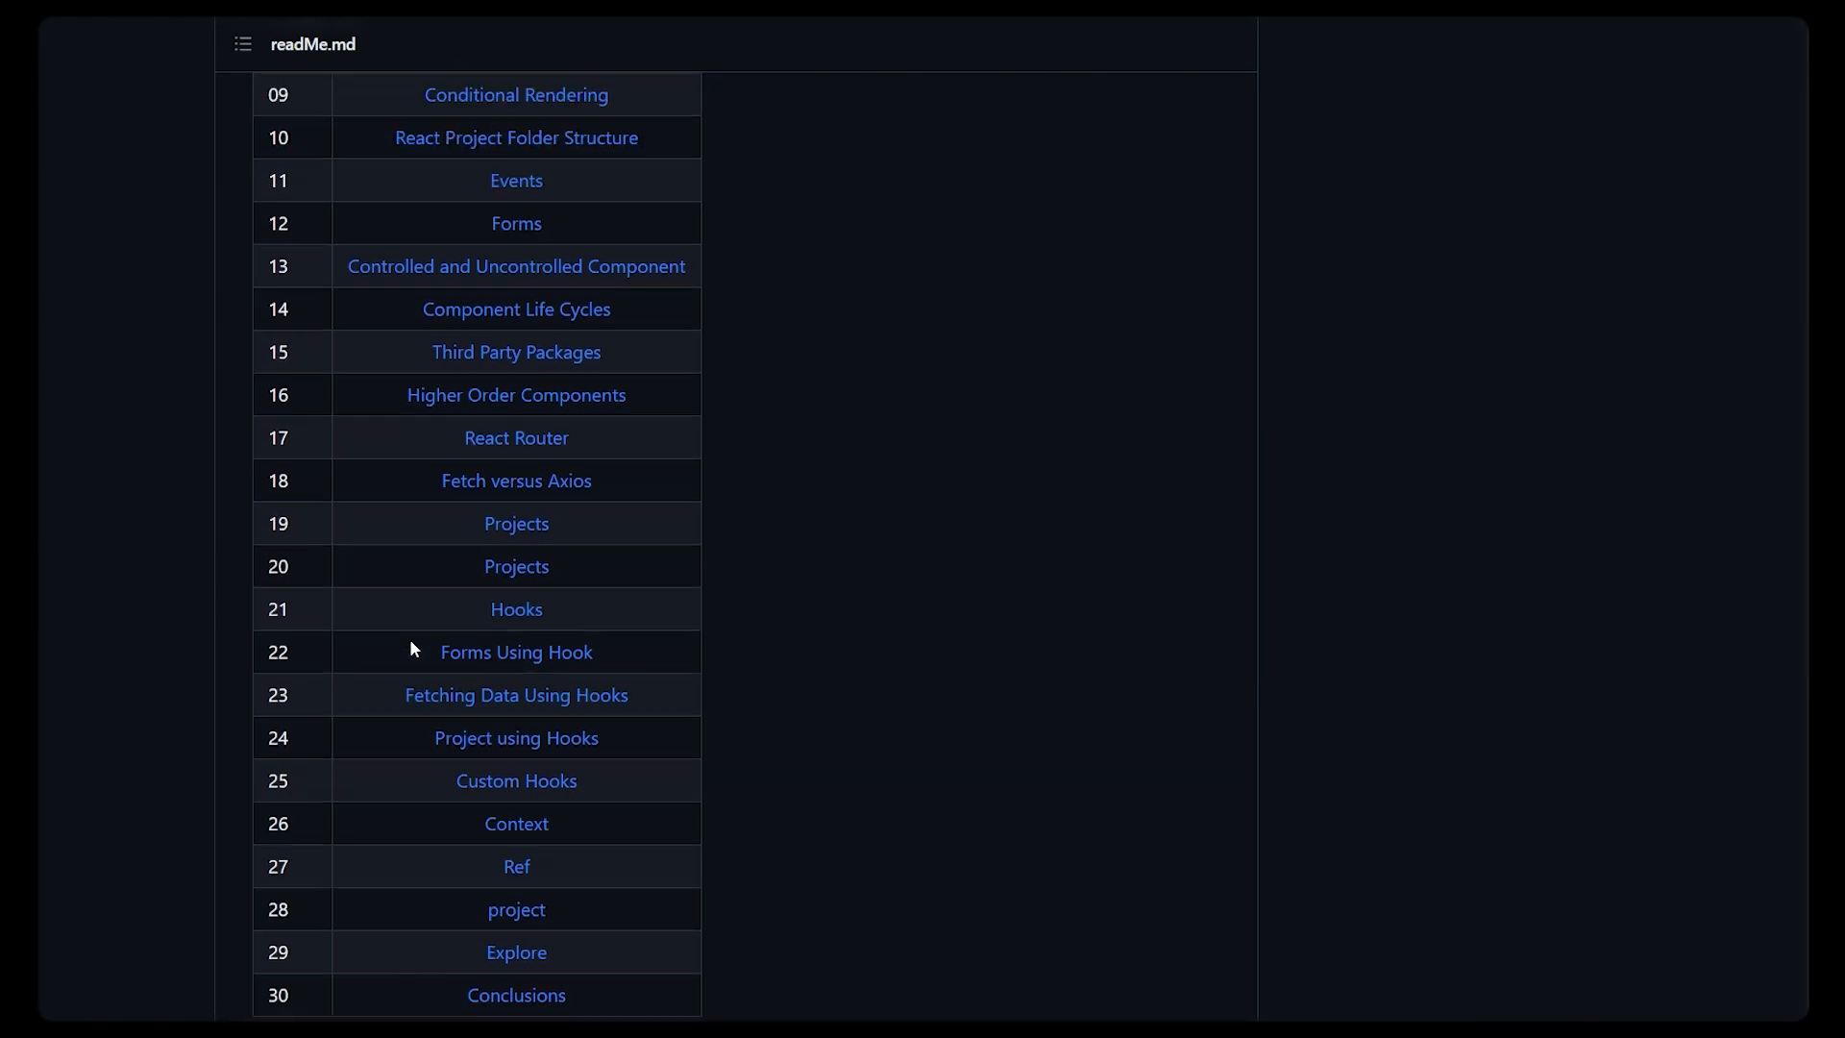
{"action": "scroll", "scroll_direction": "up", "scroll_amount": 3}
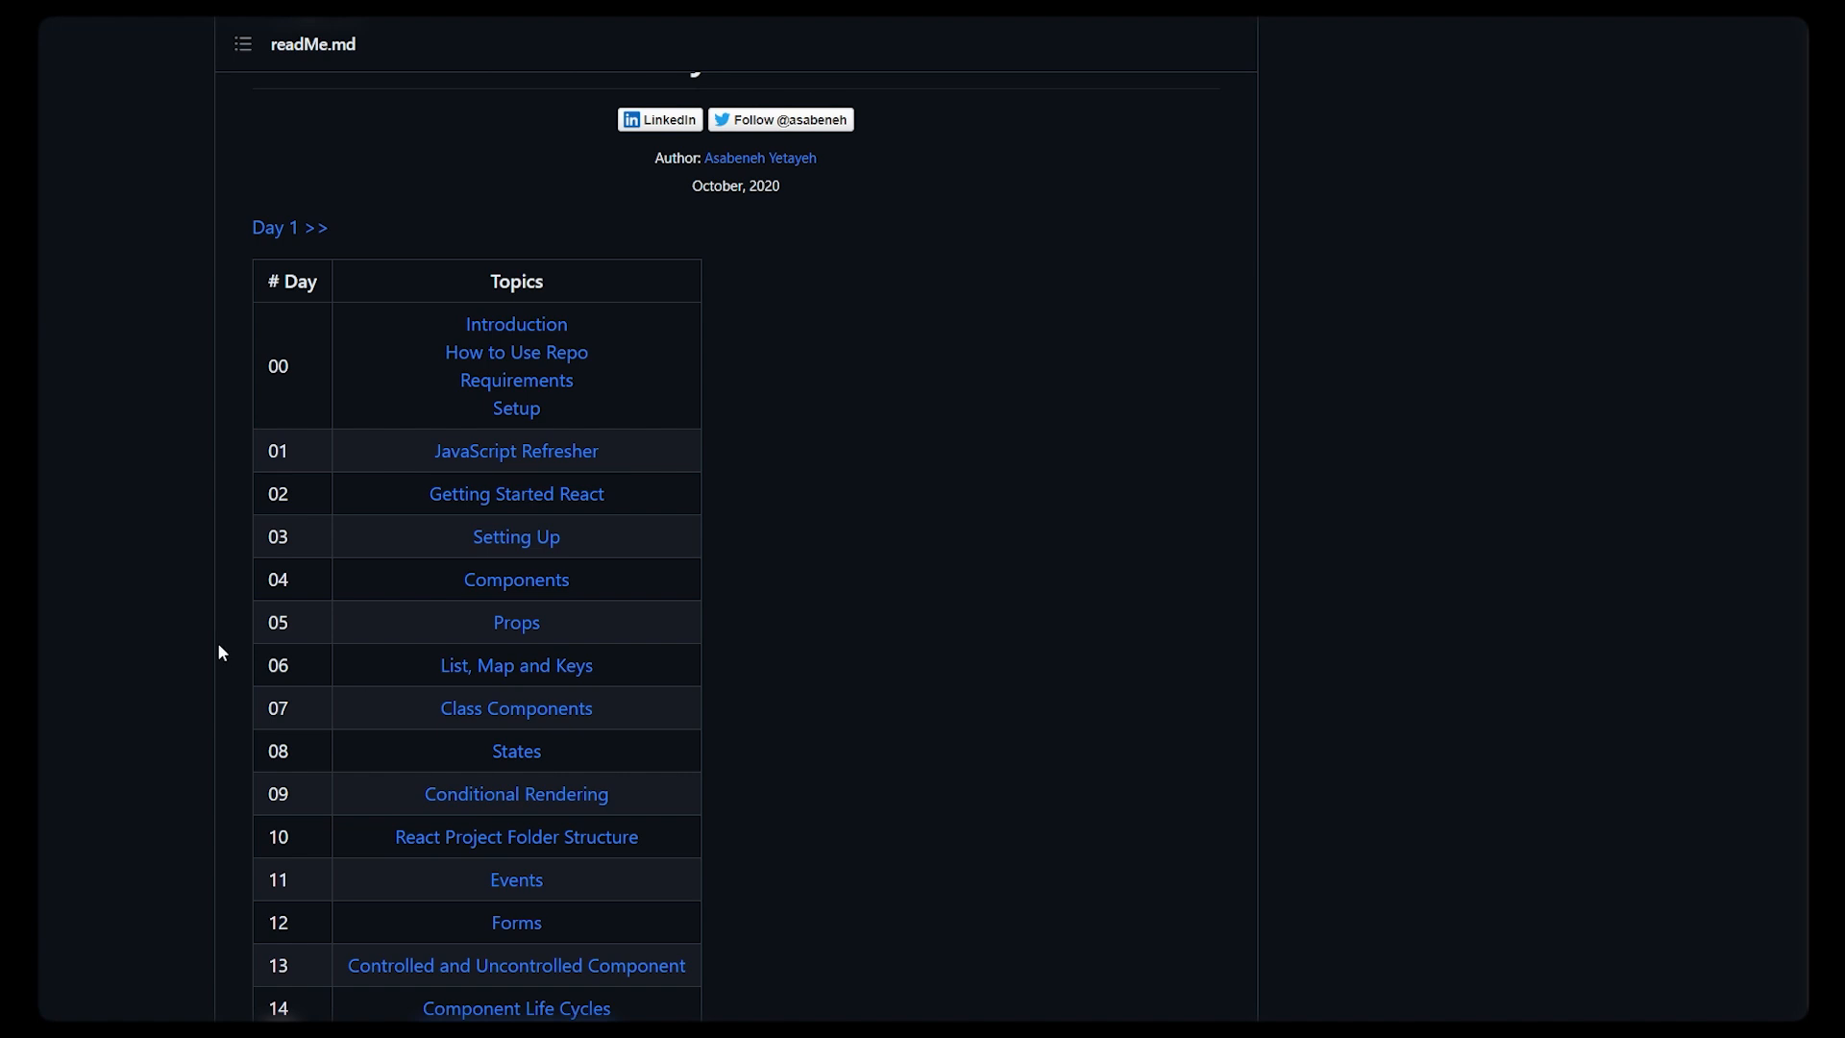
{"action": "mouse_move", "coordinate": [309, 620]}
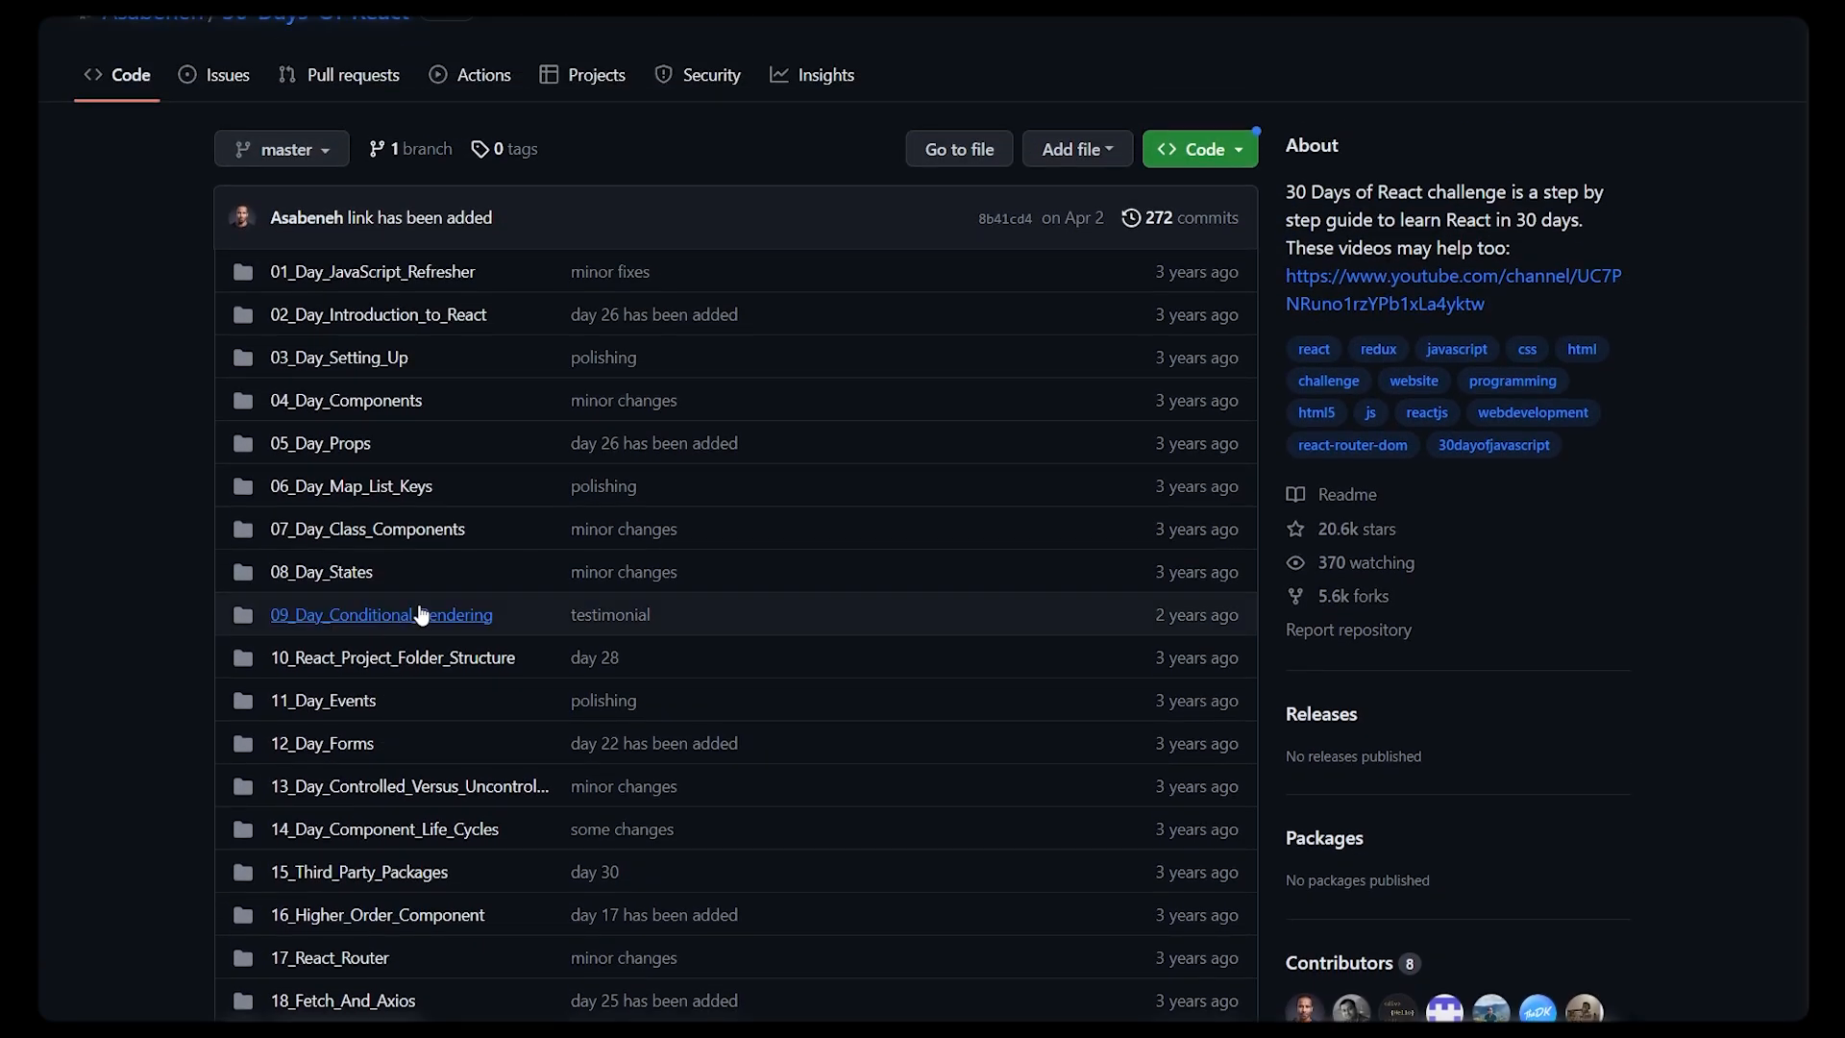
Step: Revisit the folder list down to 30_conclusions and the topics table to day 30 Conclusions
{"action": "scroll", "scroll_direction": "up", "scroll_amount": 3}
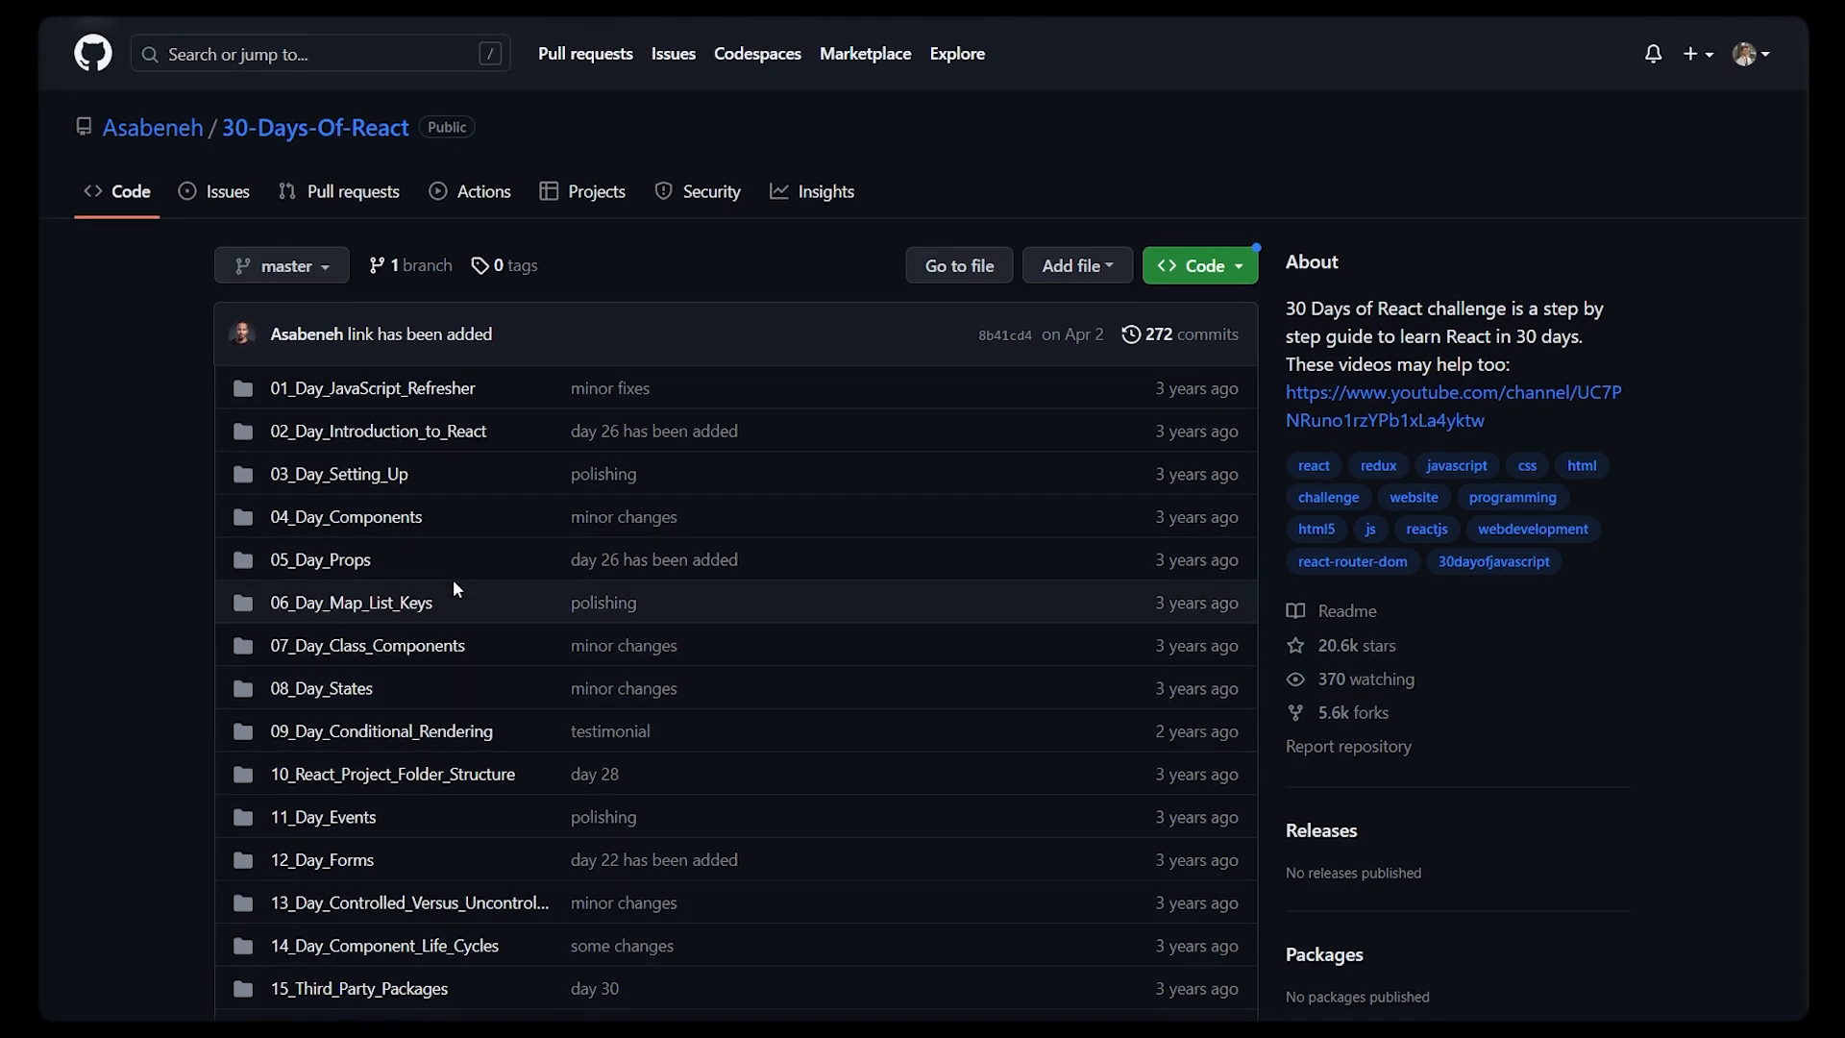
{"action": "scroll", "scroll_direction": "down", "scroll_amount": 3}
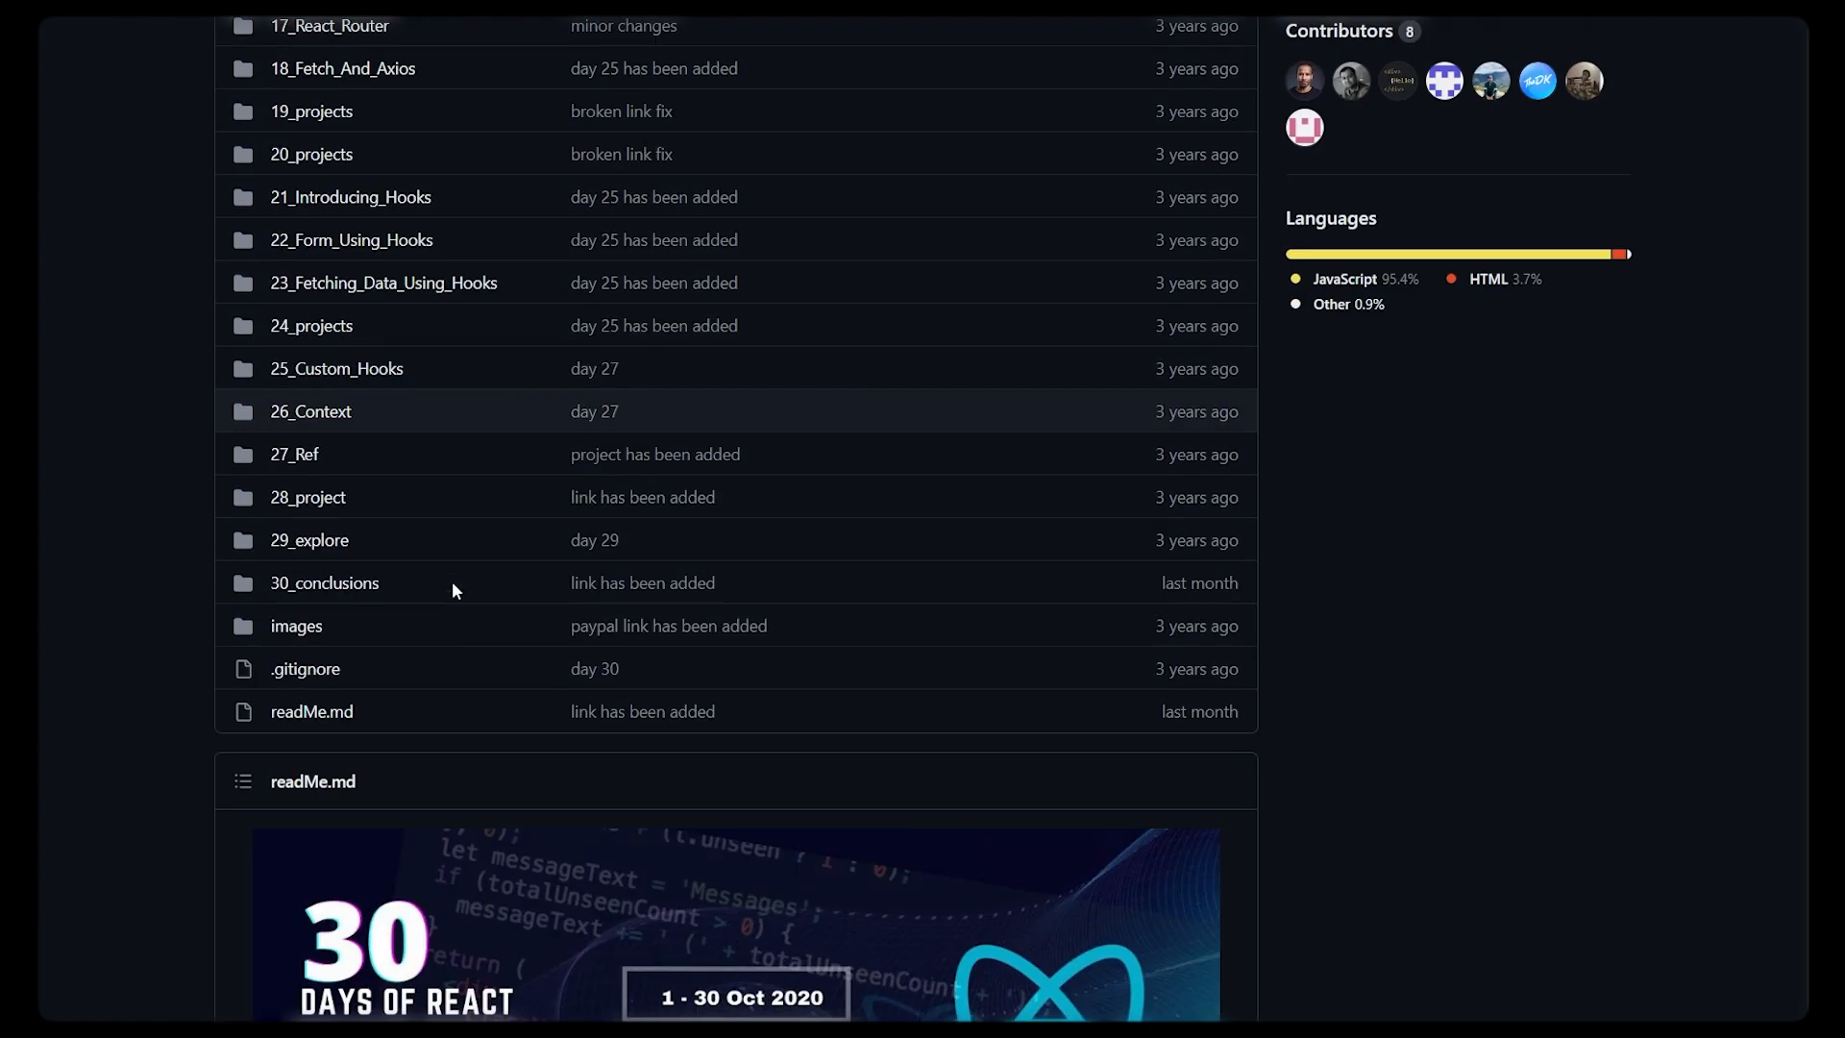
{"action": "scroll", "scroll_direction": "down", "scroll_amount": 3}
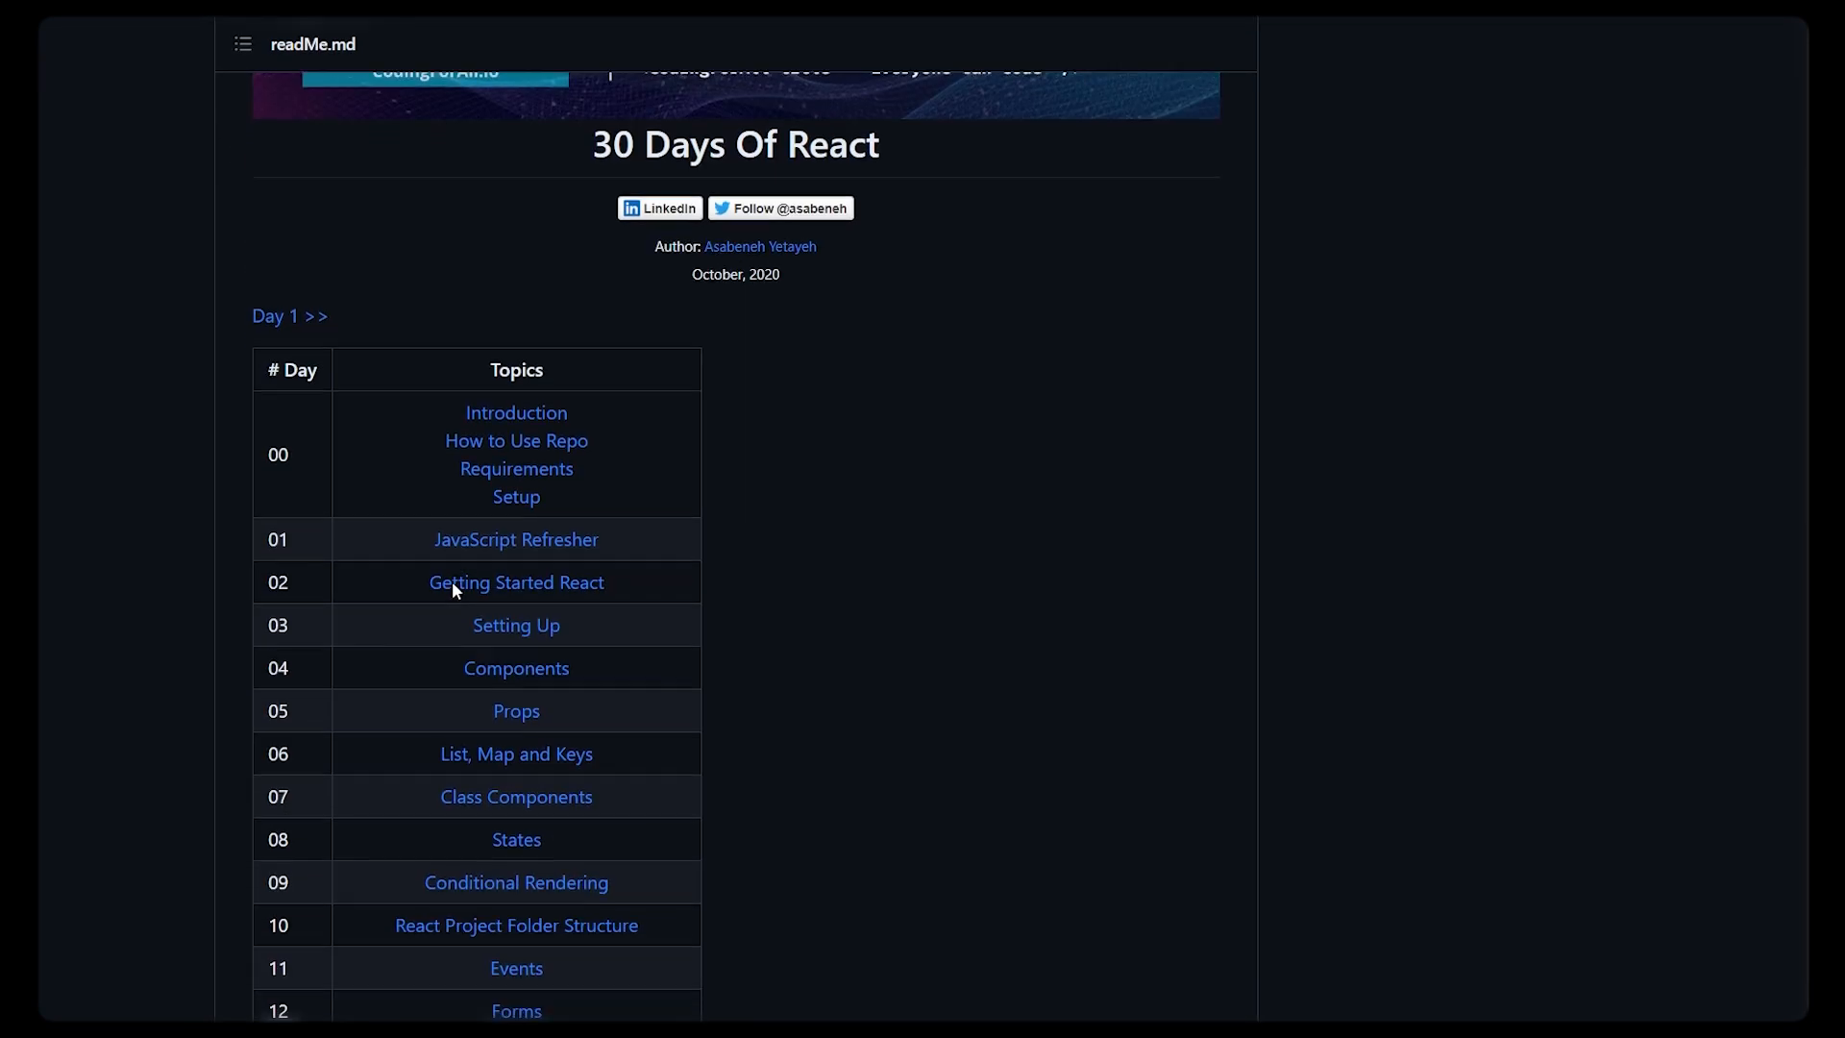
{"action": "scroll", "scroll_direction": "down", "scroll_amount": 3}
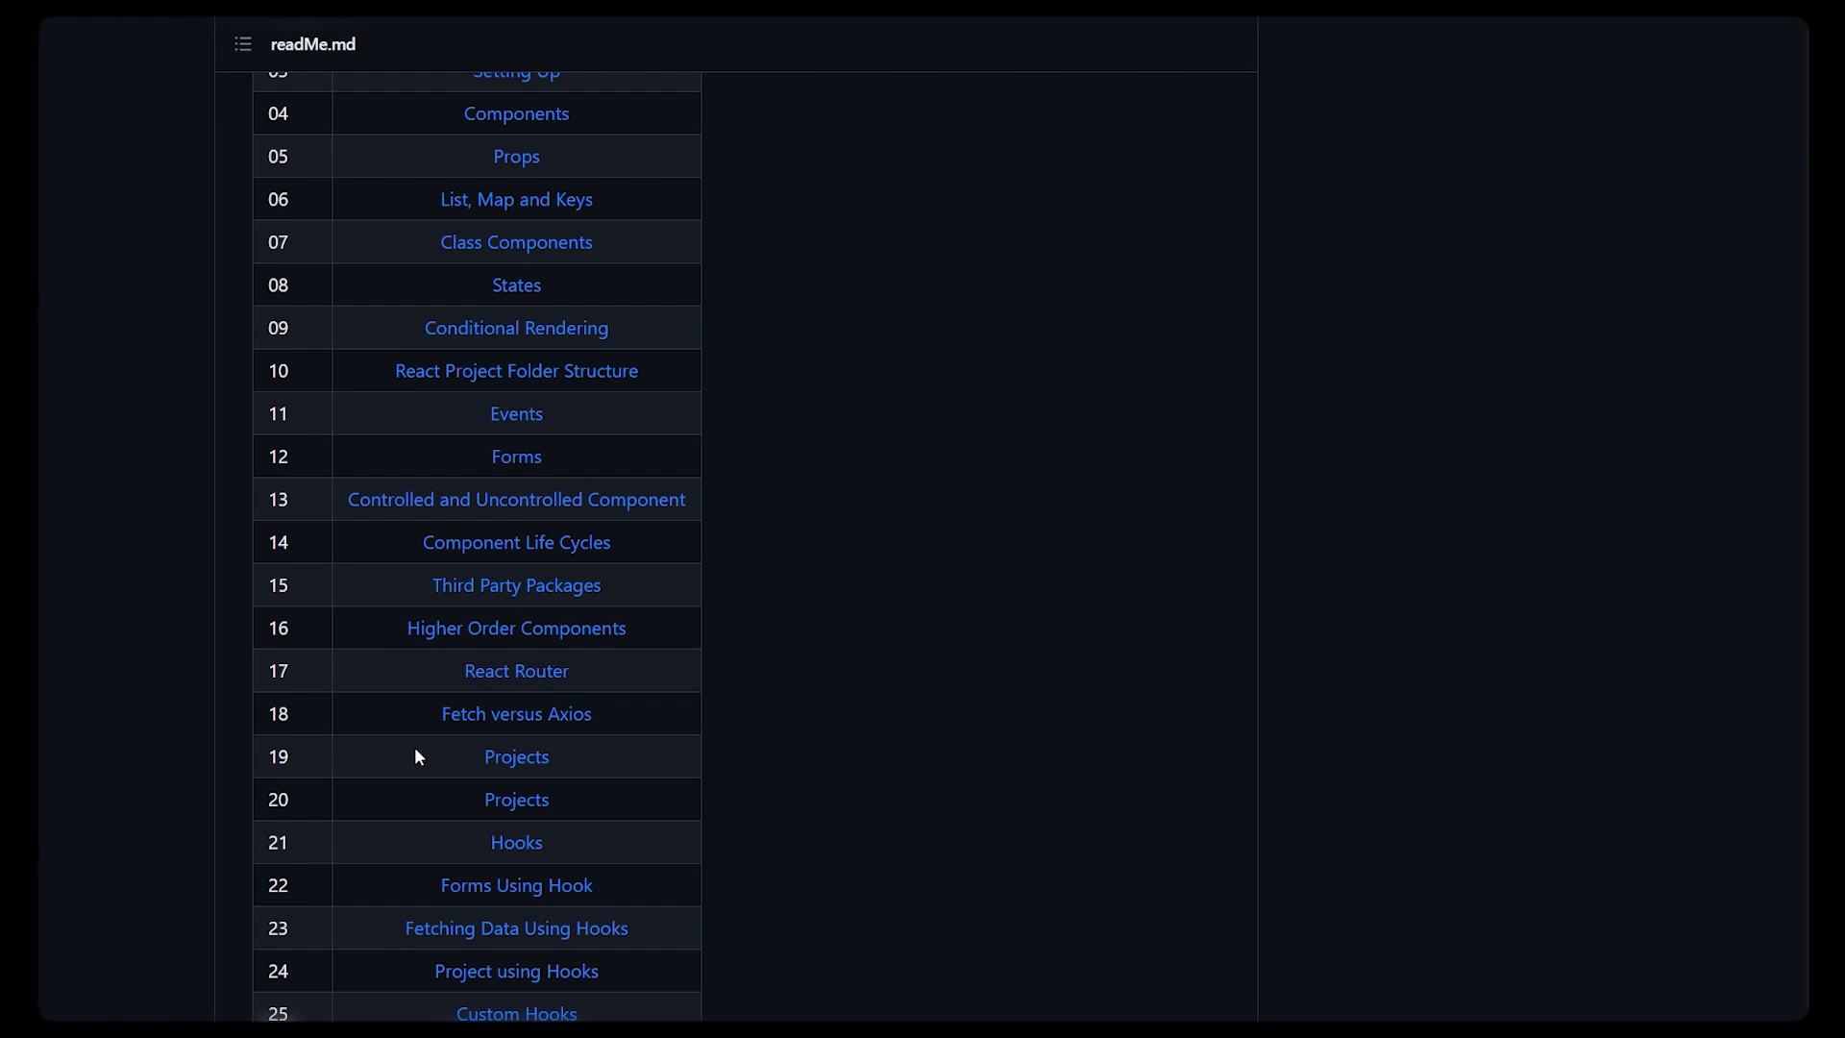
{"action": "scroll", "scroll_direction": "down", "scroll_amount": 3}
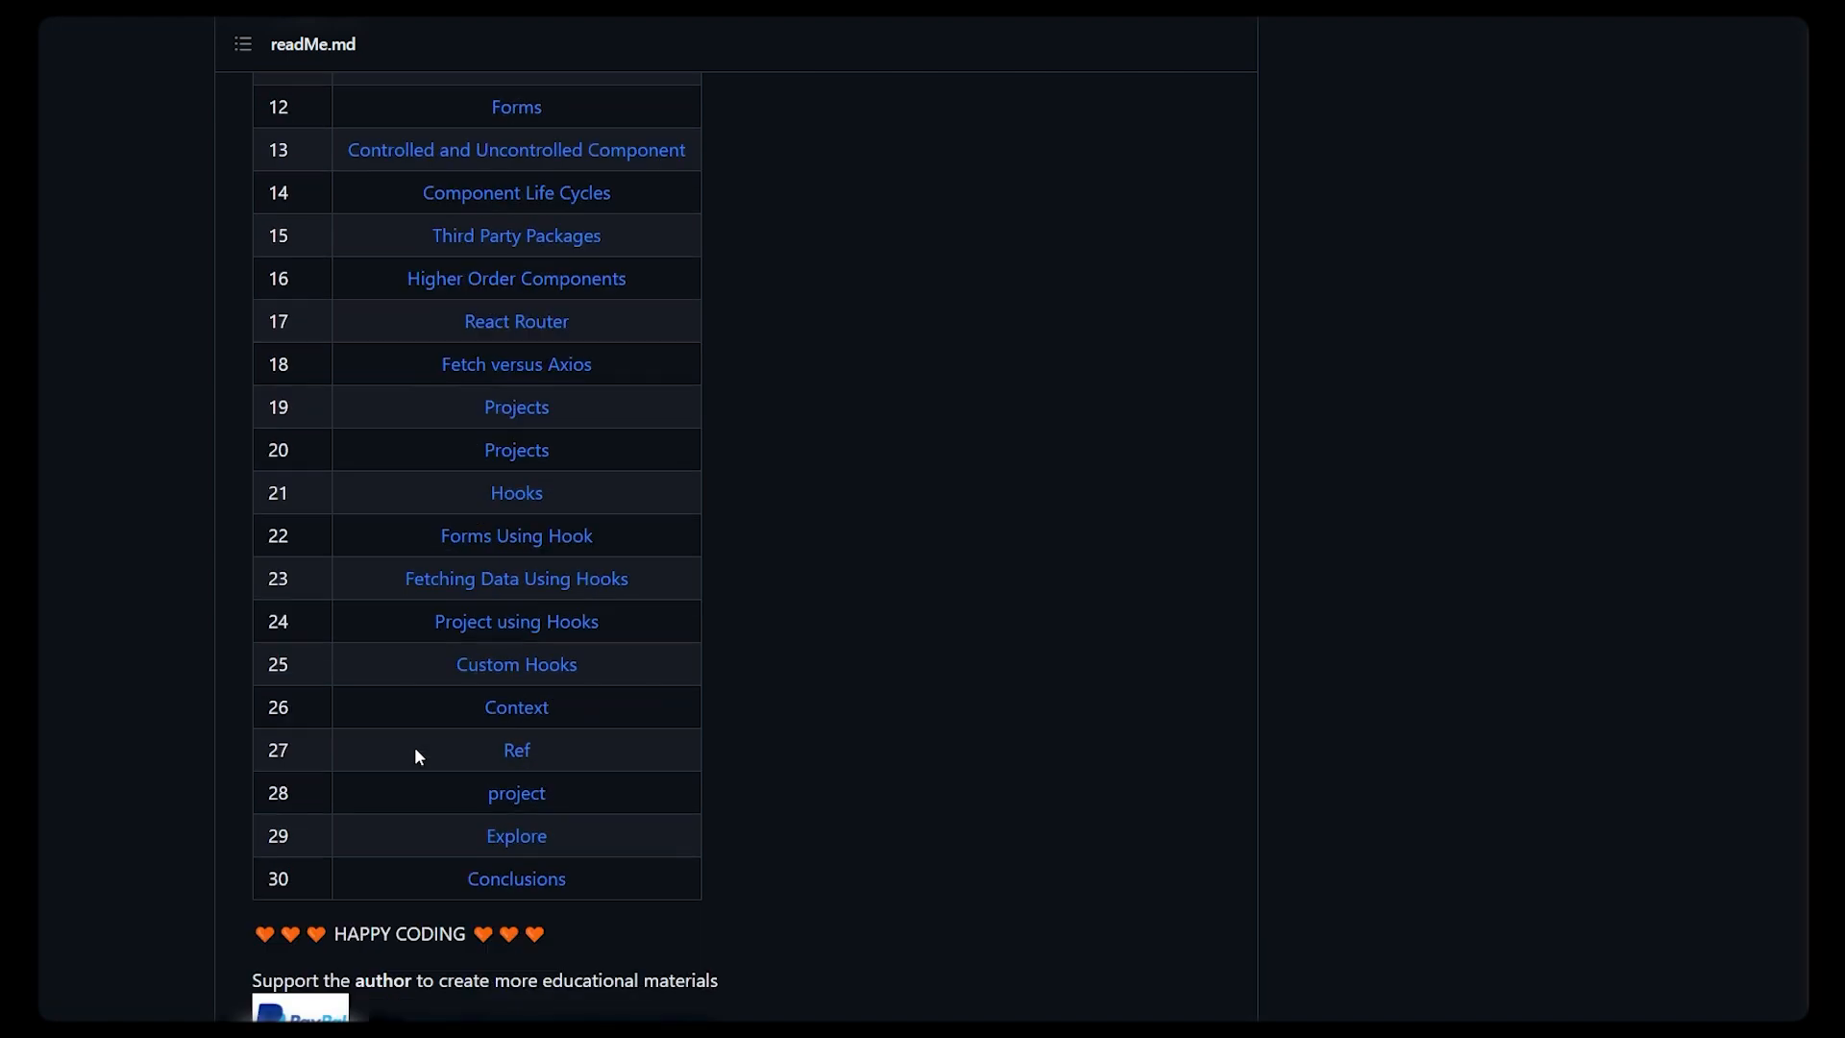
Step: Scroll past the table of contents to the README Introduction welcoming challenge readers
{"action": "scroll", "scroll_direction": "down", "scroll_amount": 3}
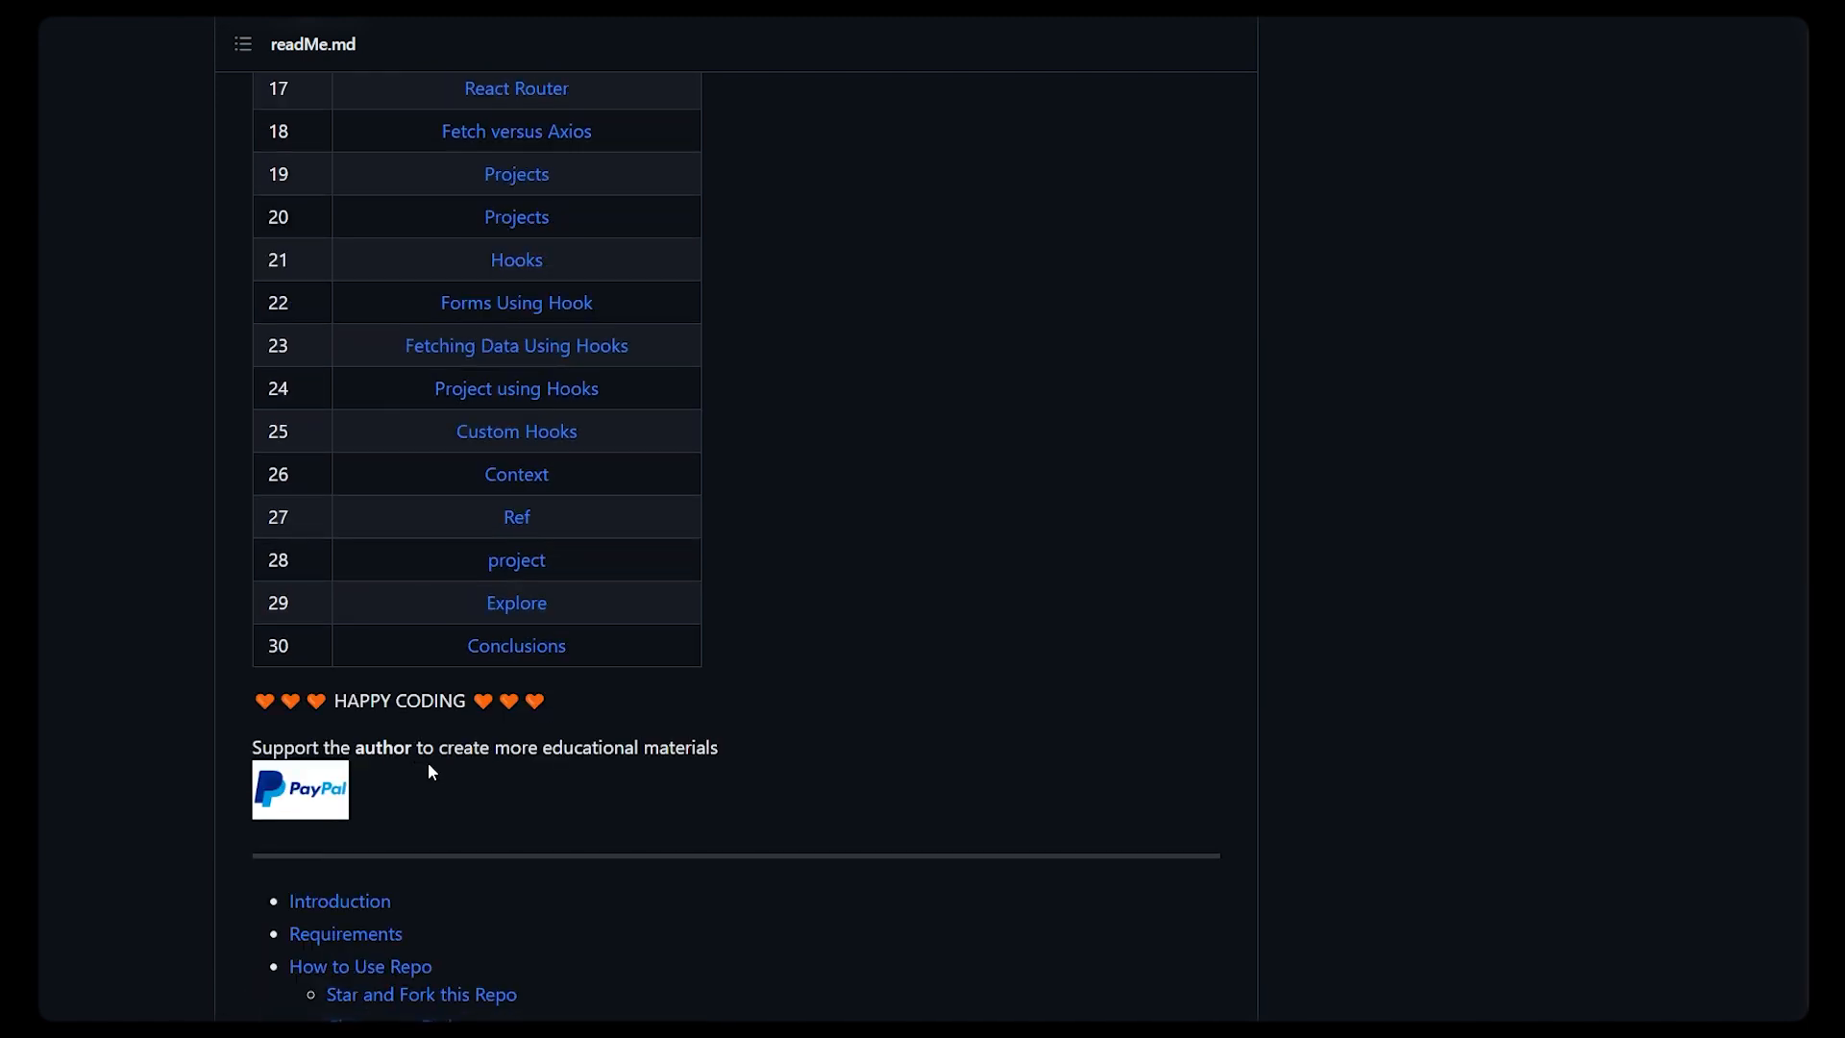
{"action": "scroll", "scroll_direction": "up", "scroll_amount": 3}
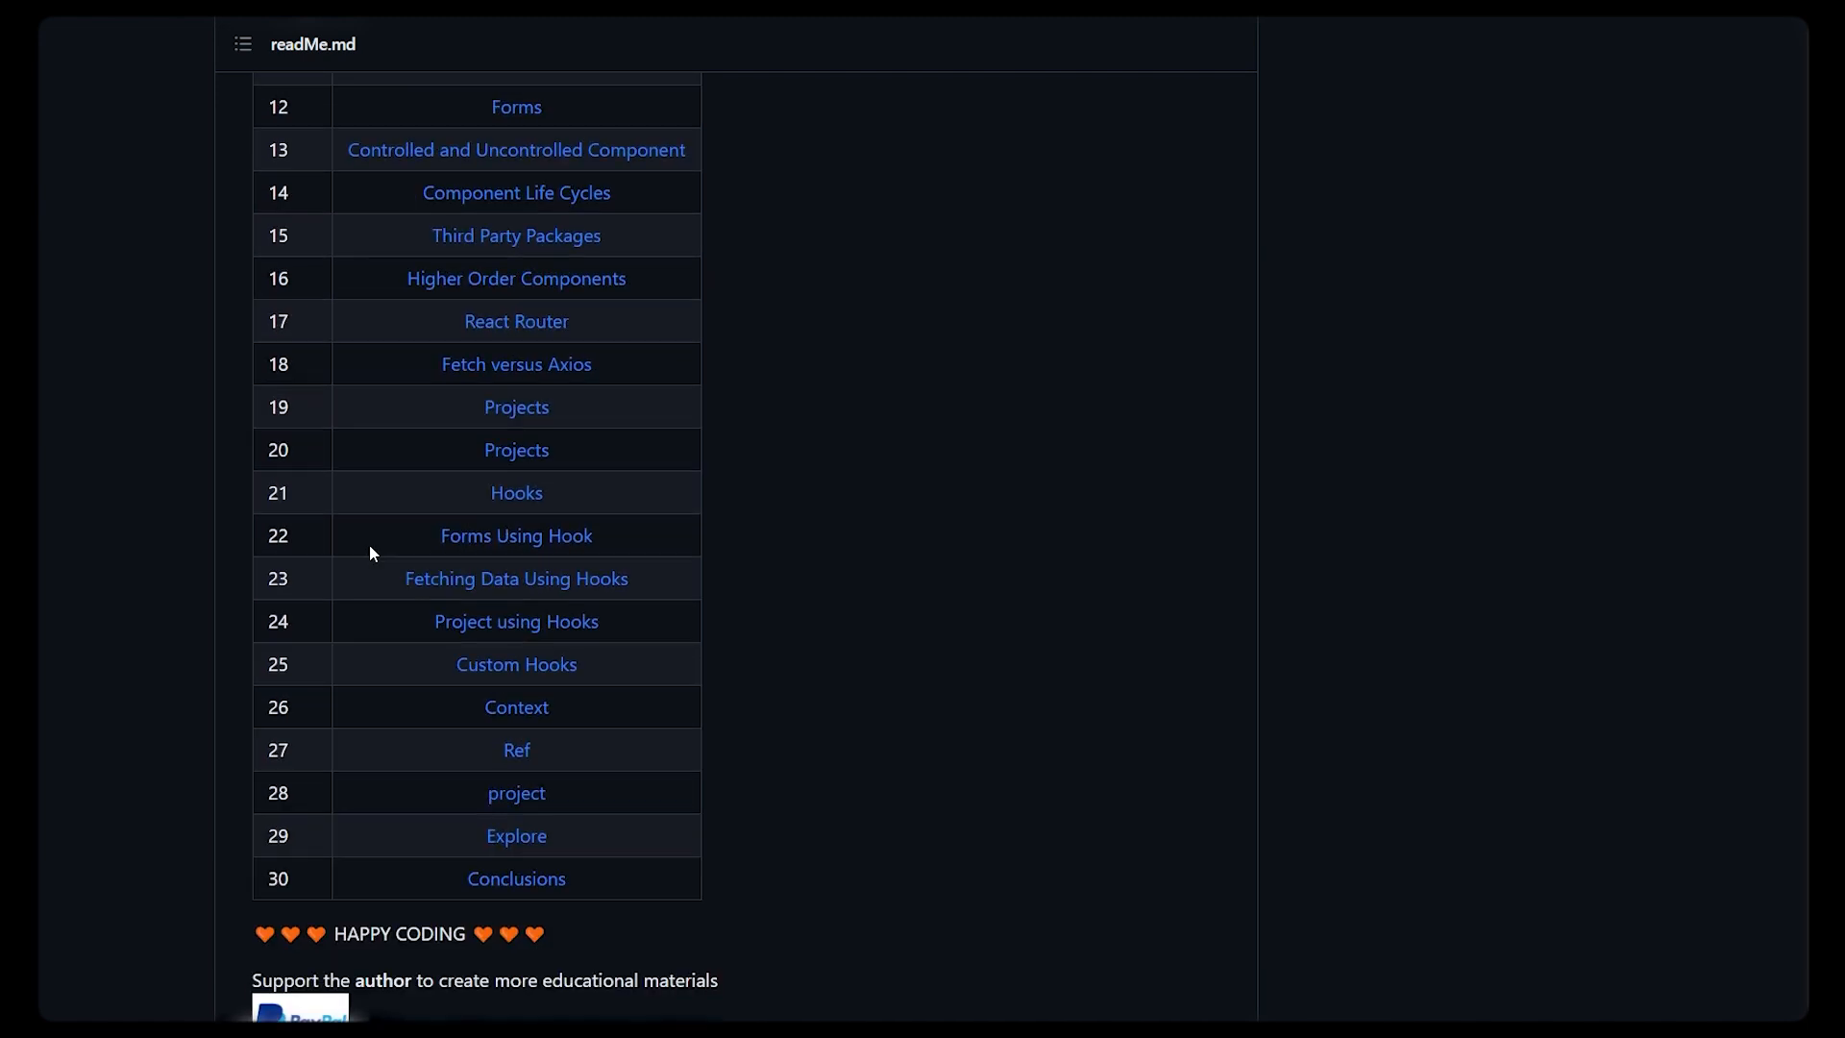
{"action": "scroll", "scroll_direction": "down", "scroll_amount": 3}
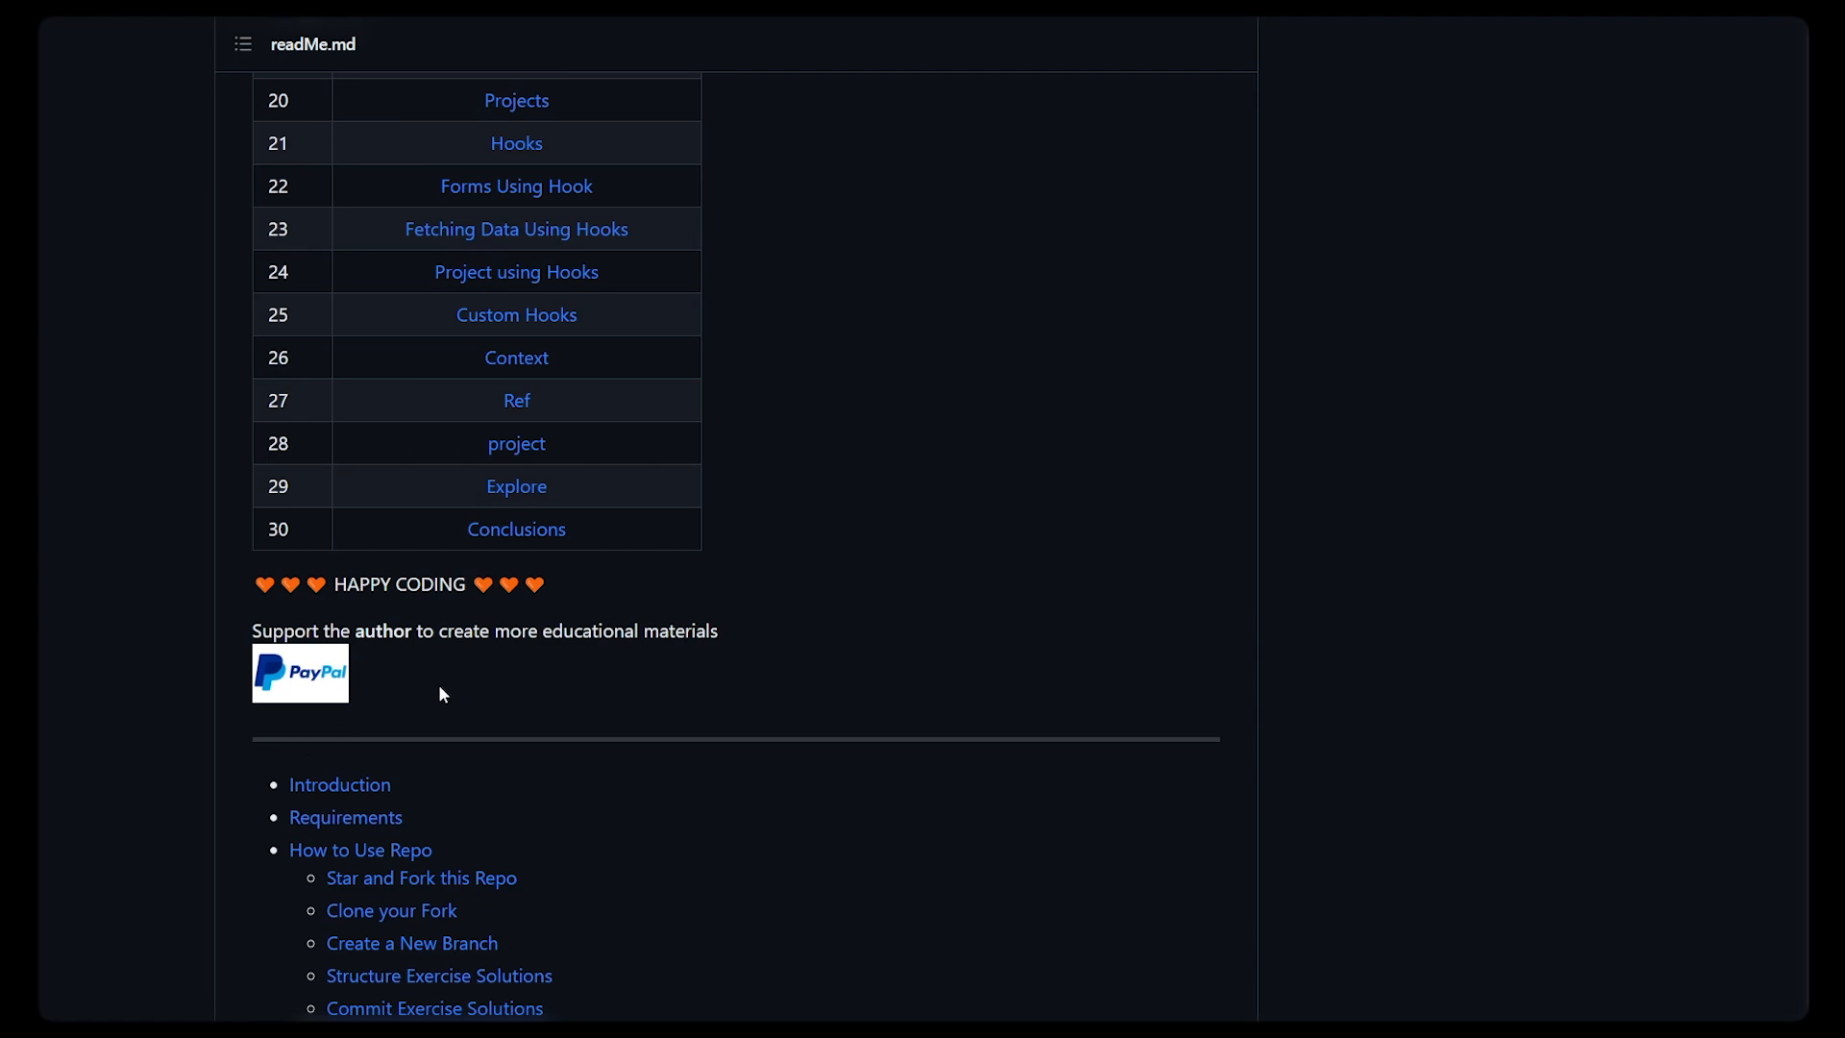
{"action": "scroll", "scroll_direction": "down", "scroll_amount": 3}
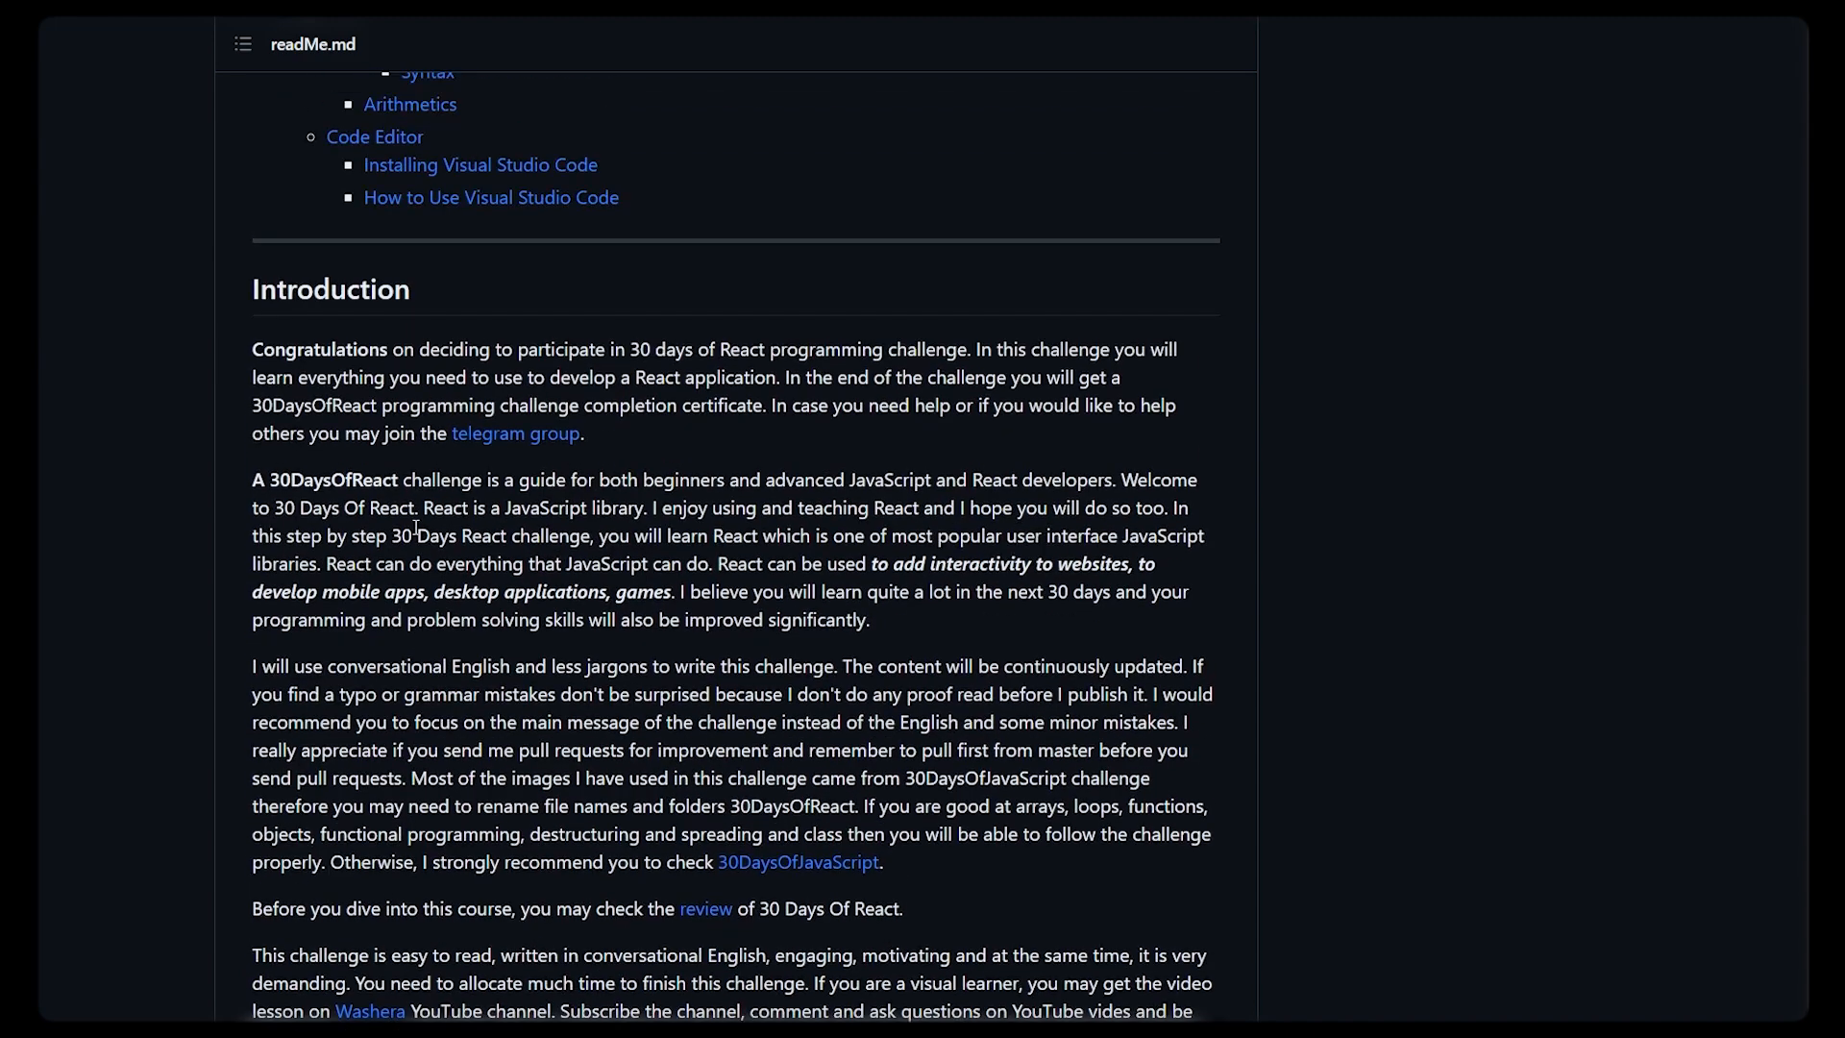
Step: Scroll to the Requirements list and the How to Use Repo clone-and-branch steps
{"action": "scroll", "scroll_direction": "down", "scroll_amount": 3}
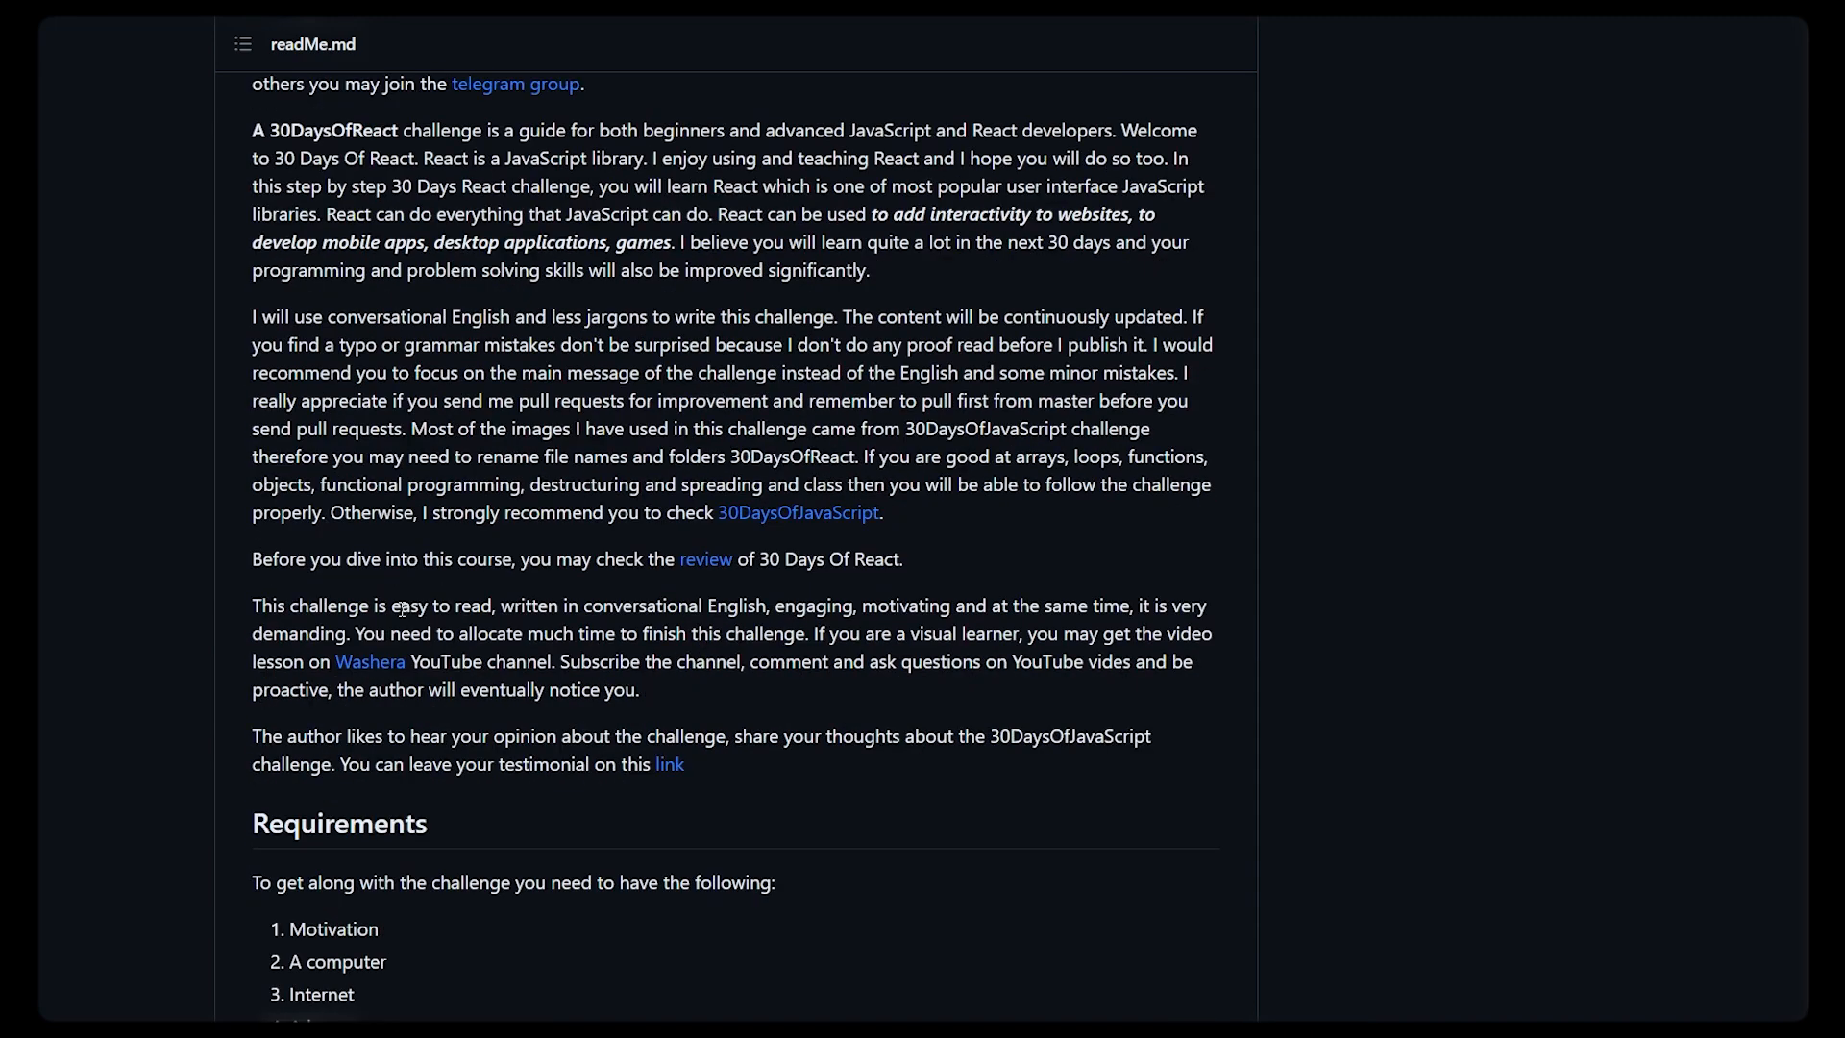
{"action": "scroll", "scroll_direction": "down", "scroll_amount": 3}
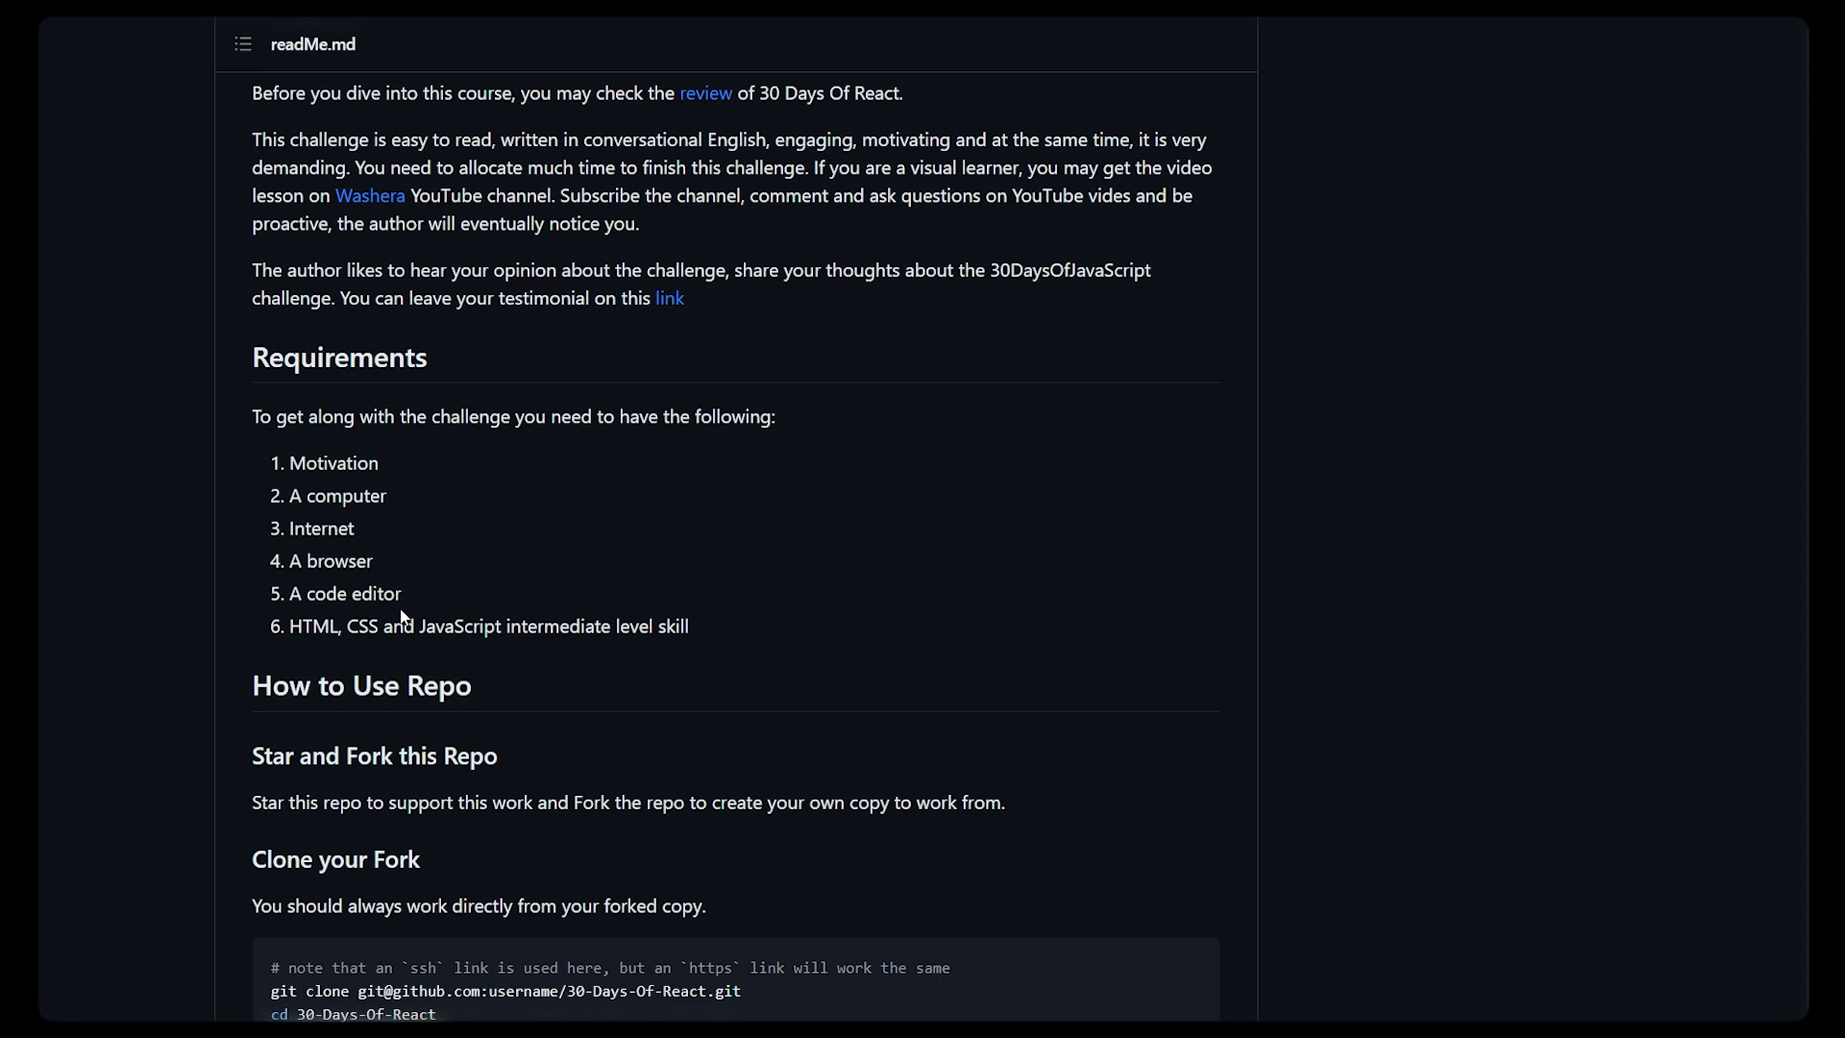
{"action": "mouse_move", "coordinate": [426, 556]}
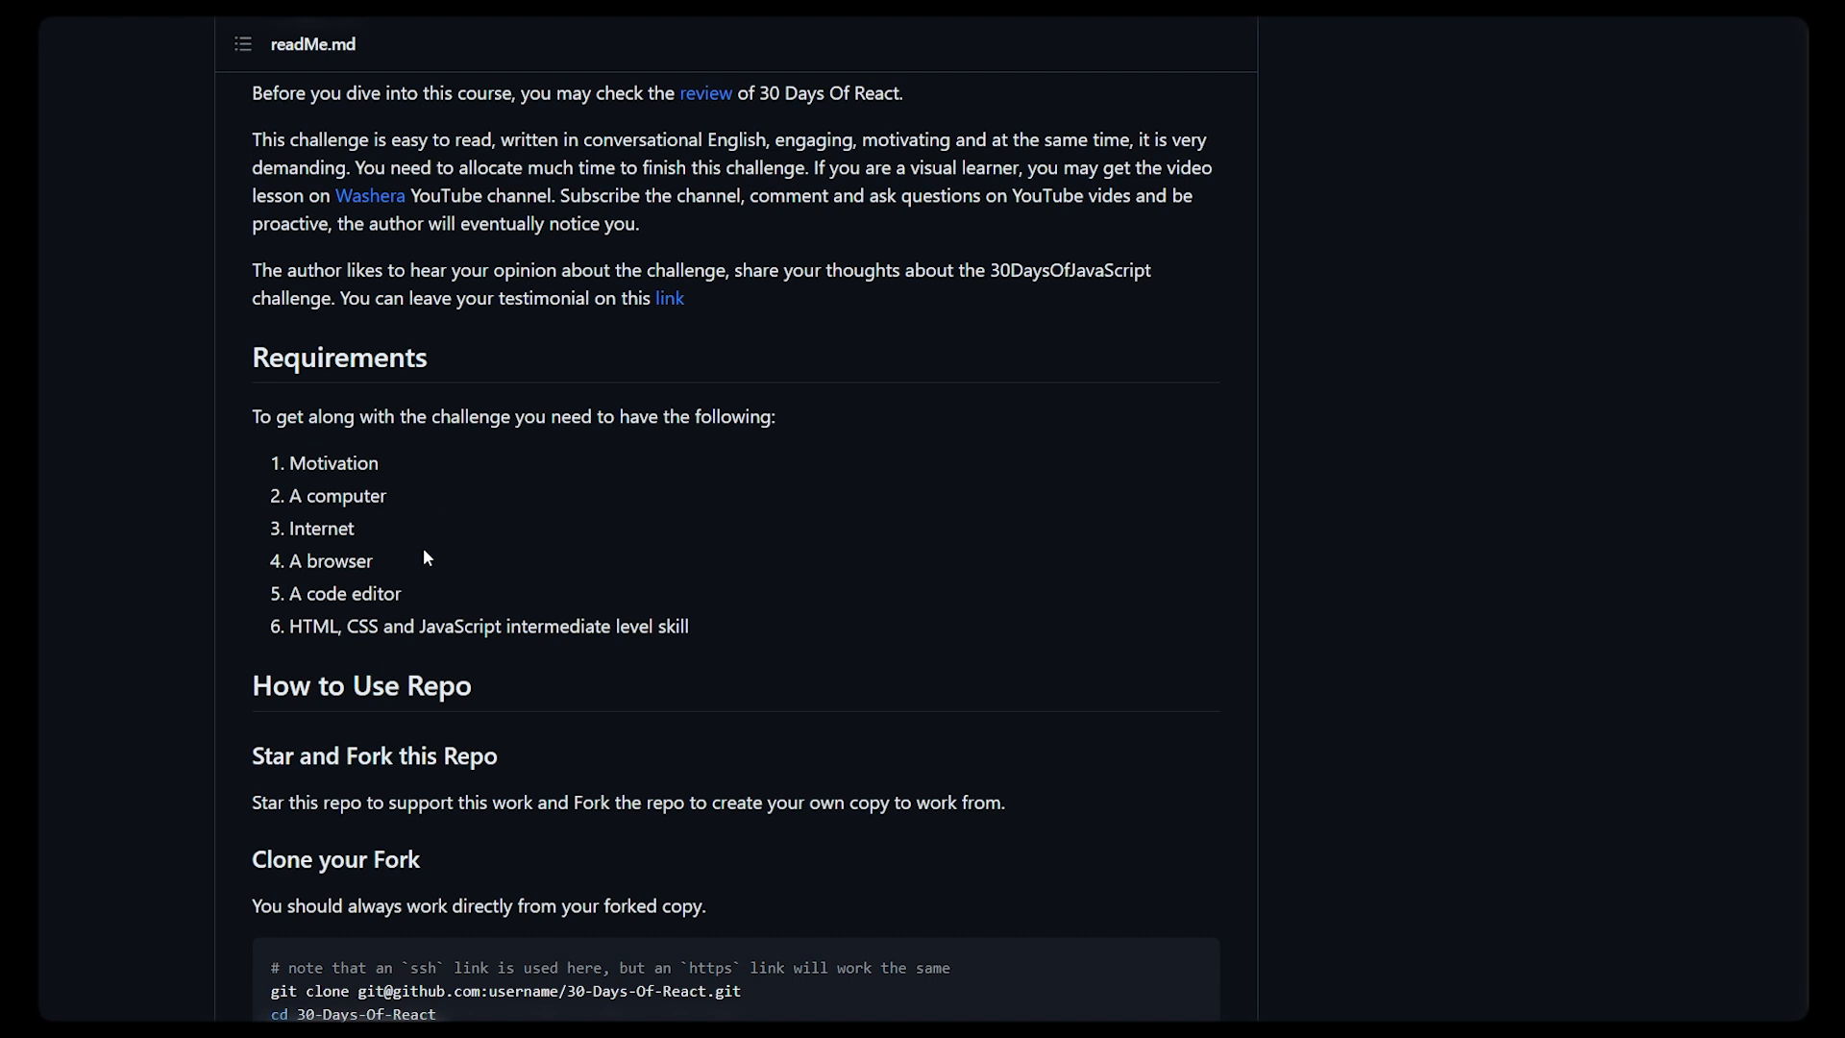
{"action": "mouse_move", "coordinate": [426, 537]}
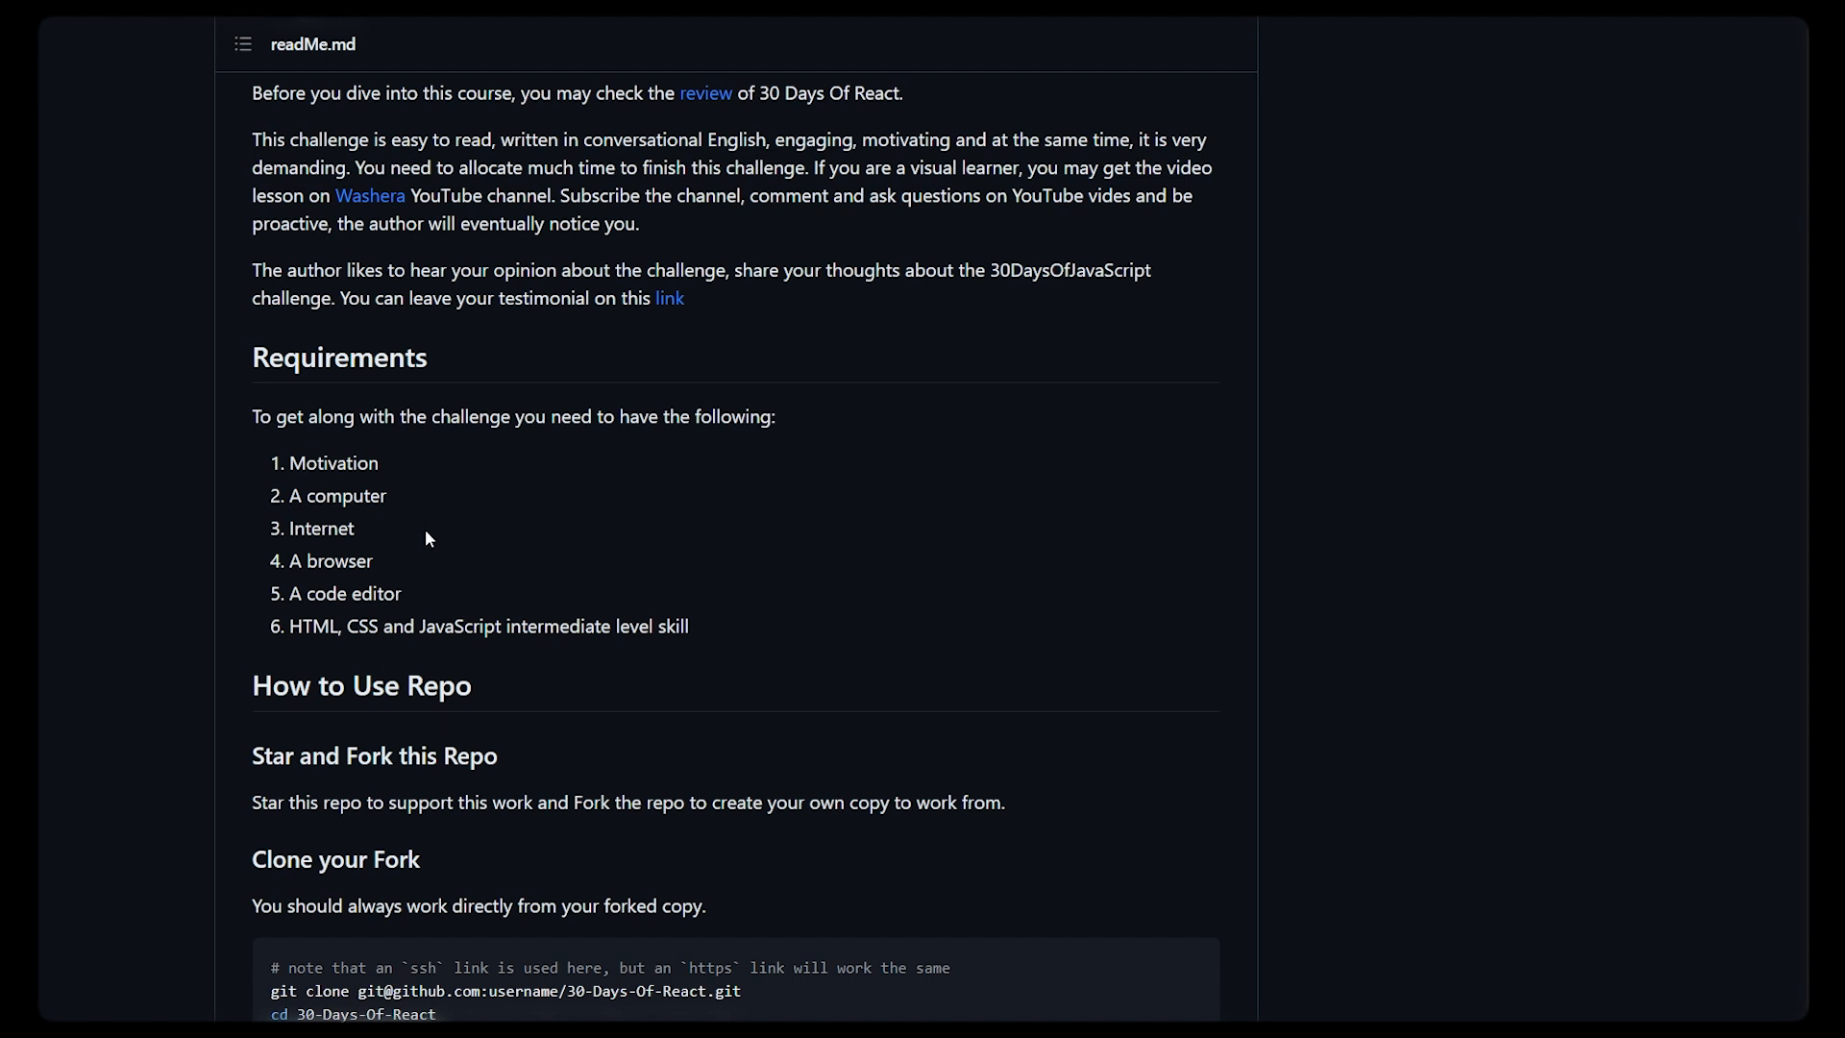
{"action": "double_click", "coordinate": [336, 462]}
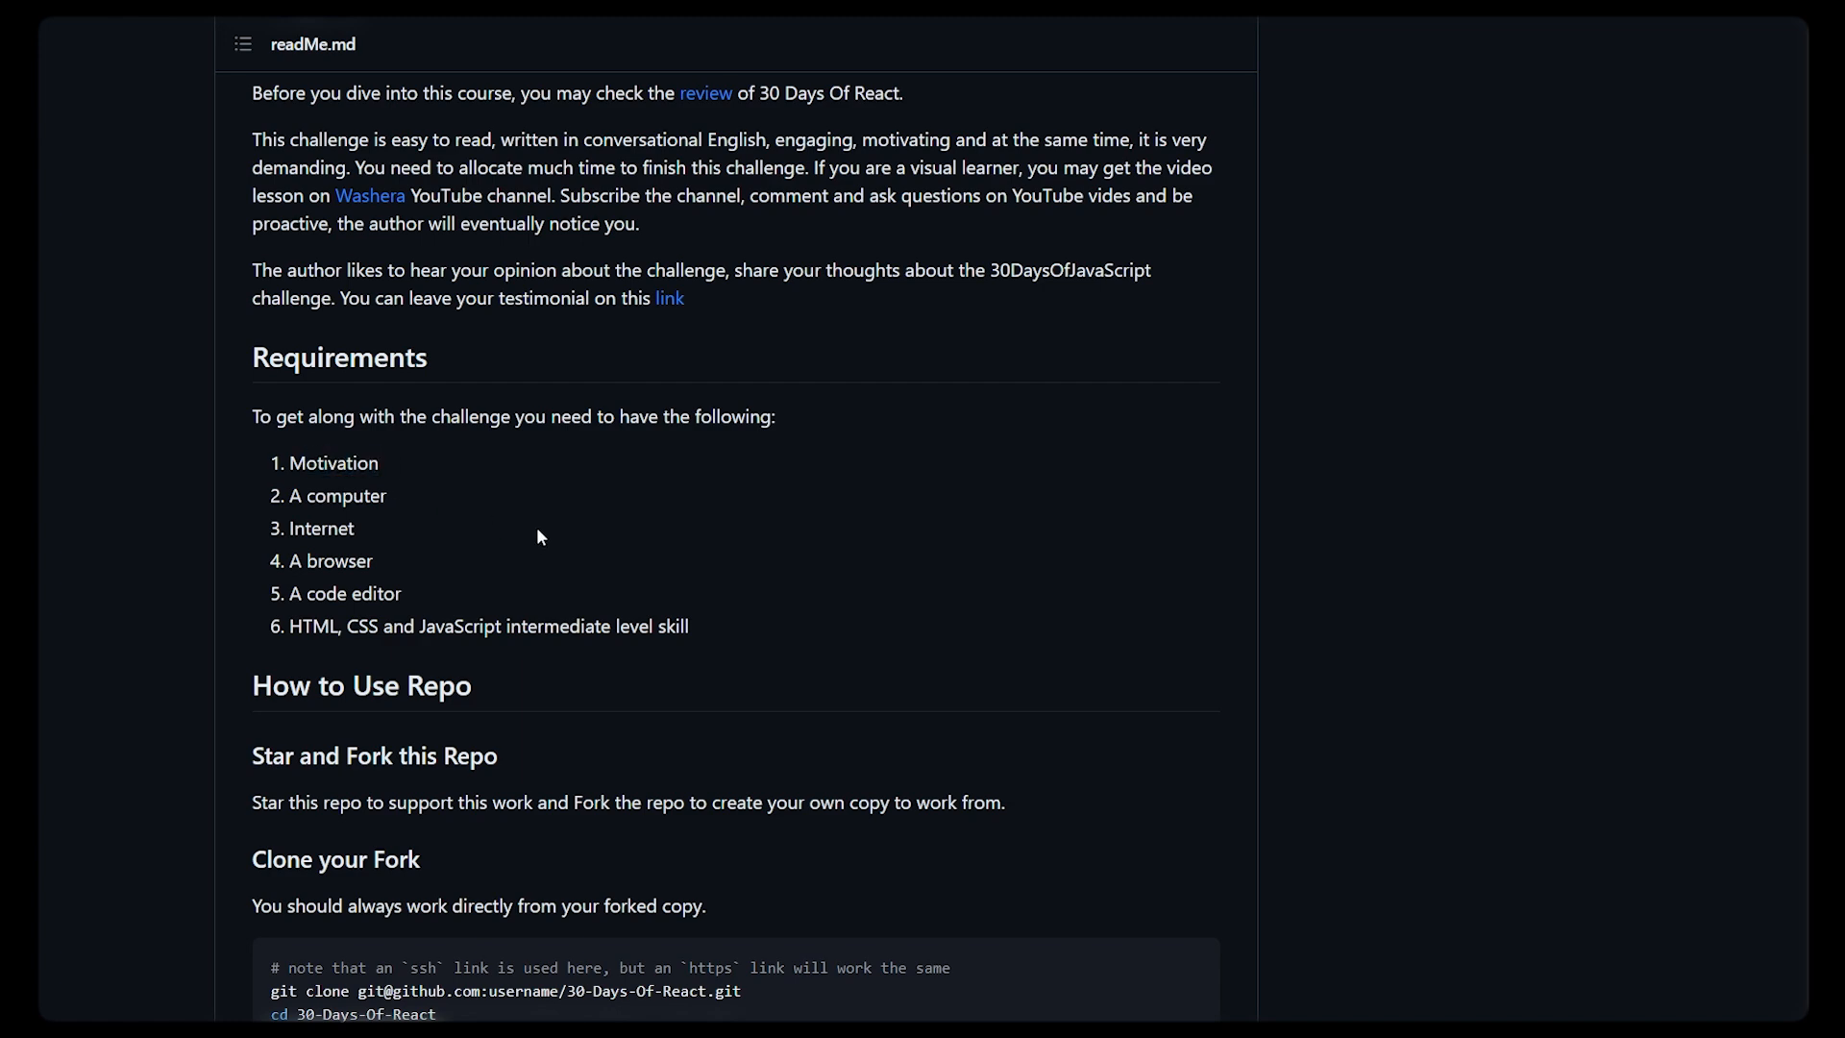
{"action": "scroll", "scroll_direction": "down", "scroll_amount": 3}
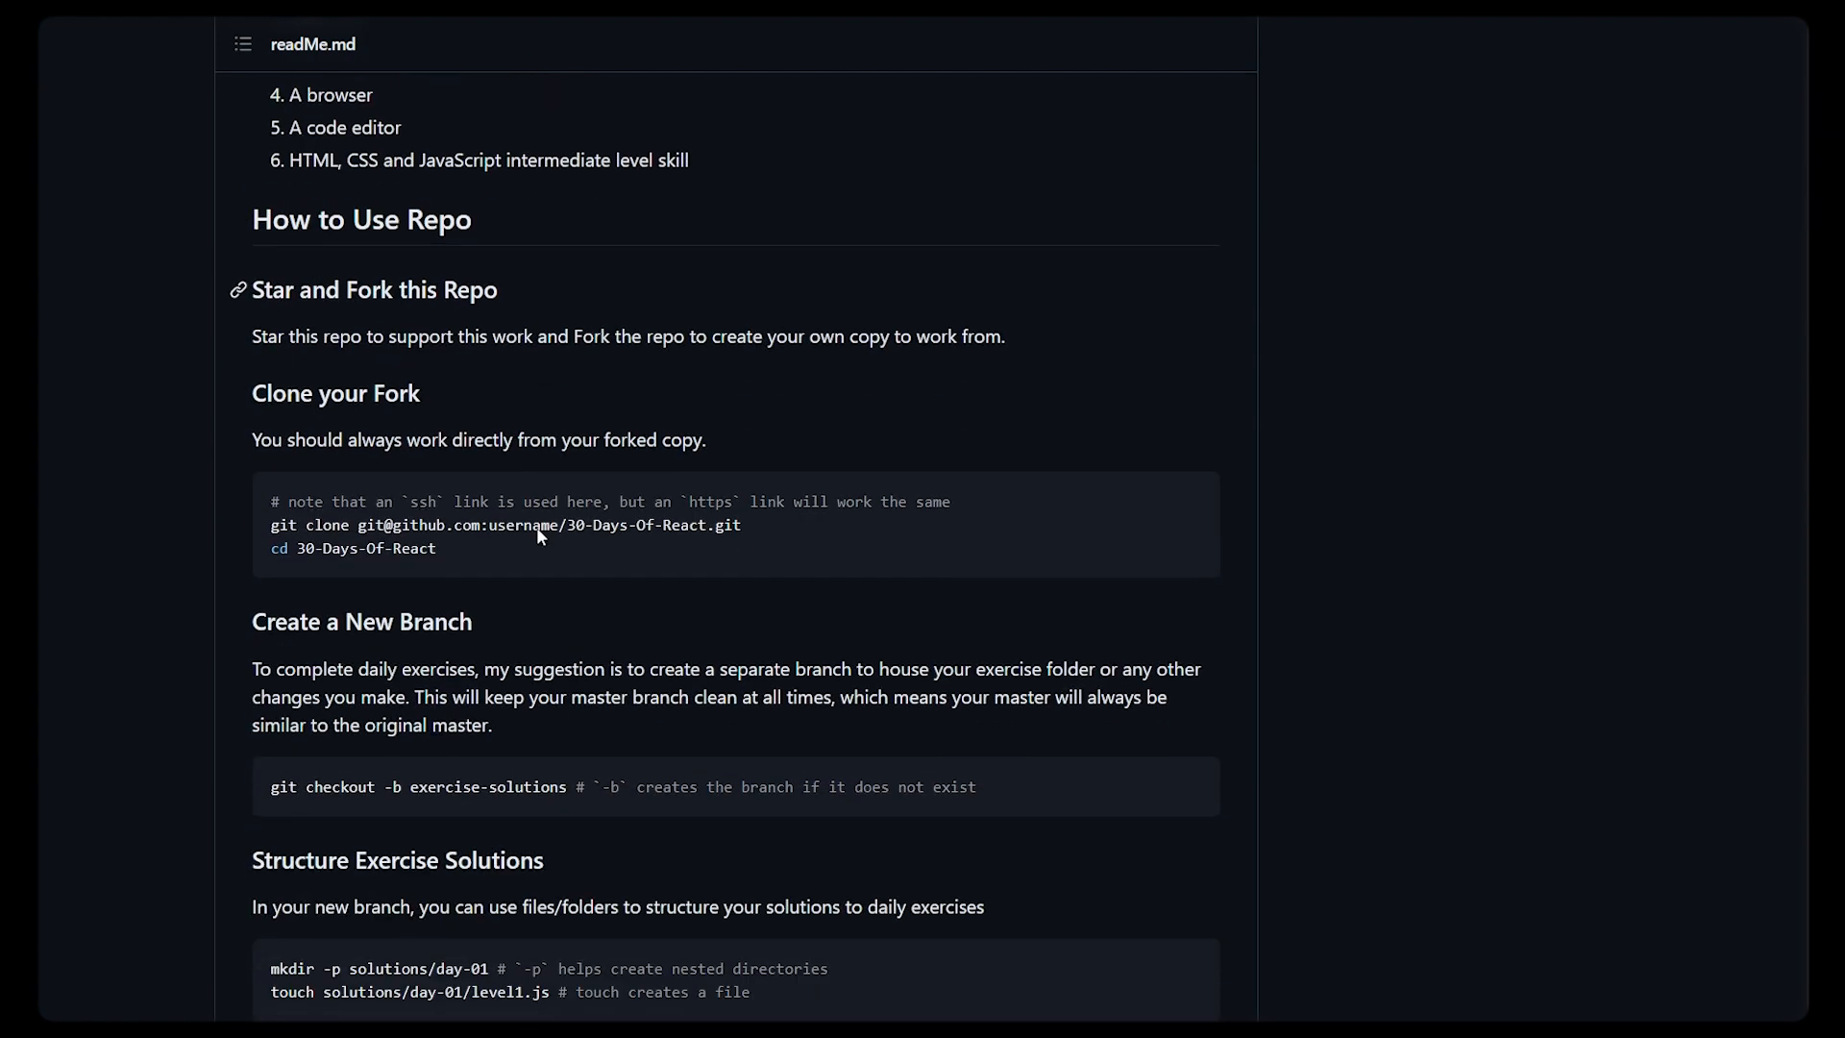
Step: Read through committing solutions, daily fork updates, Setup and Node.js installation
{"action": "scroll", "scroll_direction": "down", "scroll_amount": 3}
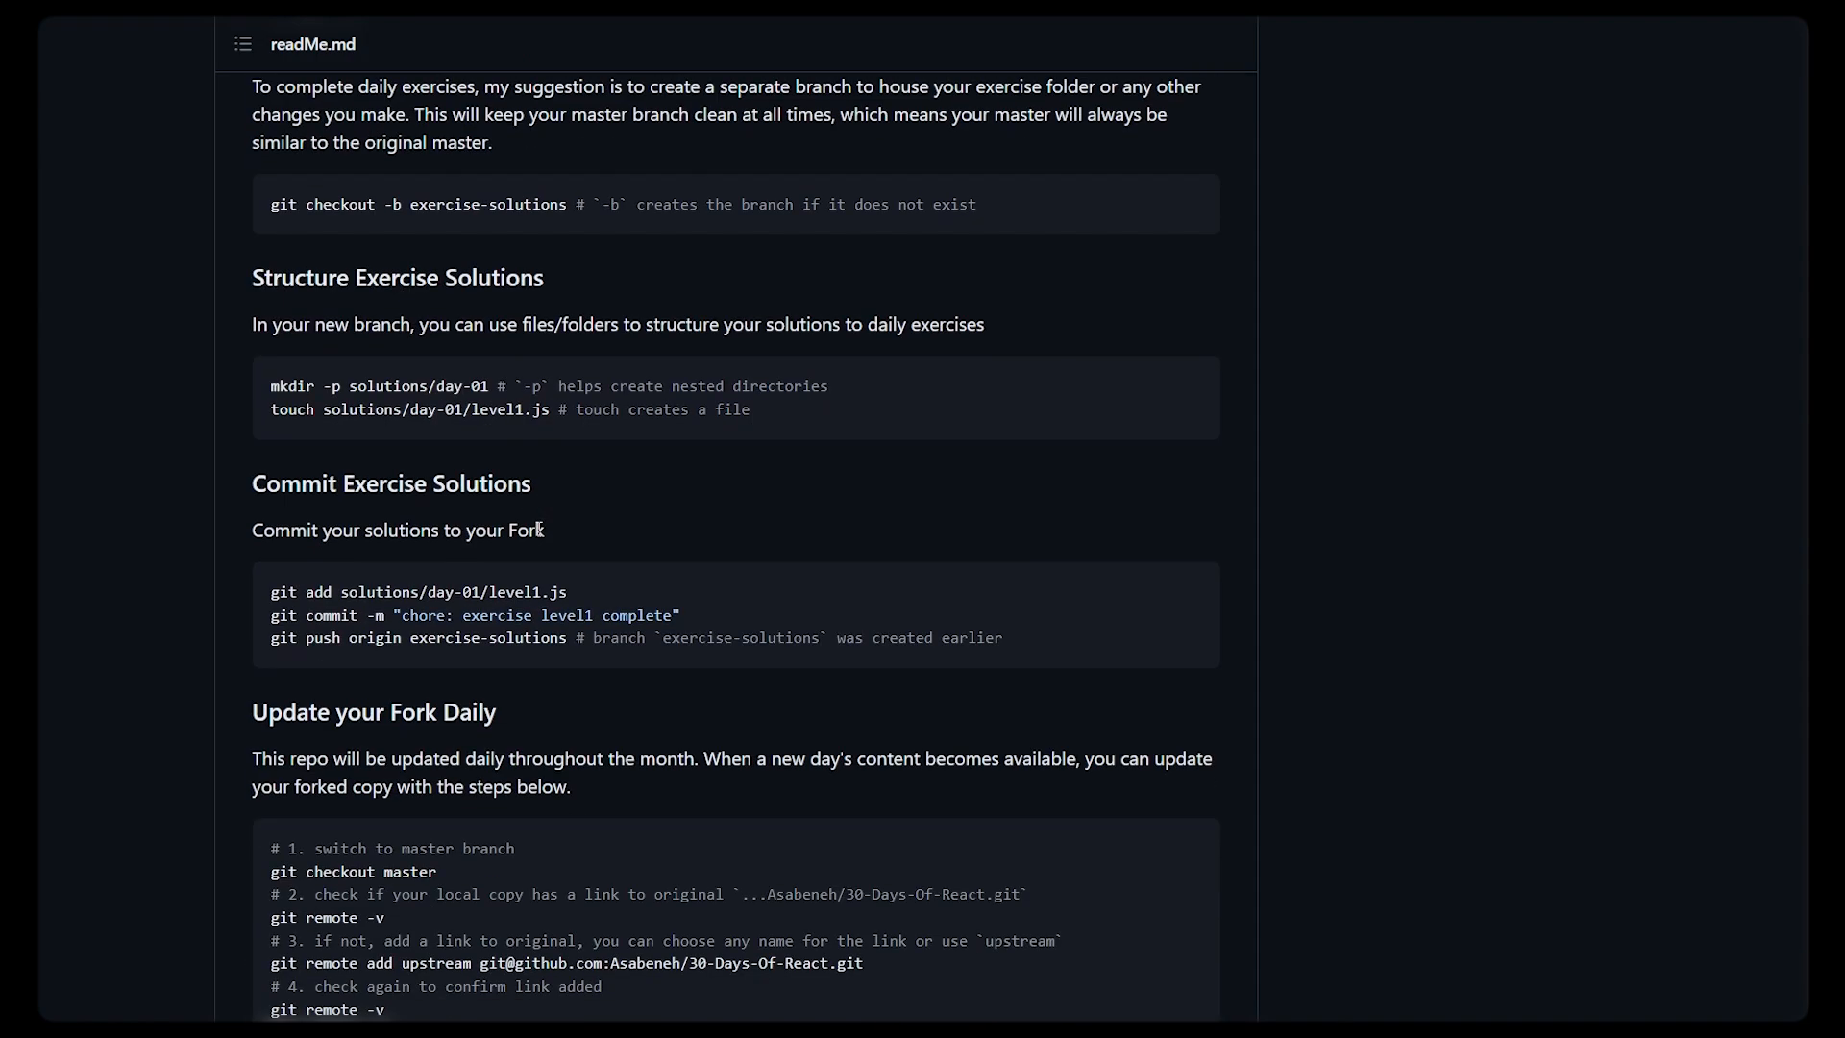
{"action": "scroll", "scroll_direction": "down", "scroll_amount": 3}
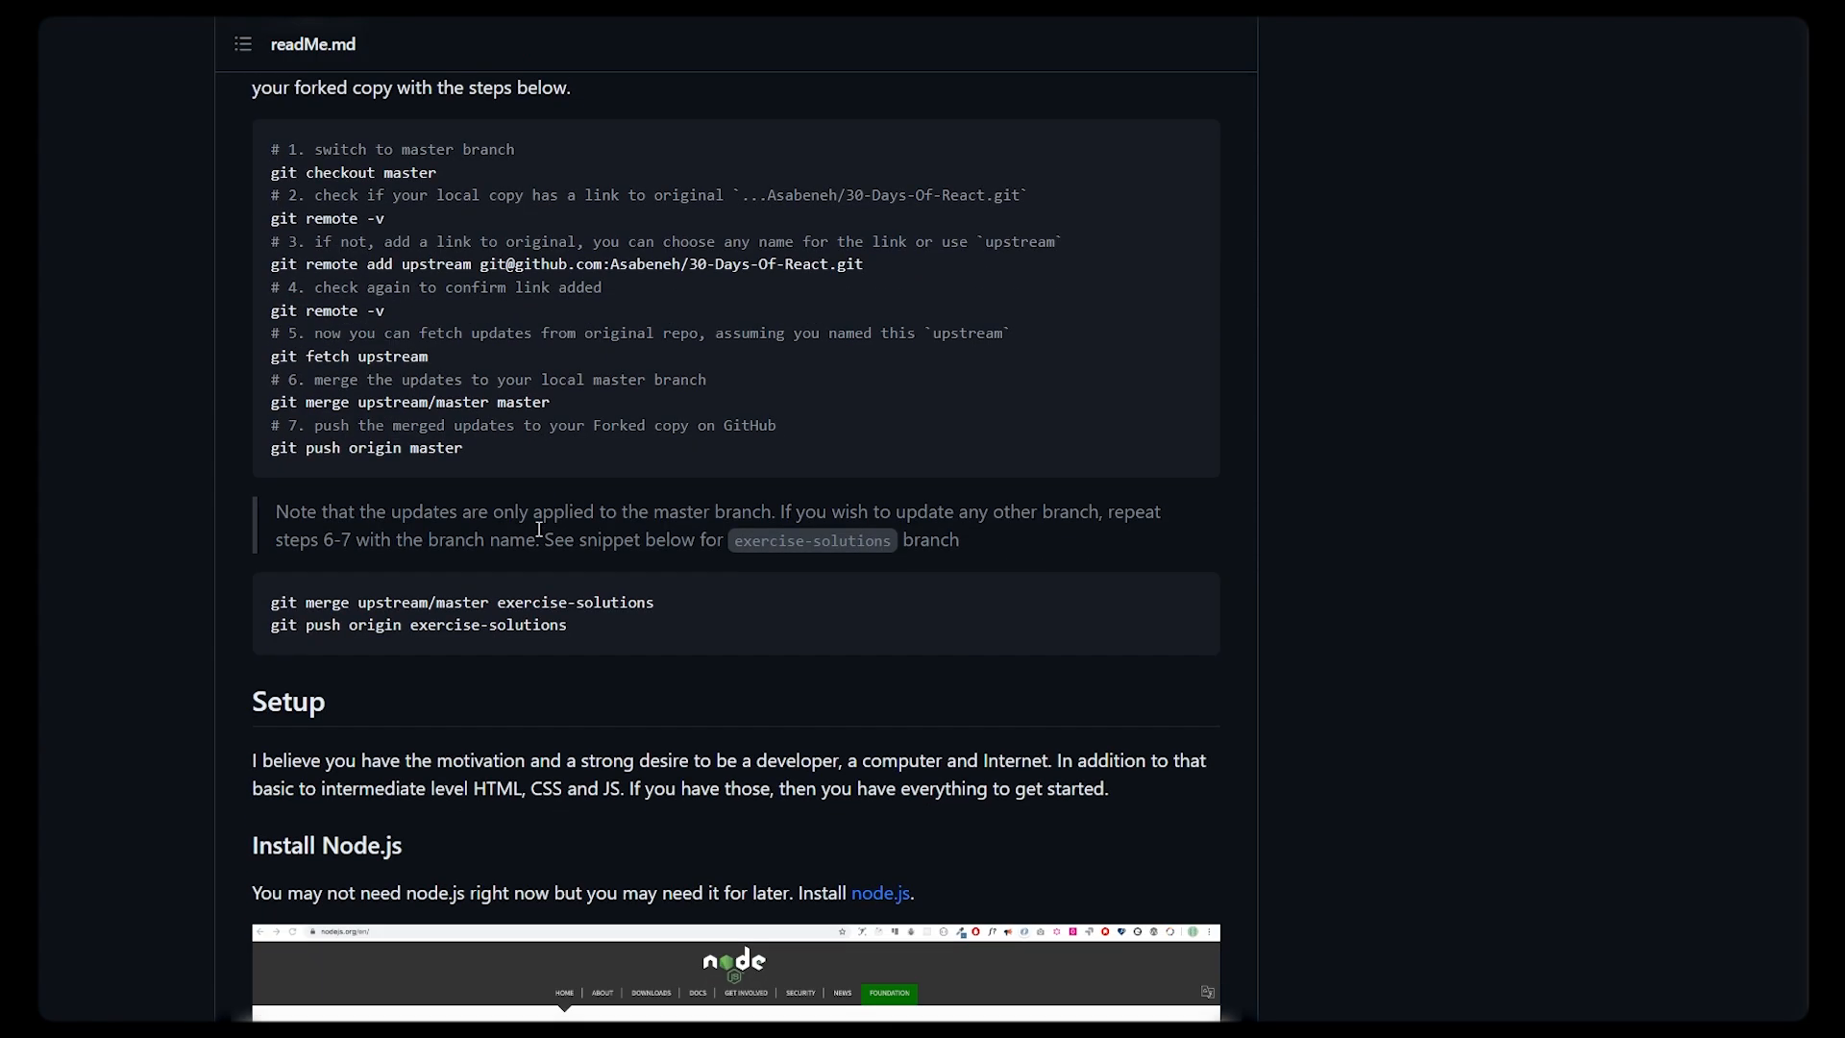
{"action": "scroll", "scroll_direction": "down", "scroll_amount": 3}
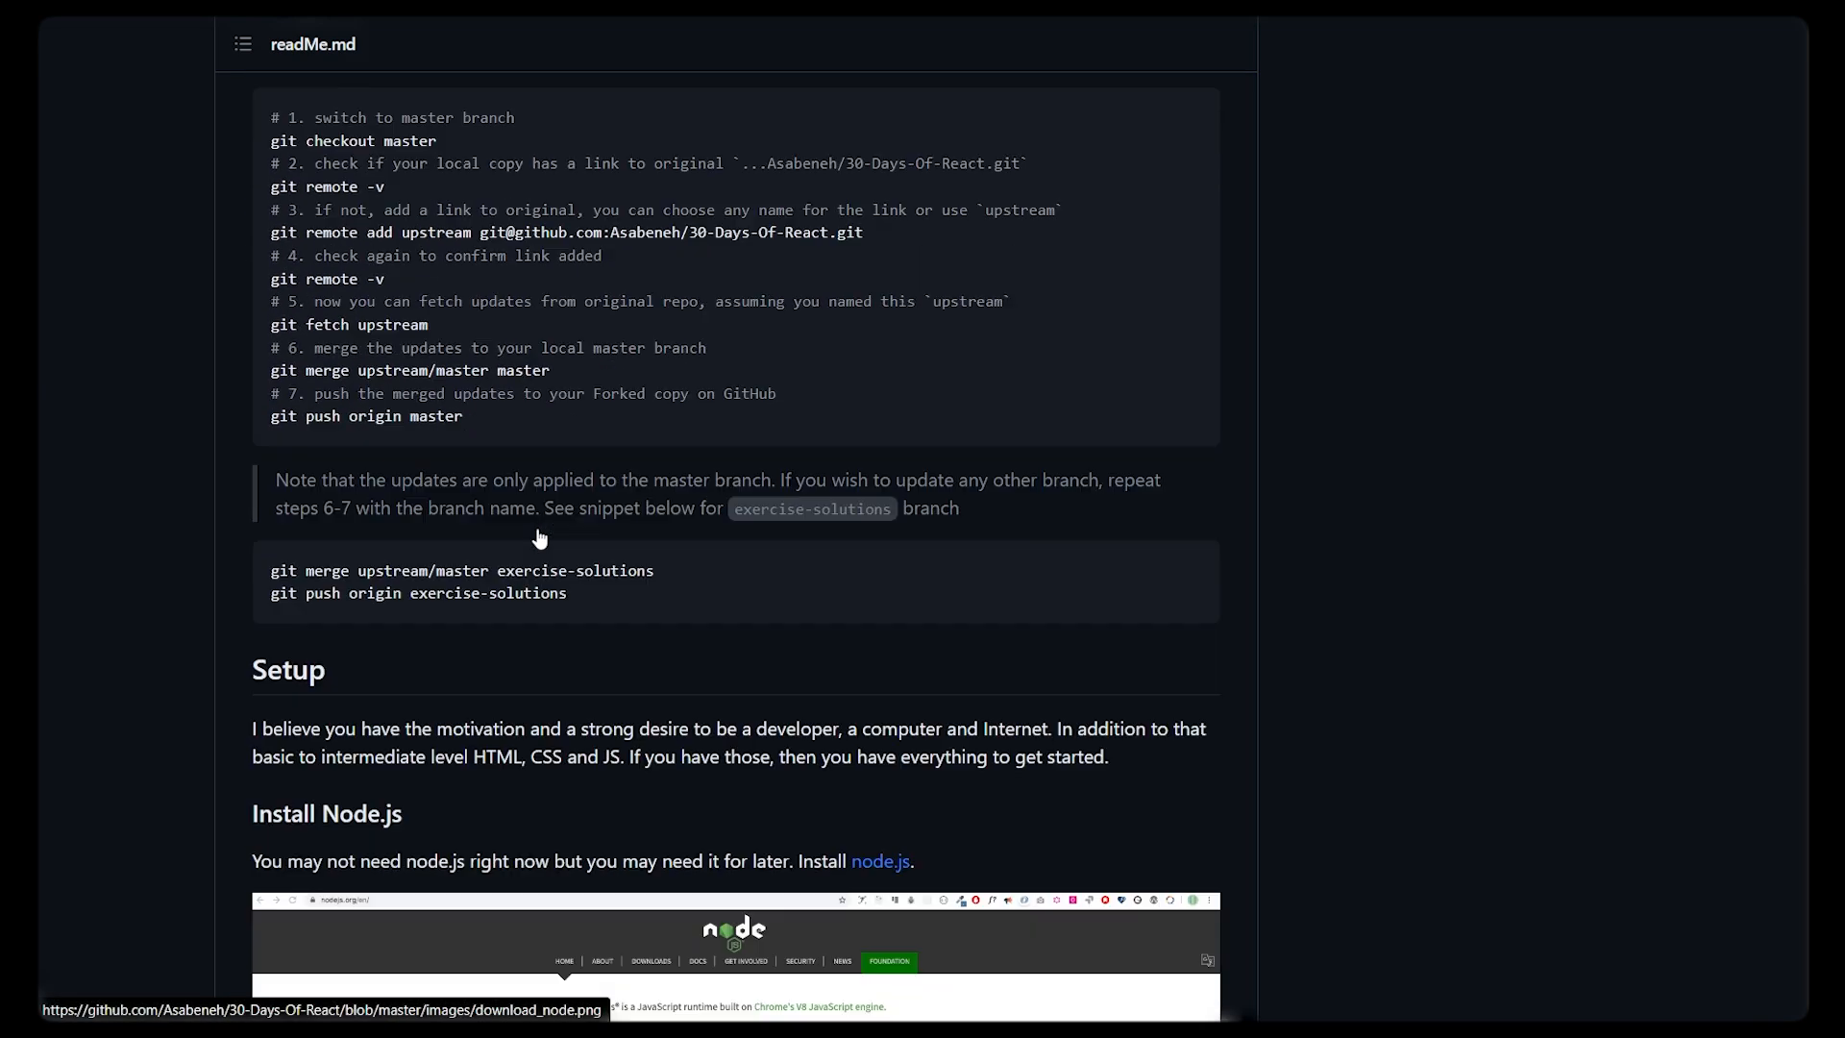
{"action": "scroll", "scroll_direction": "down", "scroll_amount": 3}
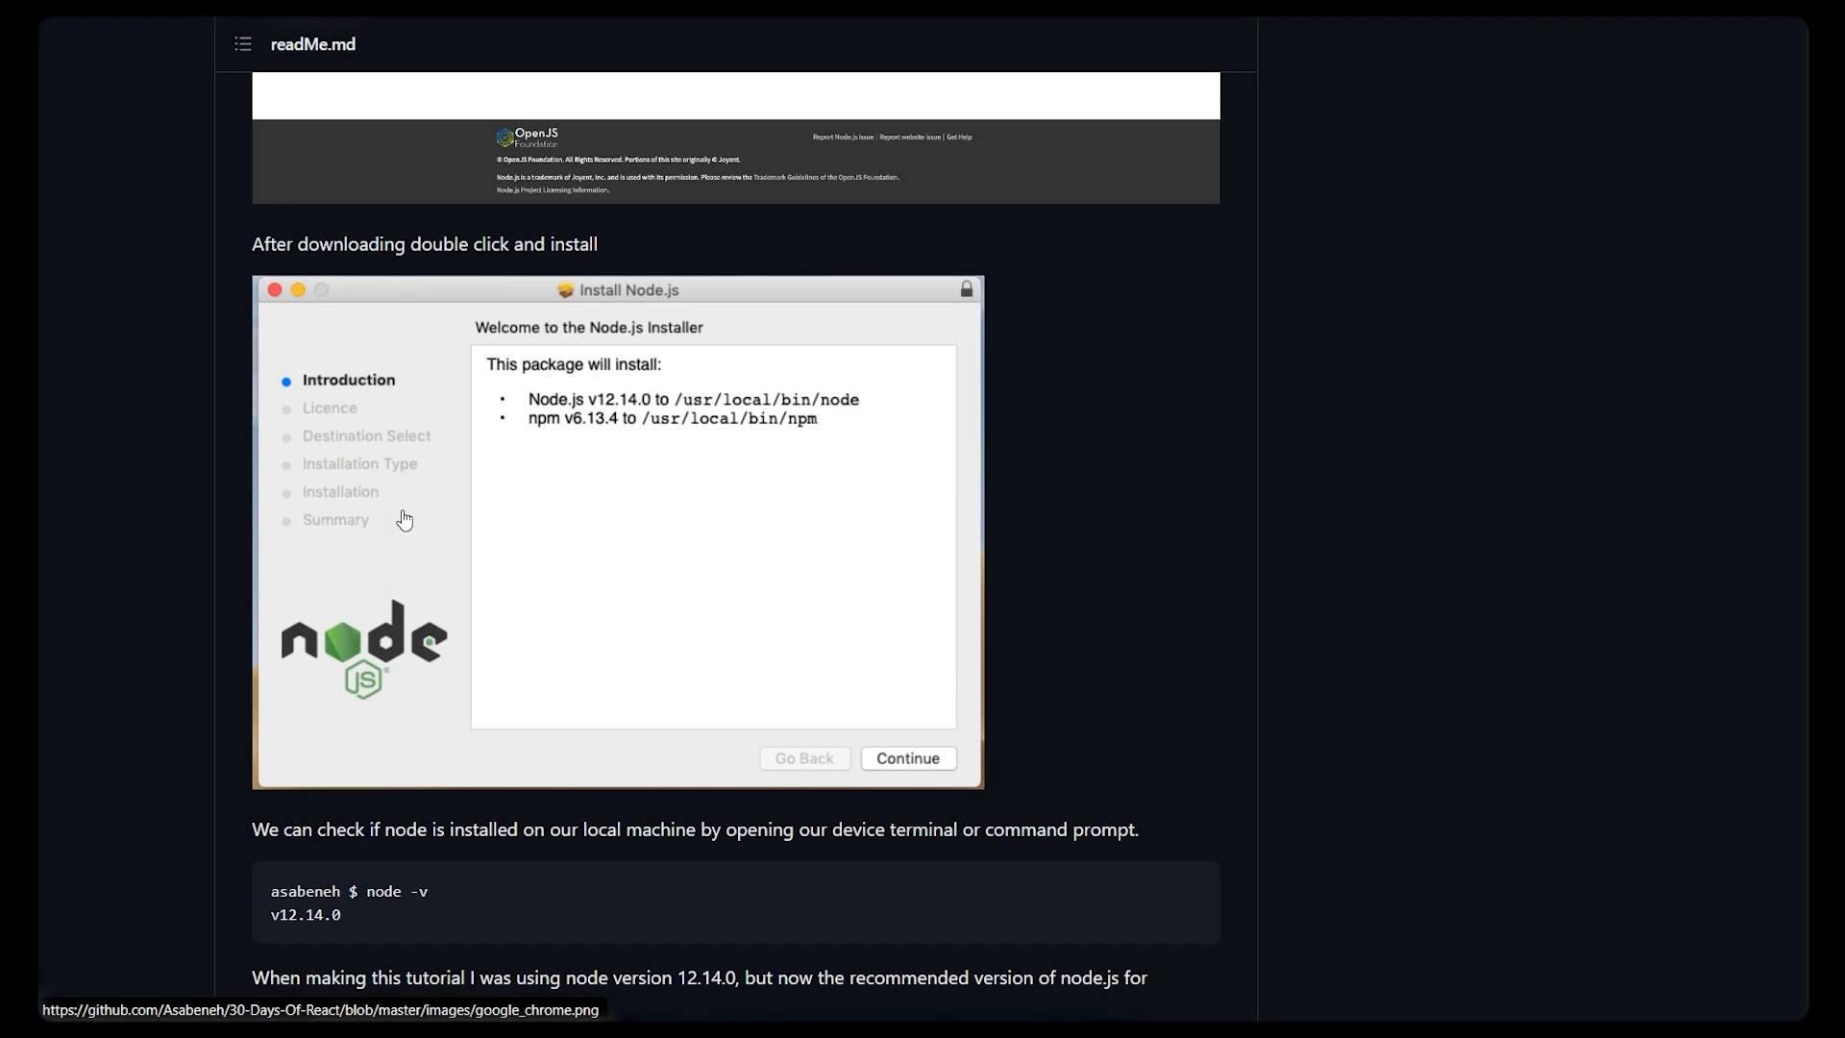
{"action": "scroll", "scroll_direction": "down", "scroll_amount": 3}
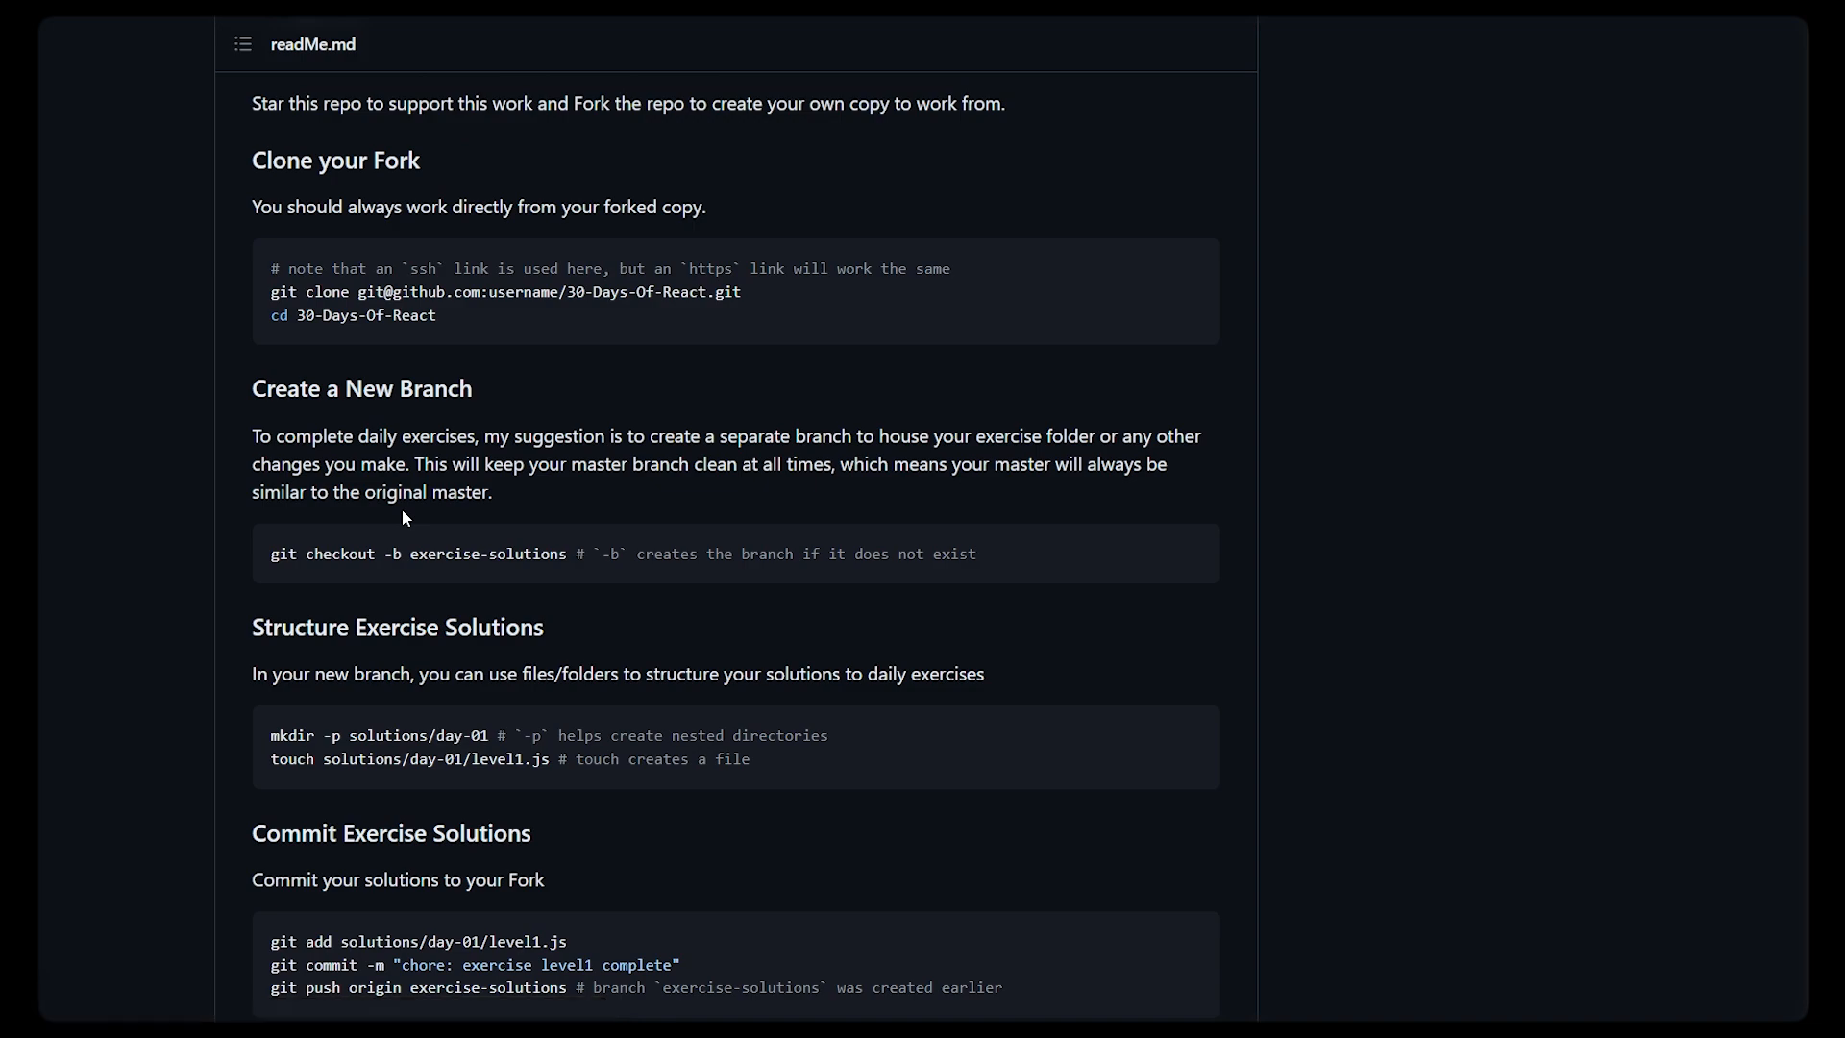
Step: Scroll back to the repository top showing the day-by-day folders and About details
{"action": "scroll", "scroll_direction": "down", "scroll_amount": 3}
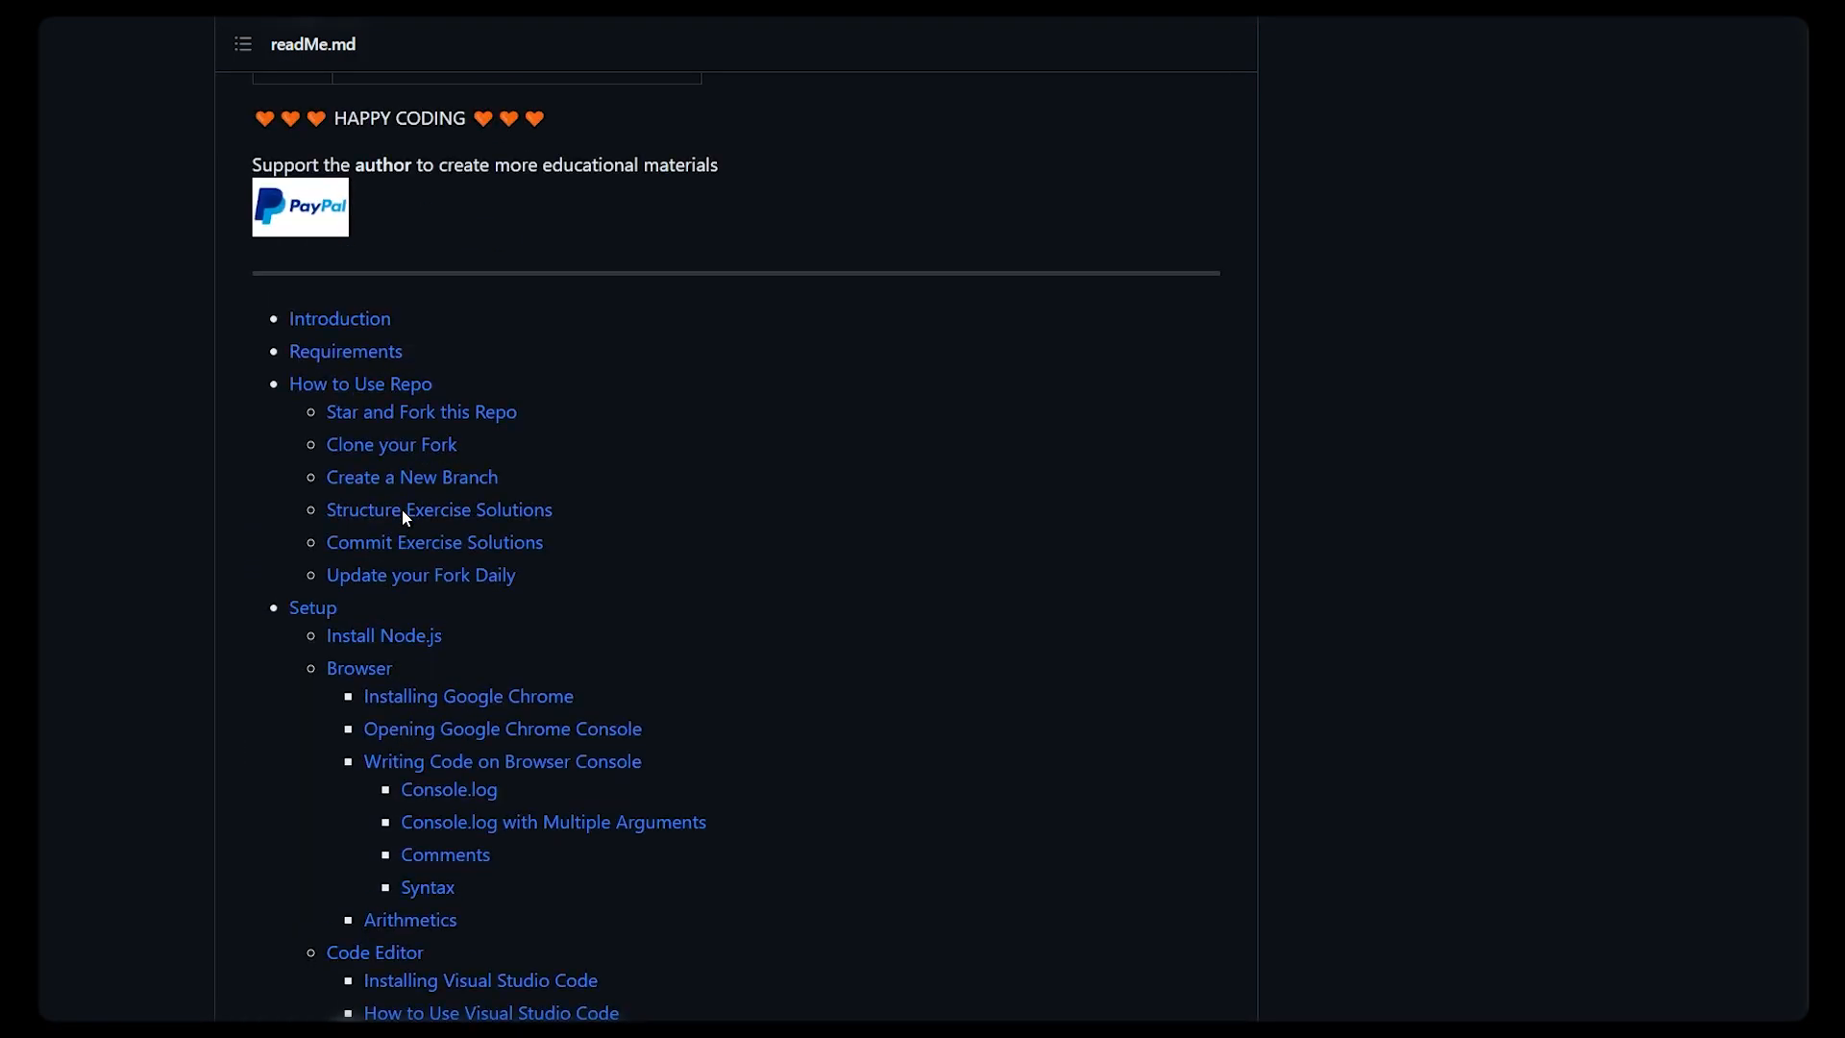
{"action": "scroll", "scroll_direction": "down", "scroll_amount": 3}
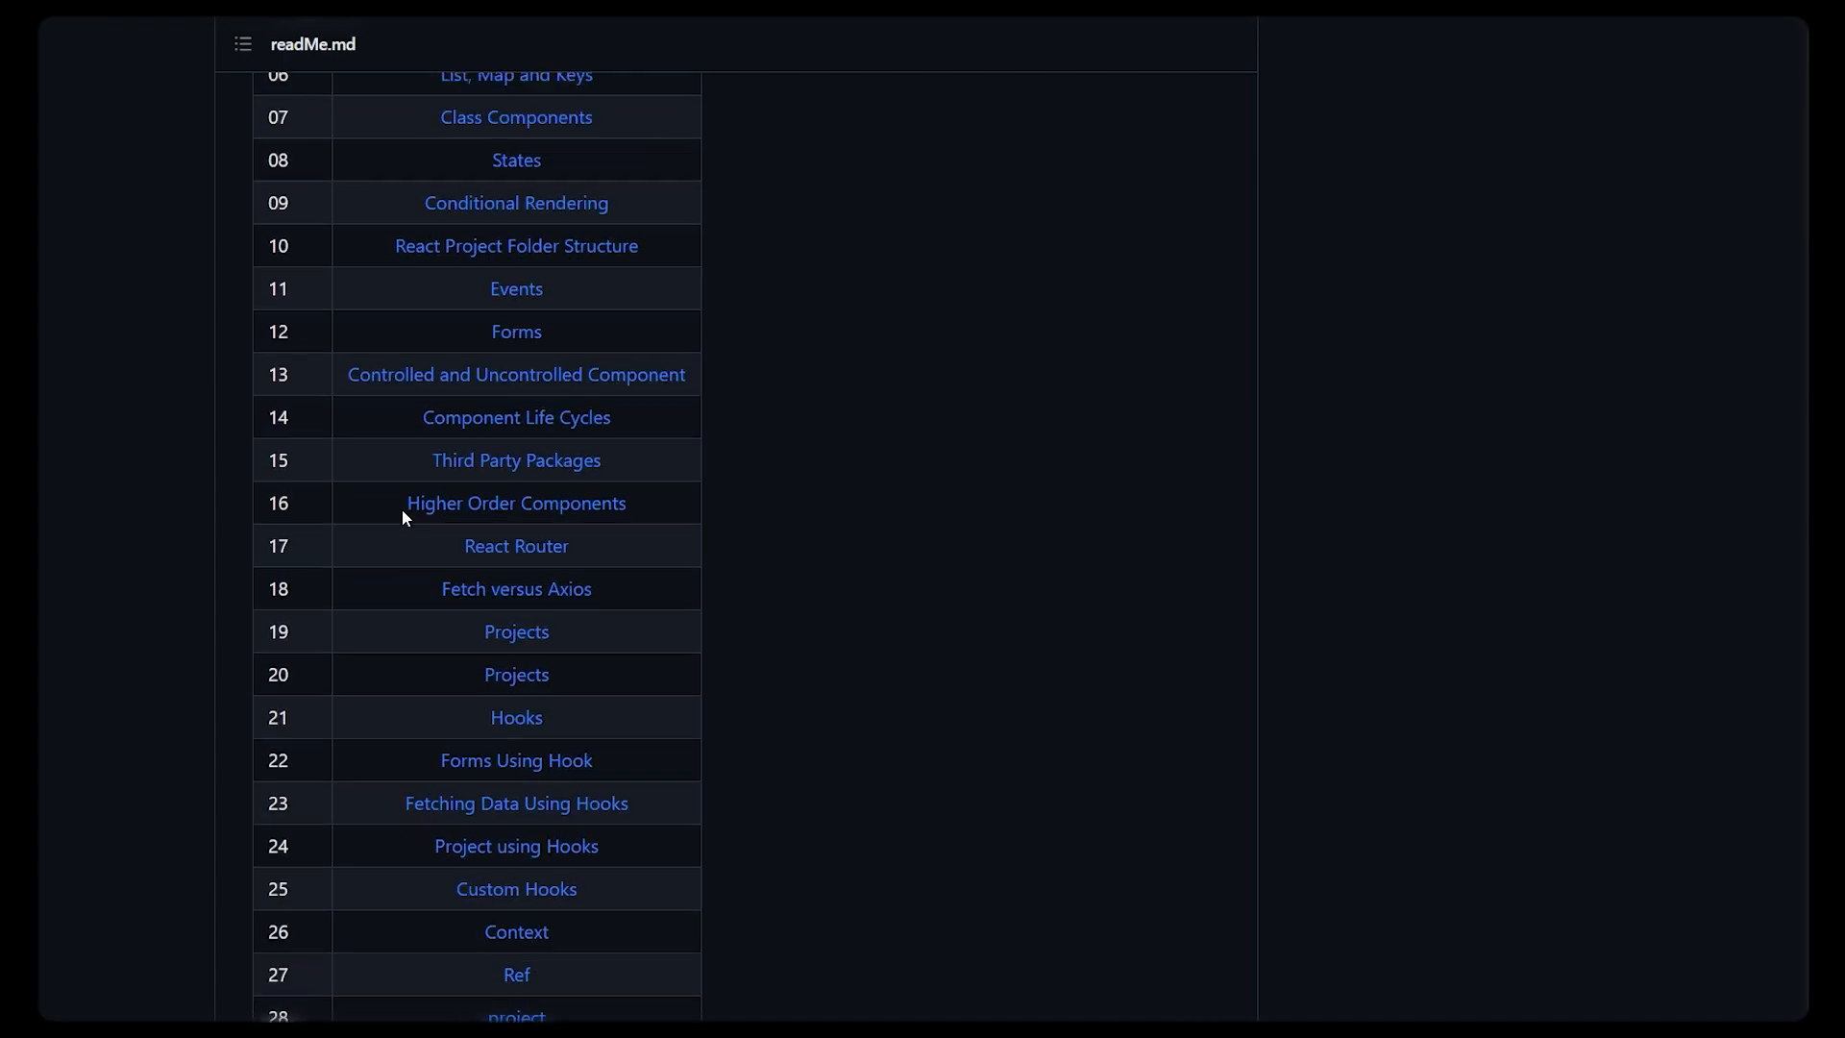
{"action": "scroll", "scroll_direction": "up", "scroll_amount": 3}
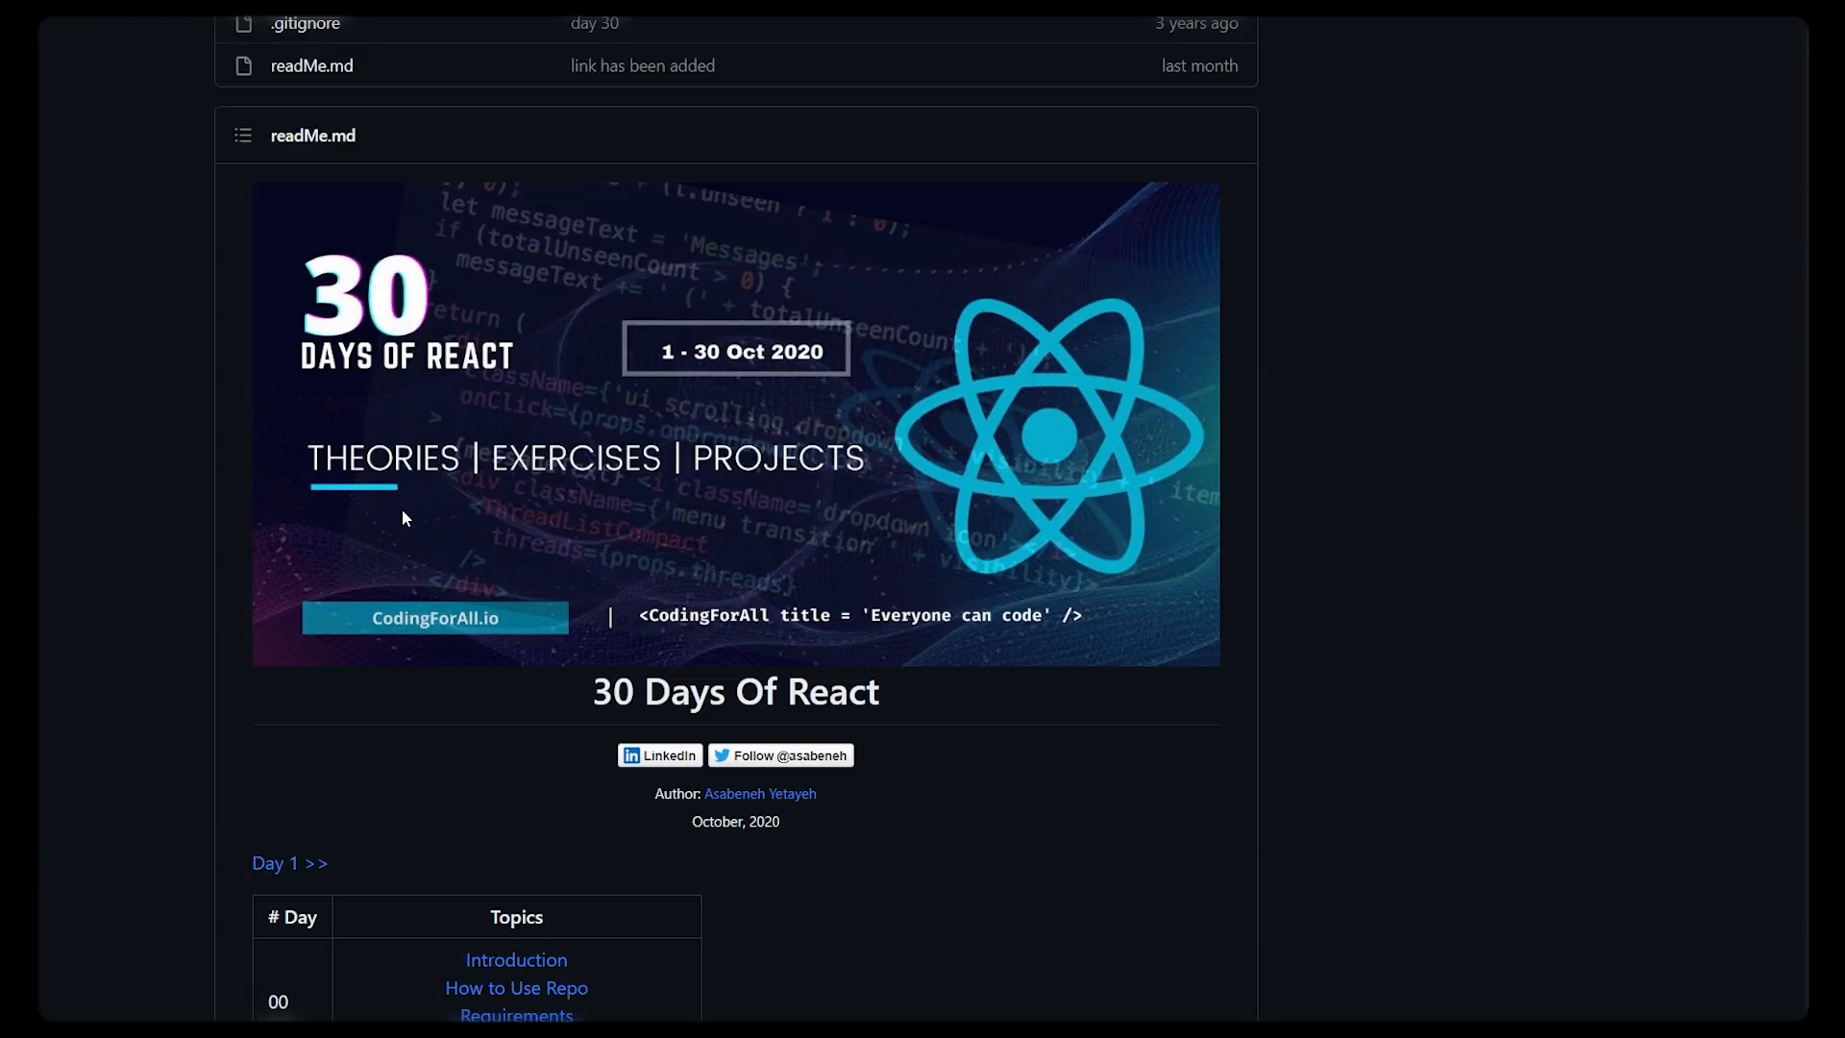
{"action": "scroll", "scroll_direction": "up", "scroll_amount": 3}
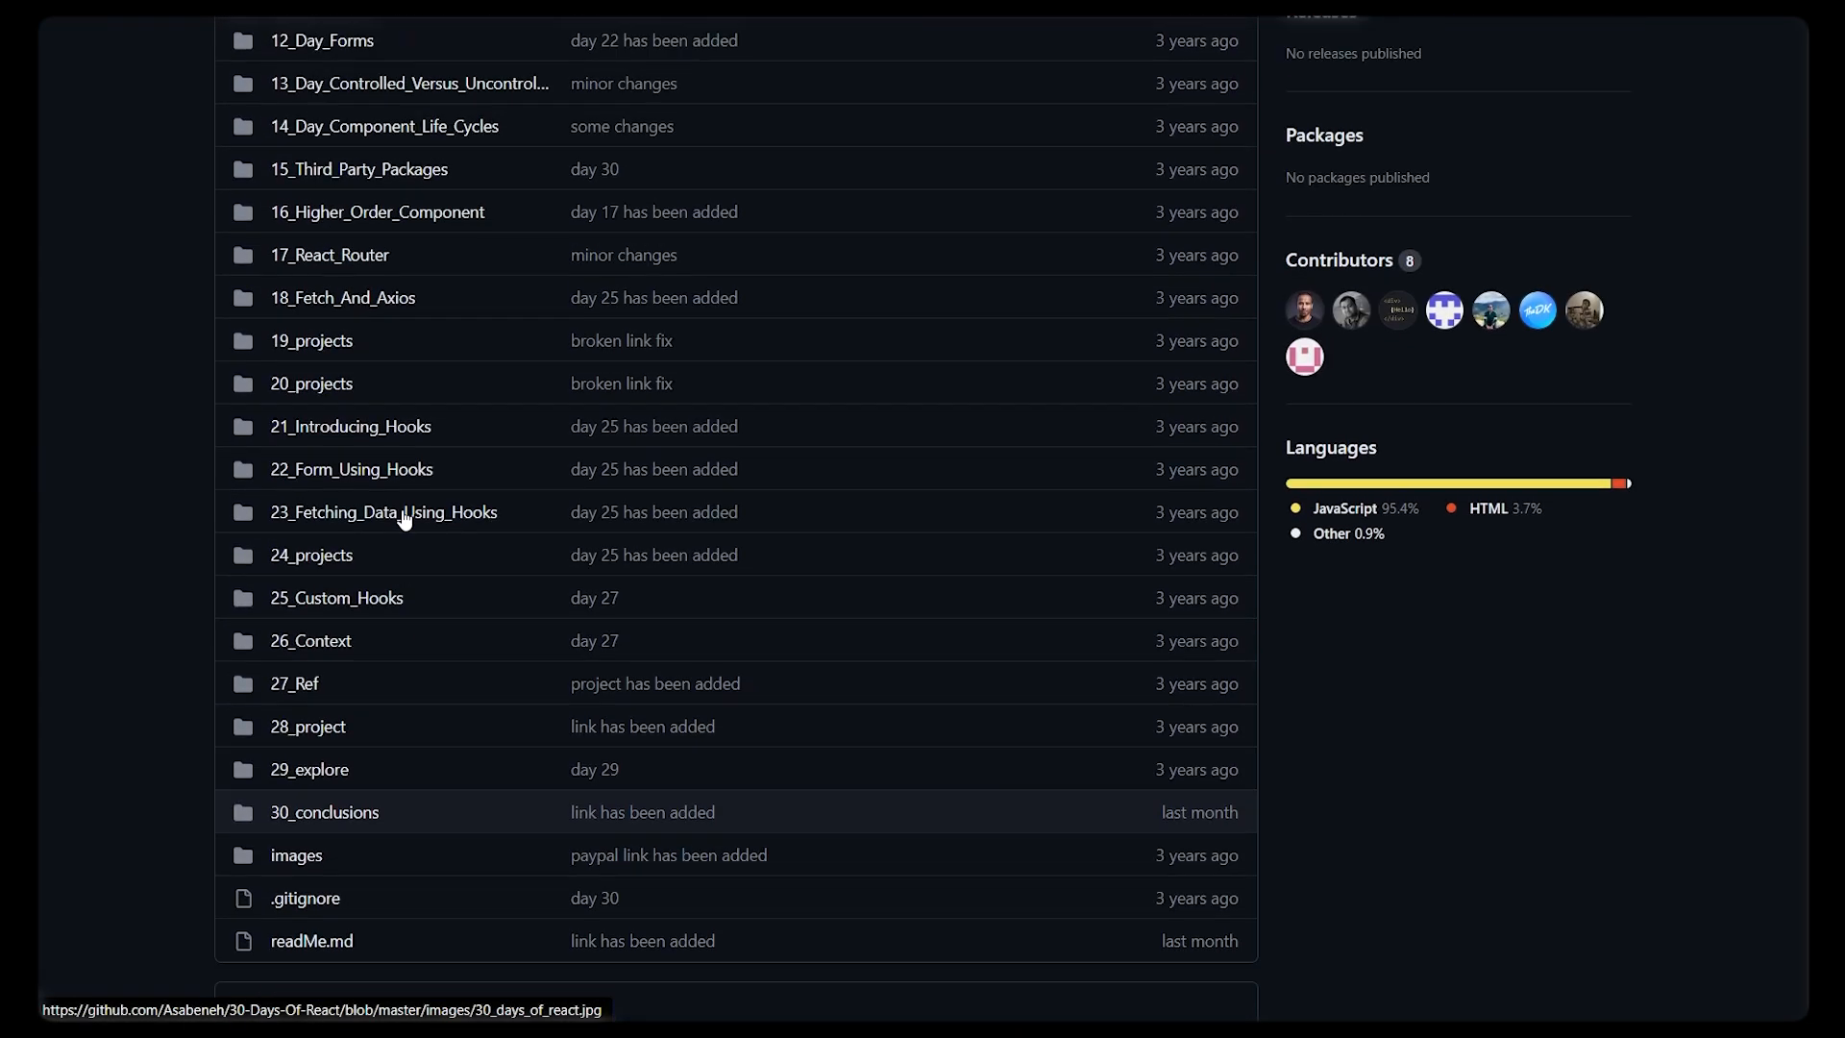
{"action": "scroll", "scroll_direction": "up", "scroll_amount": 3}
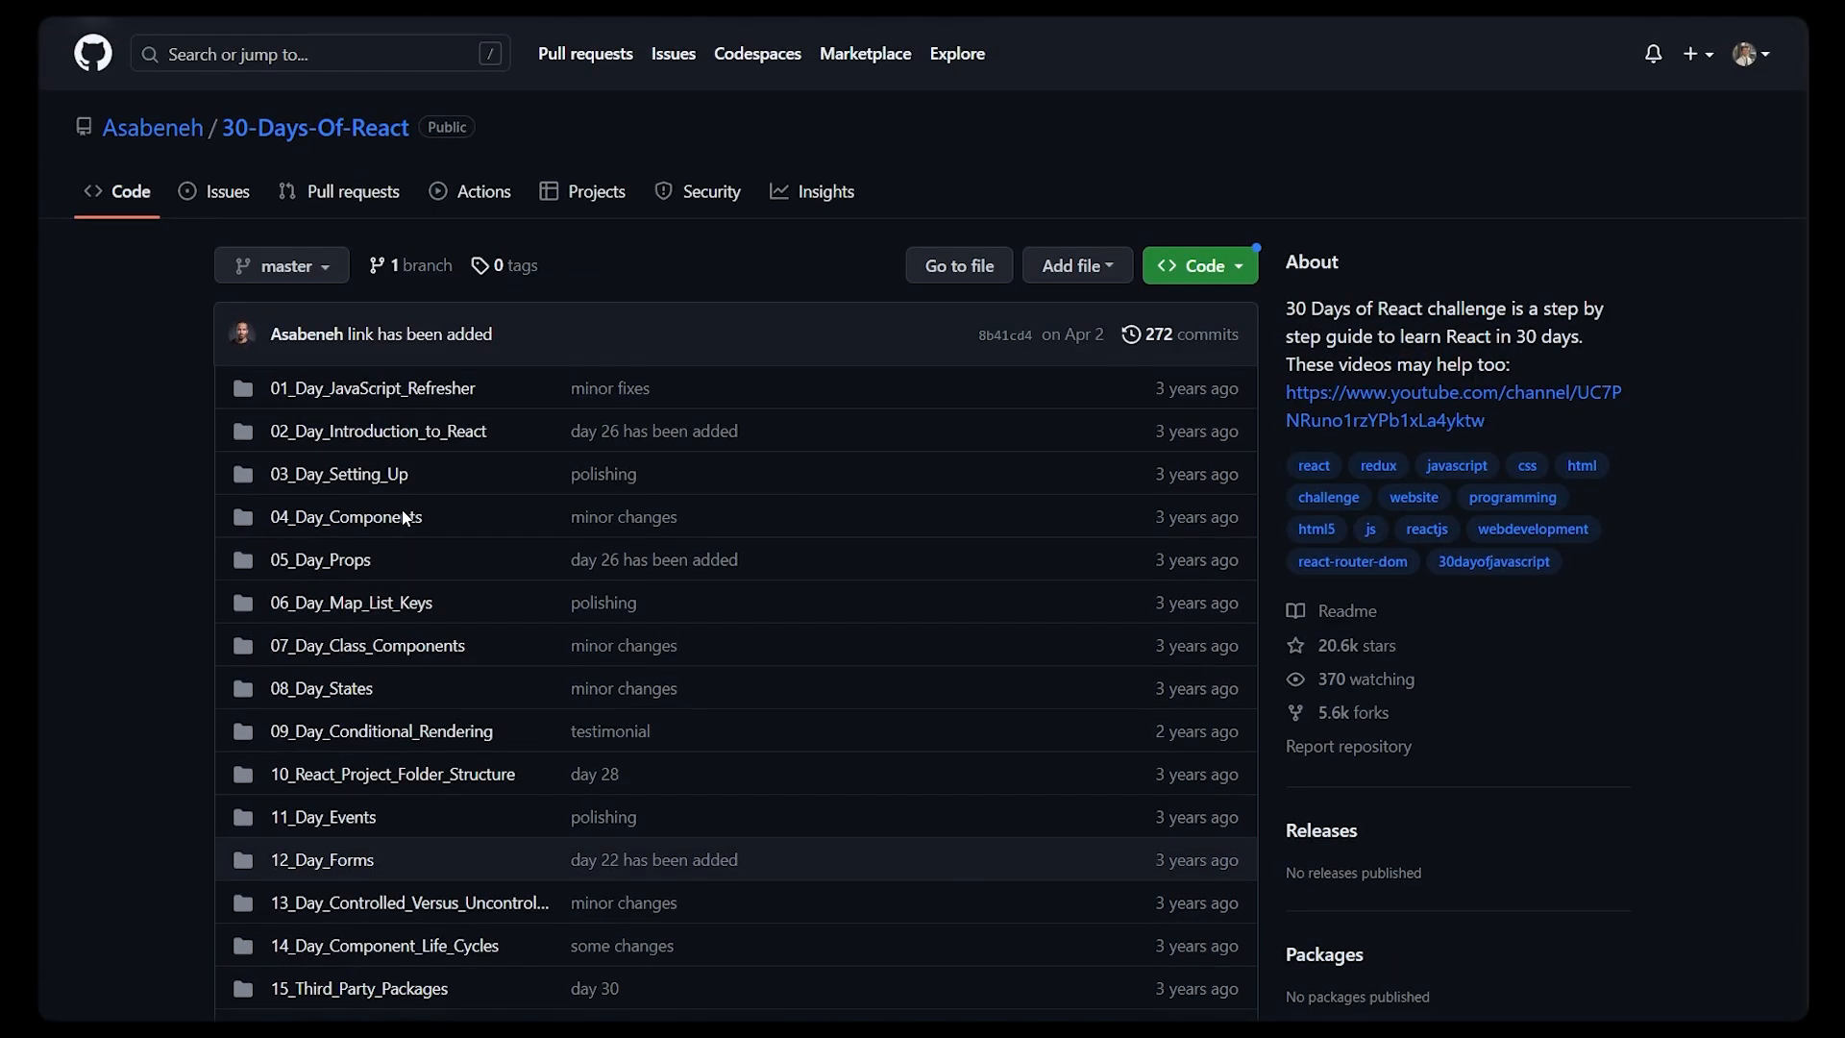